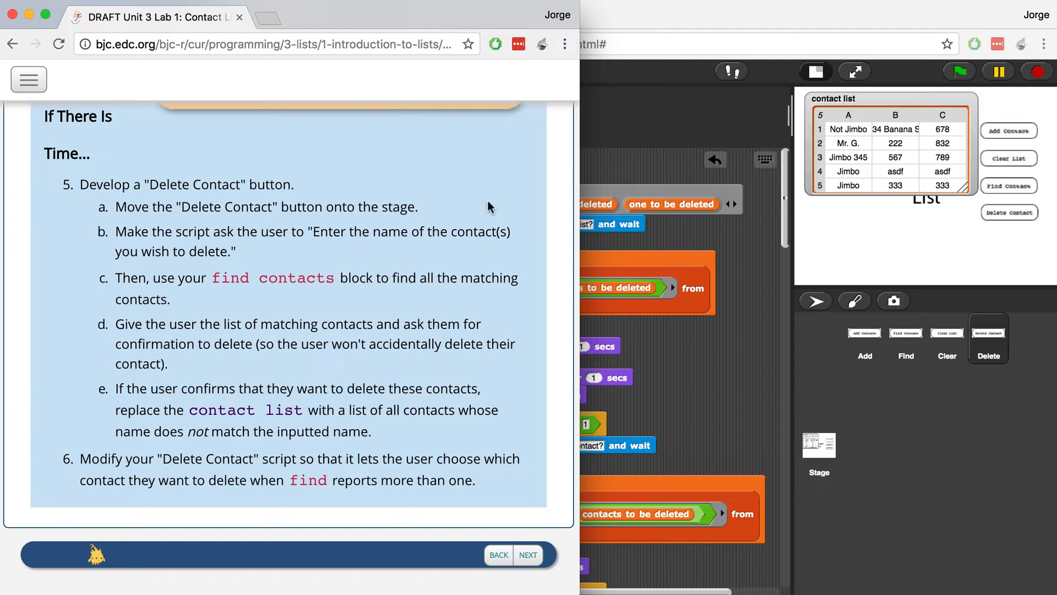
{"action": "mouse_move", "coordinate": [633, 71]}
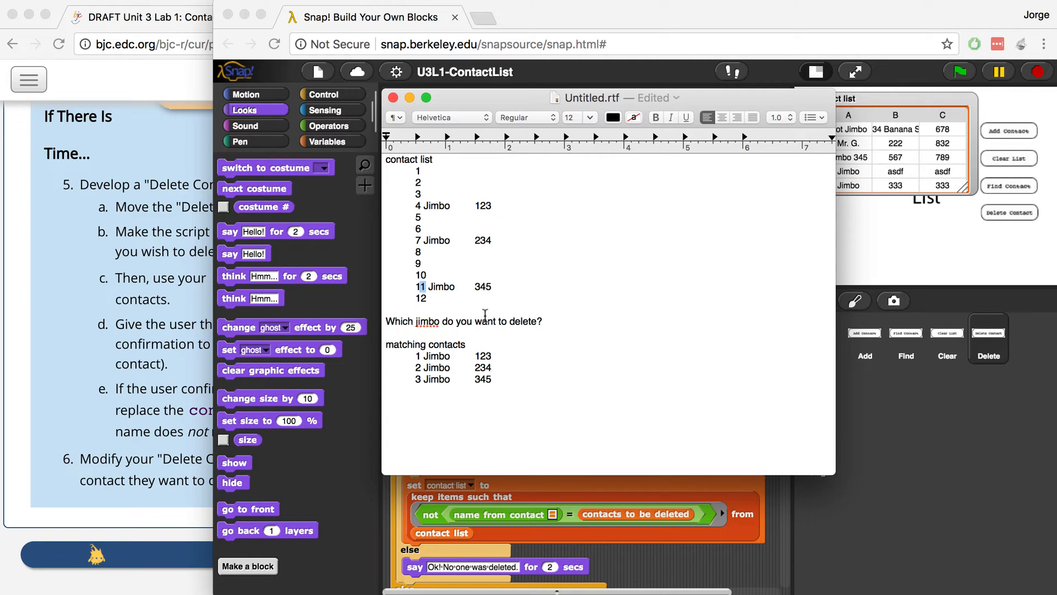
{"action": "mouse_move", "coordinate": [564, 270]}
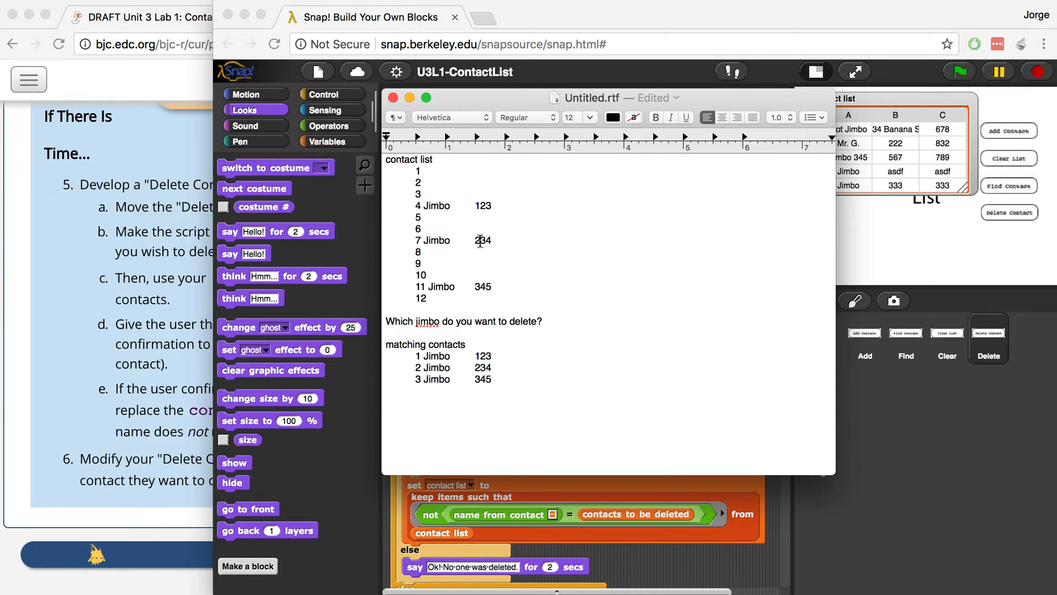
Step: Set aside the TextEdit note of Jimbo contact indices and return to the Snap! script
{"action": "double_click", "coordinate": [483, 240]}
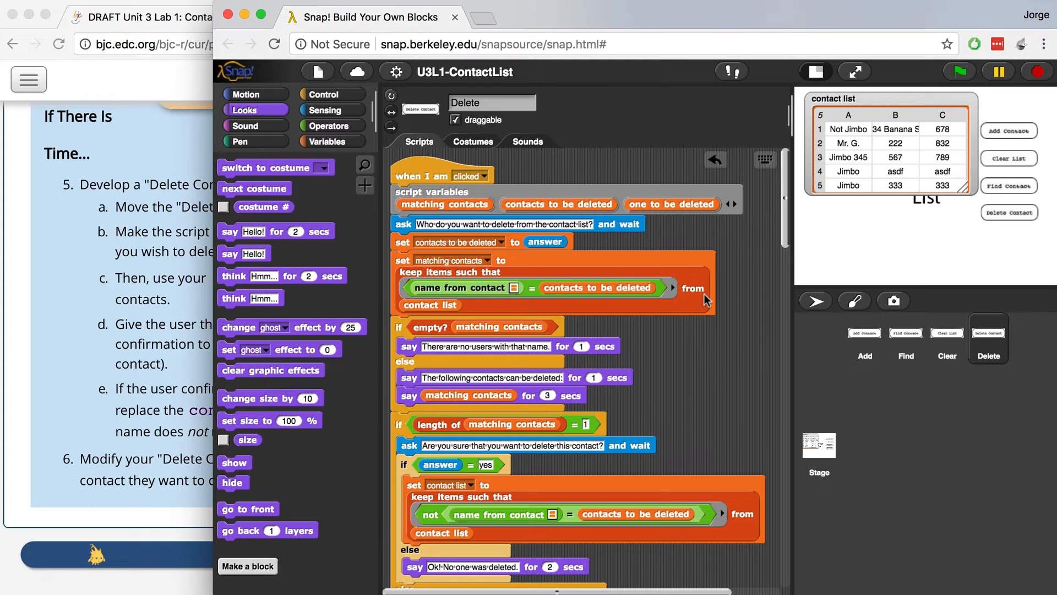
{"action": "scroll", "scroll_direction": "down", "scroll_amount": 3}
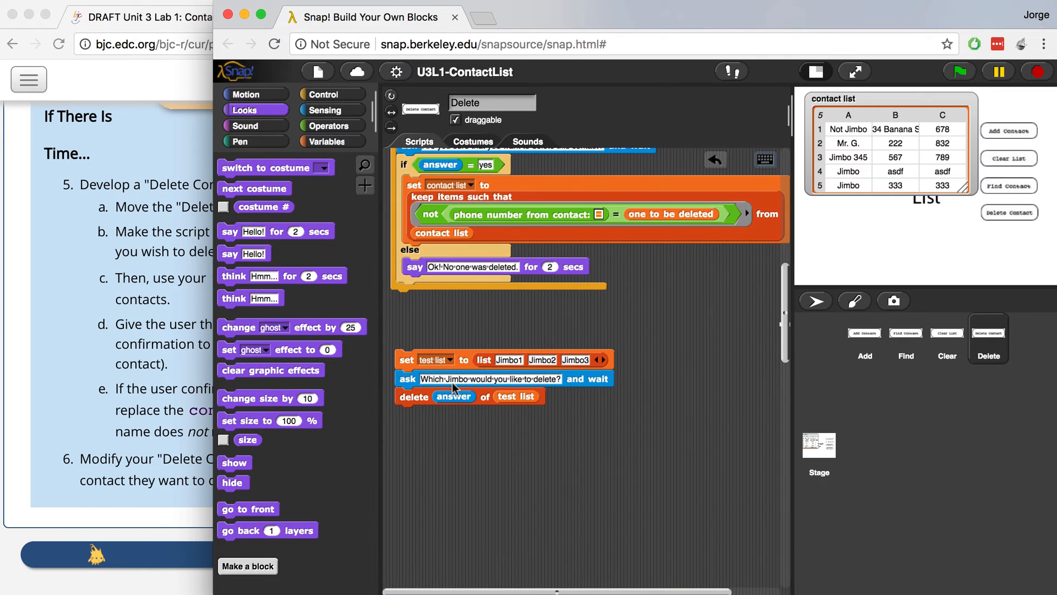
{"action": "mouse_move", "coordinate": [469, 395]}
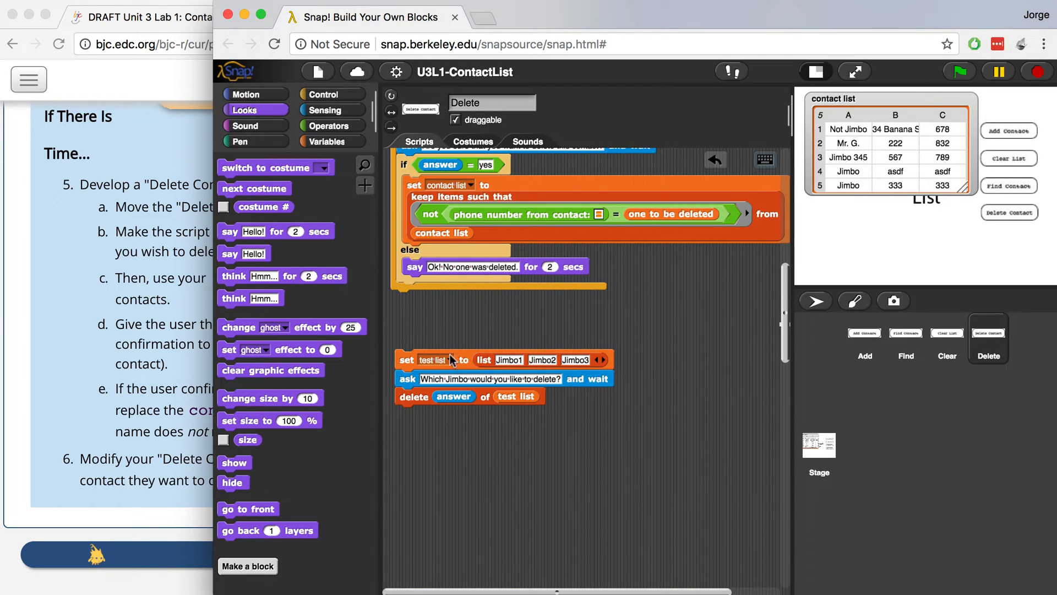
{"action": "mouse_move", "coordinate": [499, 364]}
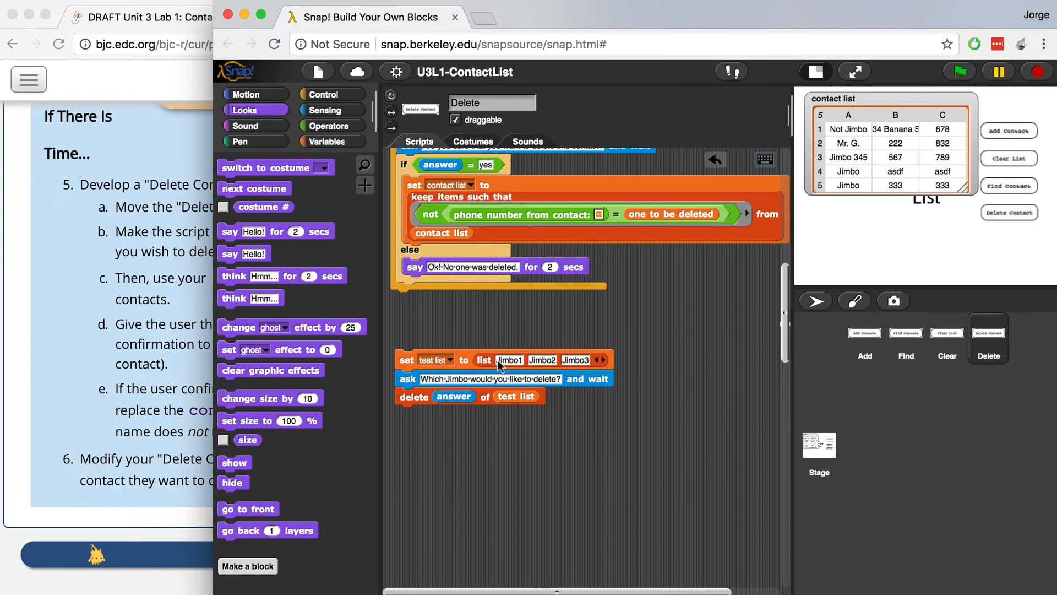
{"action": "mouse_move", "coordinate": [494, 367]}
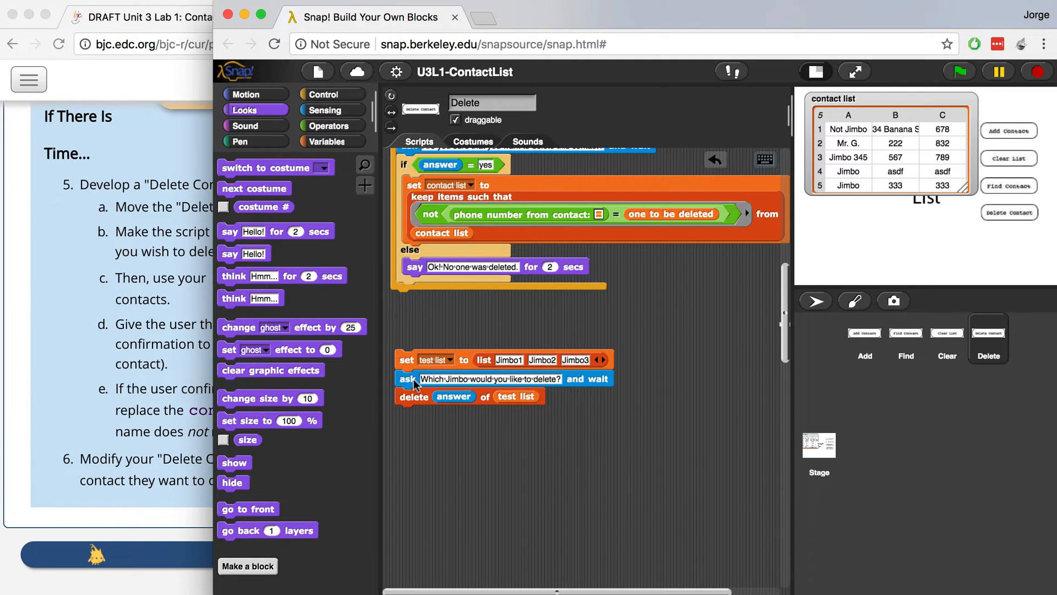
{"action": "mouse_move", "coordinate": [460, 396]}
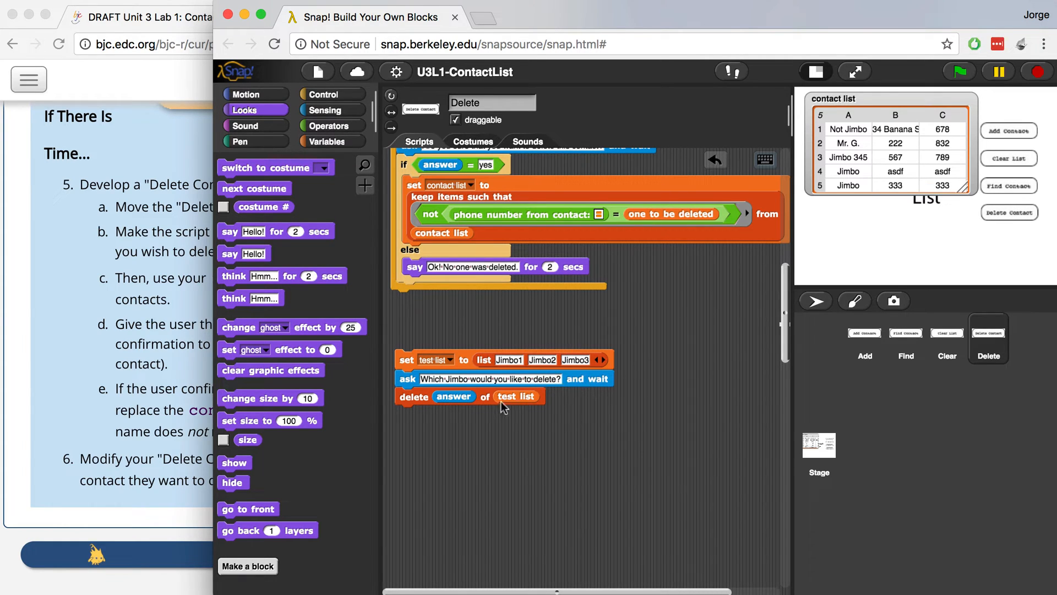
{"action": "mouse_move", "coordinate": [556, 376]}
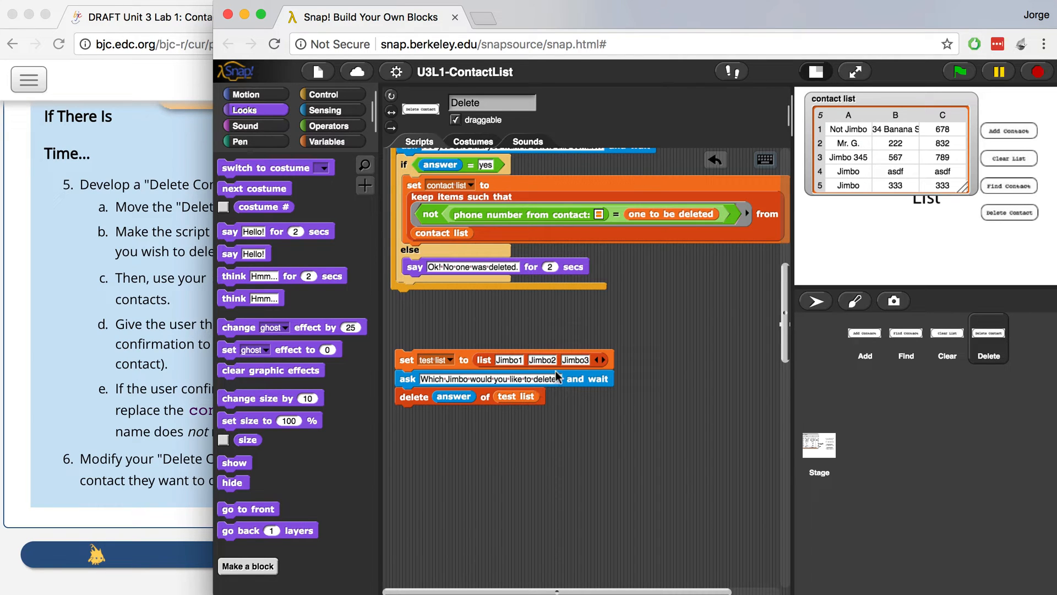
{"action": "mouse_move", "coordinate": [482, 291]}
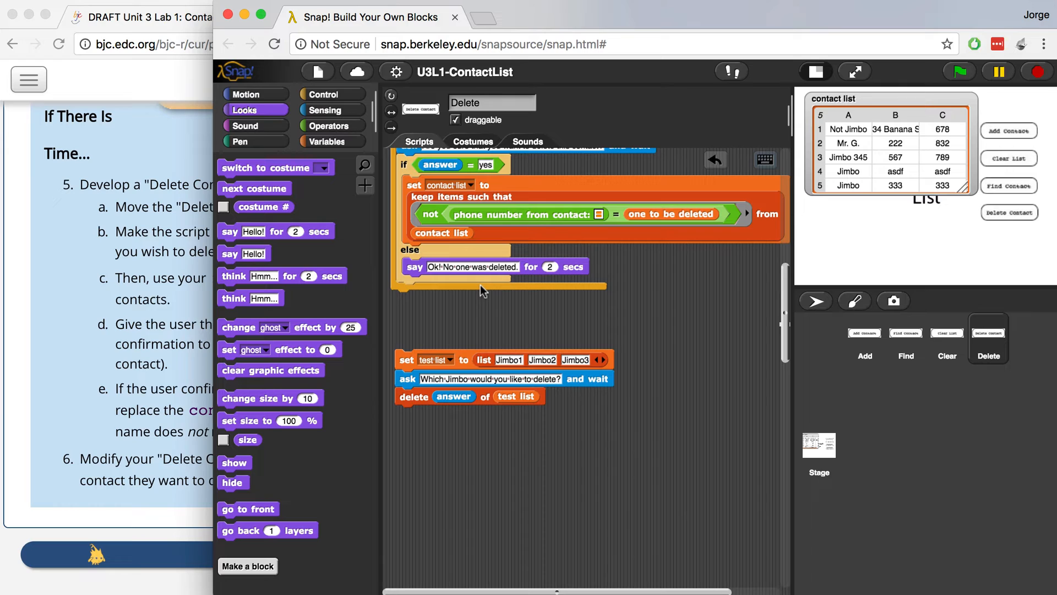
Step: Add a sixth contact, Jimbo with 666 details, via the Add Contact button on stage
{"action": "left_click", "coordinate": [1009, 130]}
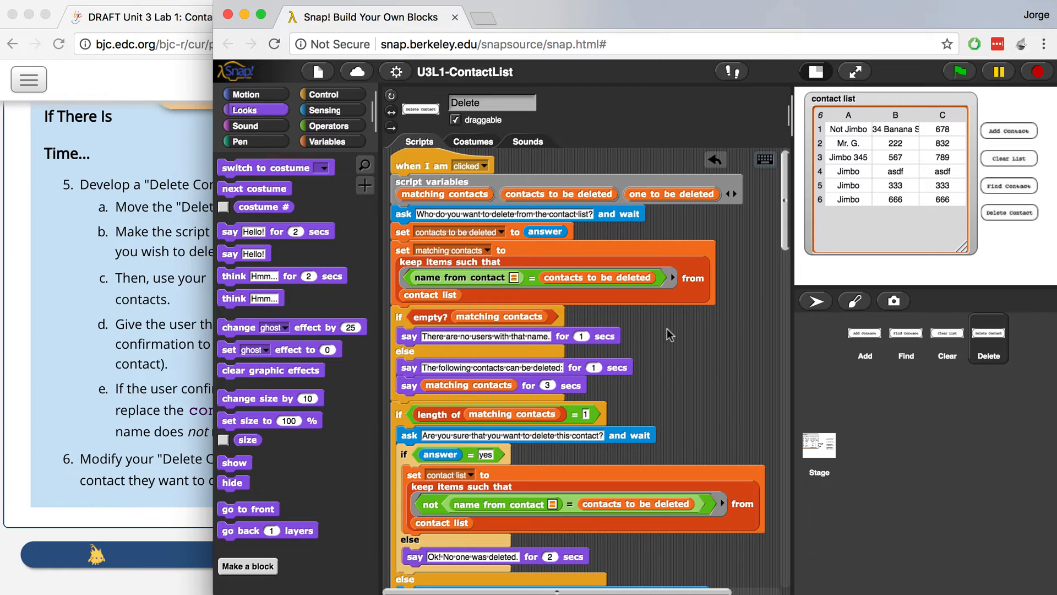
{"action": "mouse_move", "coordinate": [688, 252]}
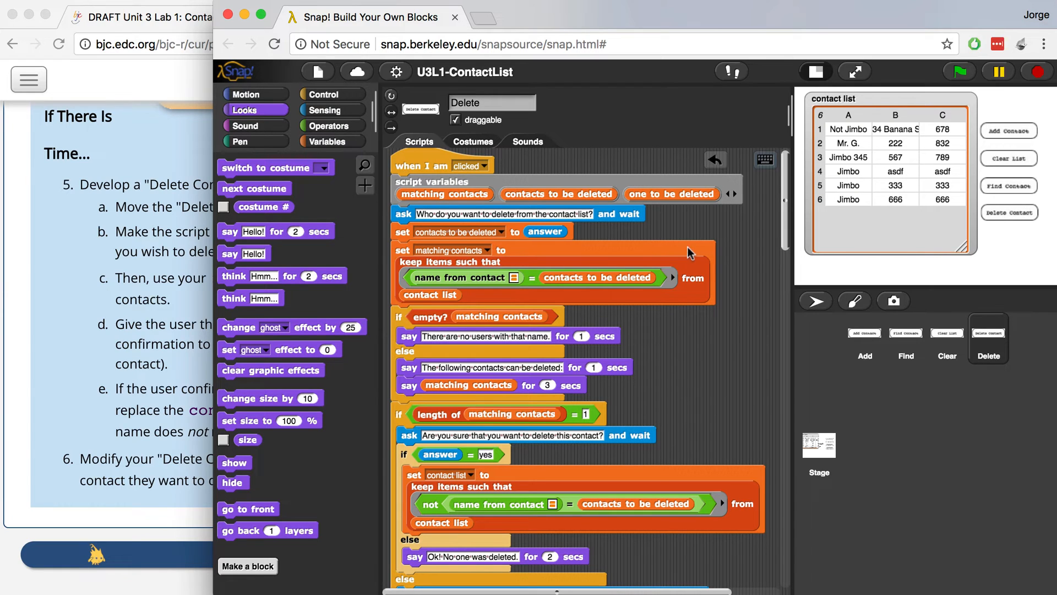
{"action": "mouse_move", "coordinate": [648, 177]}
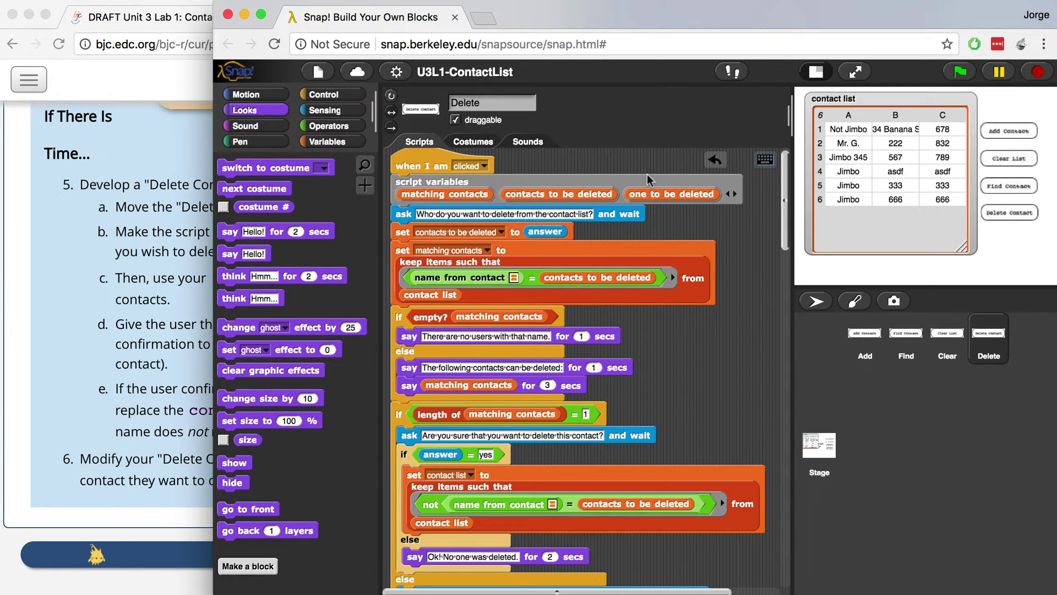
{"action": "mouse_move", "coordinate": [683, 193]}
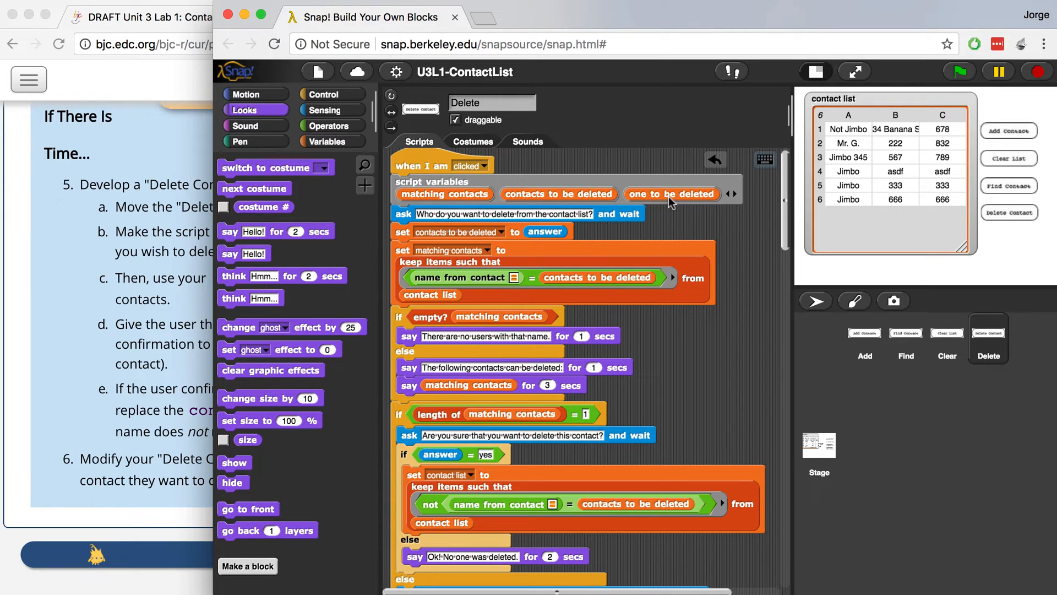
{"action": "mouse_move", "coordinate": [676, 194]}
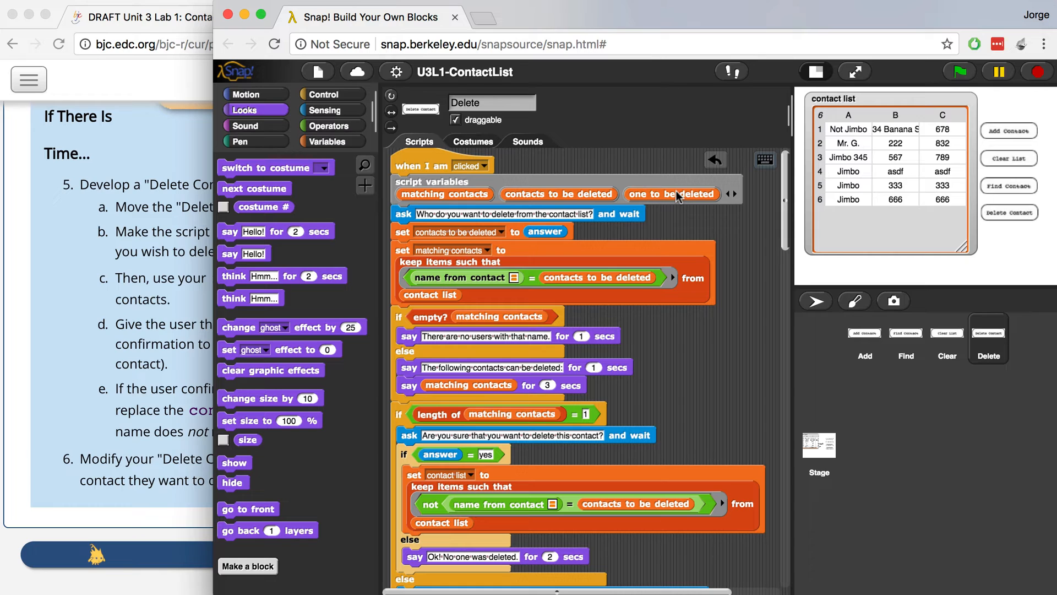
{"action": "mouse_move", "coordinate": [647, 200]}
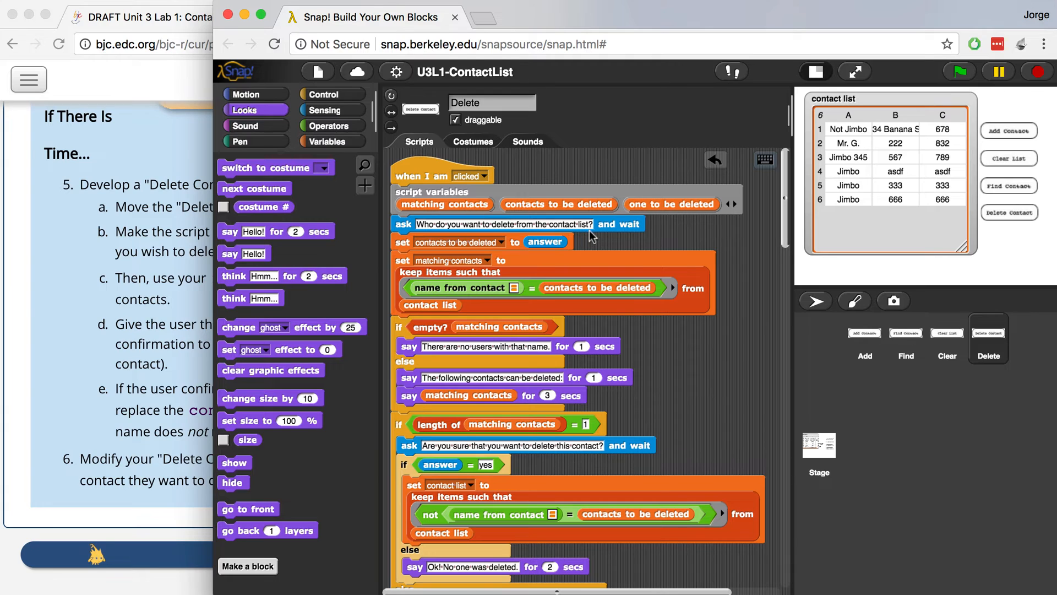
{"action": "mouse_move", "coordinate": [405, 246]}
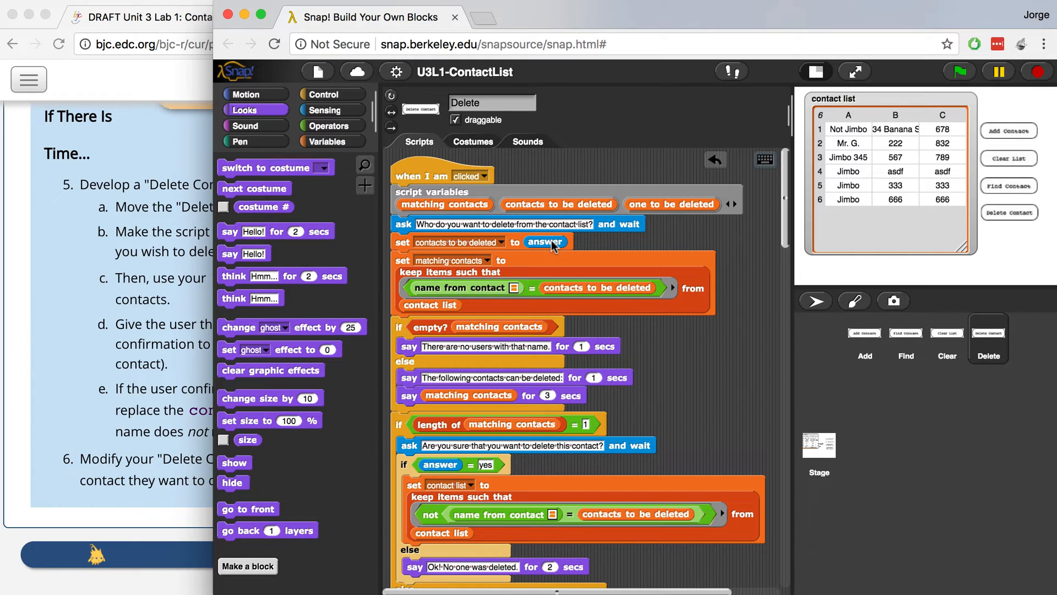
{"action": "mouse_move", "coordinate": [438, 249]}
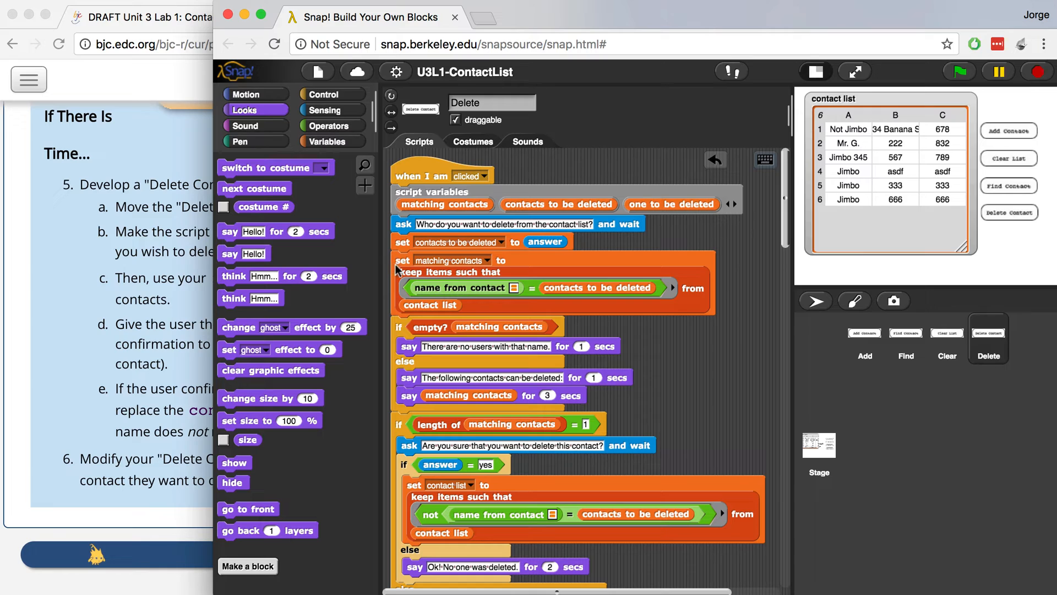
{"action": "mouse_move", "coordinate": [487, 278]}
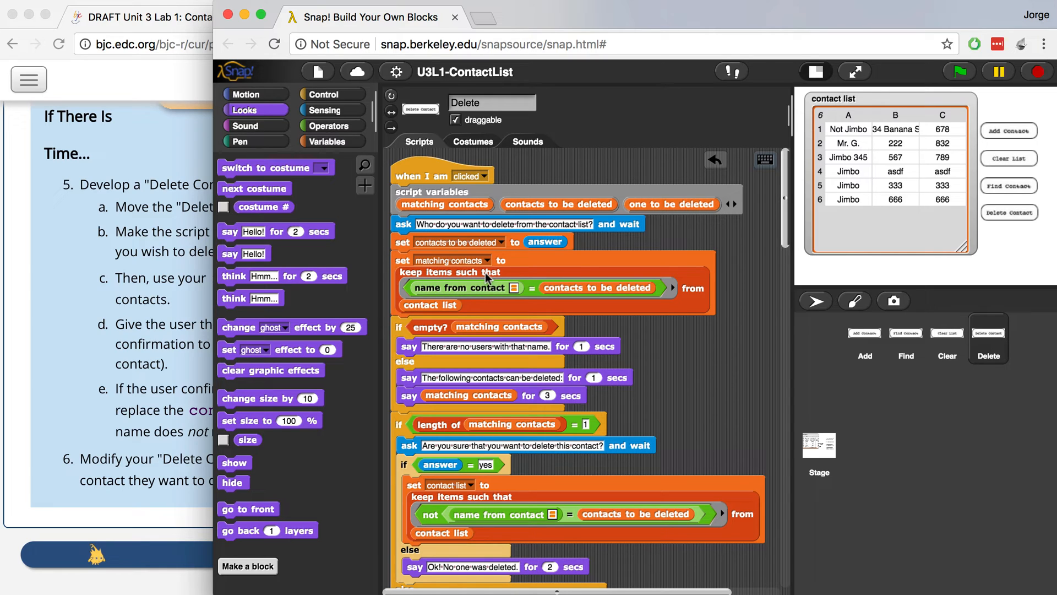
{"action": "mouse_move", "coordinate": [482, 306]}
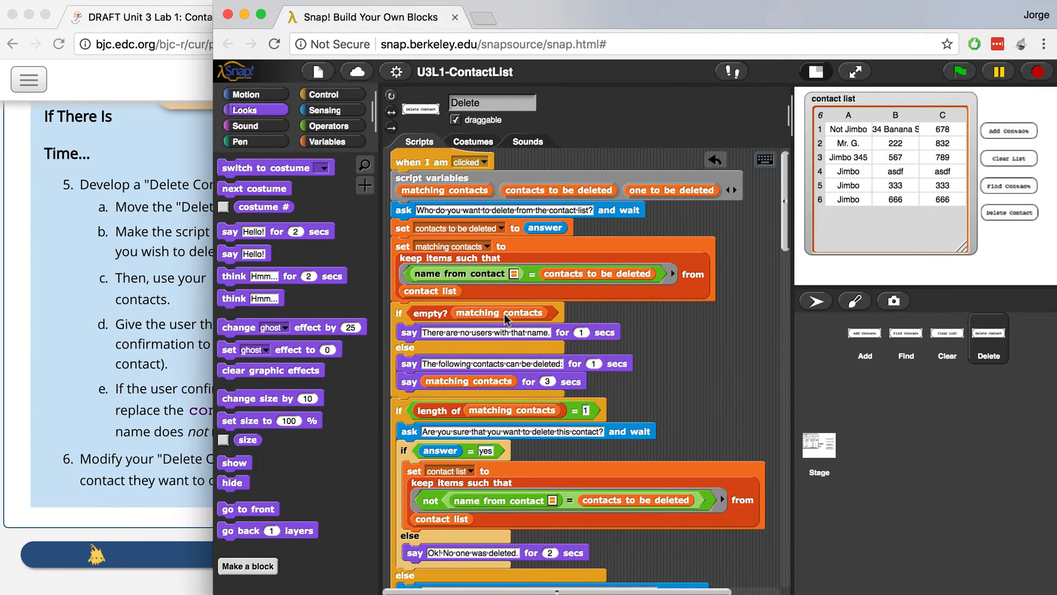
{"action": "scroll", "scroll_direction": "down", "scroll_amount": 3}
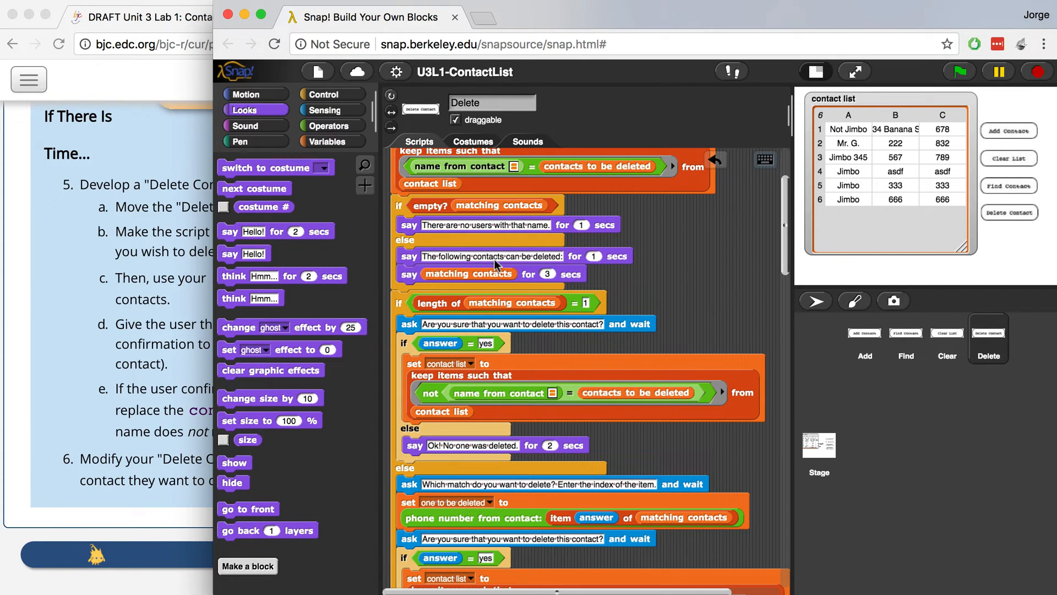
{"action": "mouse_move", "coordinate": [464, 225]}
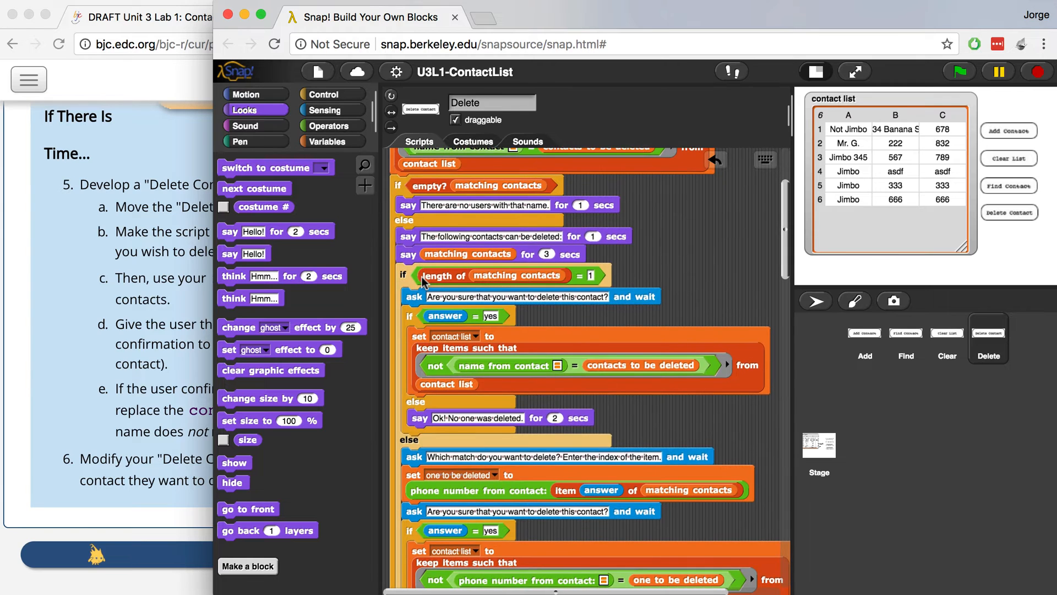
{"action": "scroll", "scroll_direction": "down", "scroll_amount": 3}
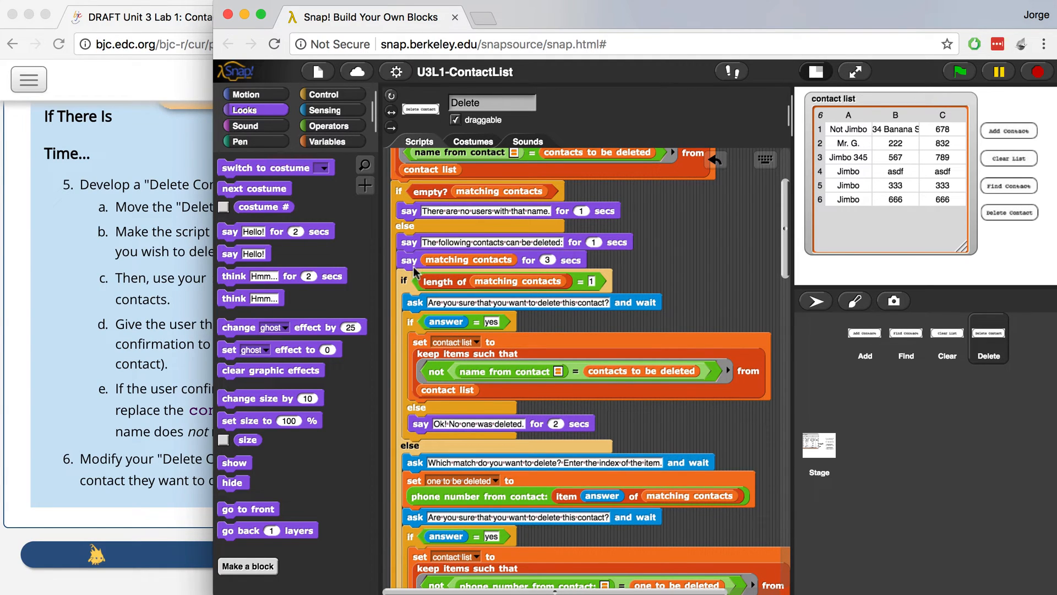
{"action": "mouse_move", "coordinate": [478, 270]}
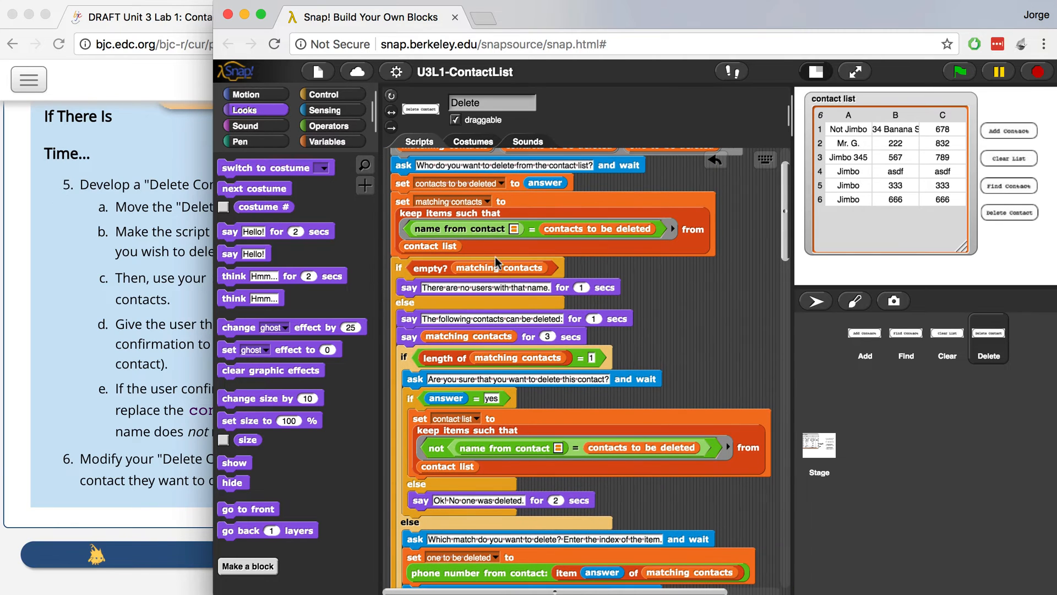
{"action": "mouse_move", "coordinate": [458, 337]}
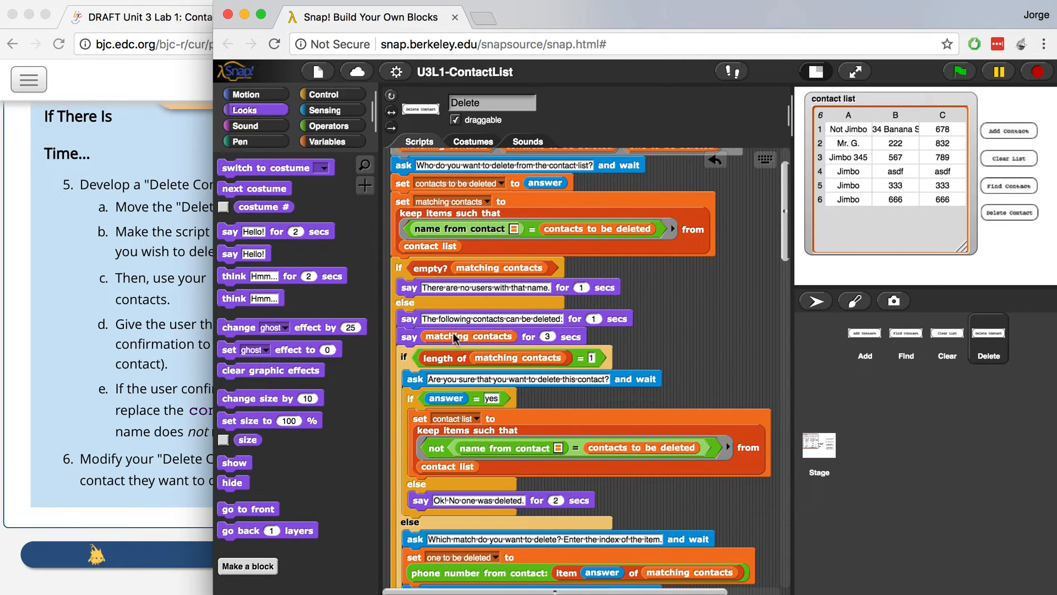
Step: Pull the say 'Ok! No-one was deleted.' block out of the first else slot and set it beside the script
{"action": "scroll", "scroll_direction": "down", "scroll_amount": 3}
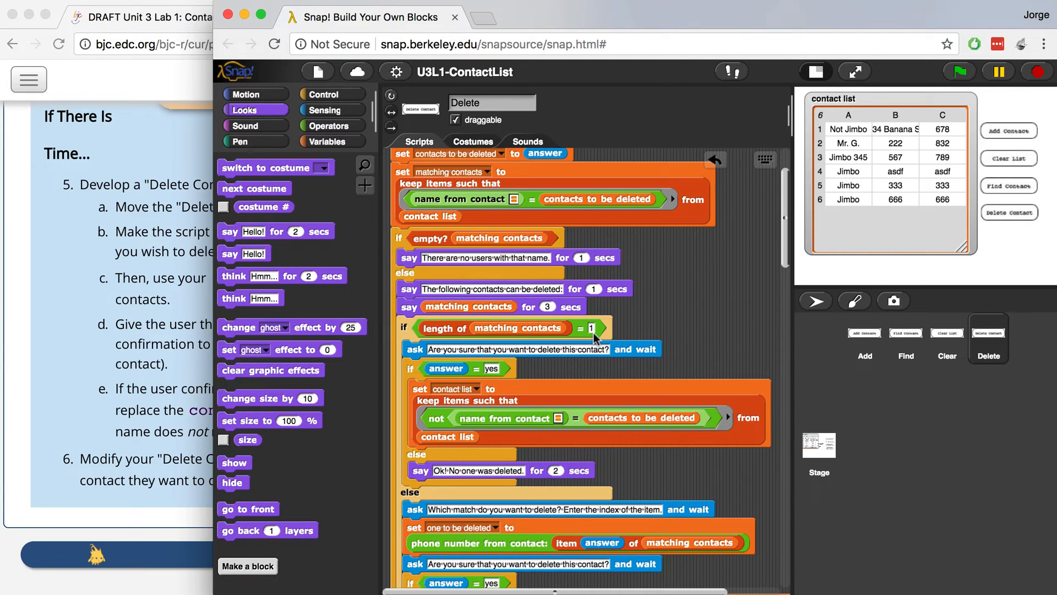
{"action": "mouse_move", "coordinate": [419, 355]}
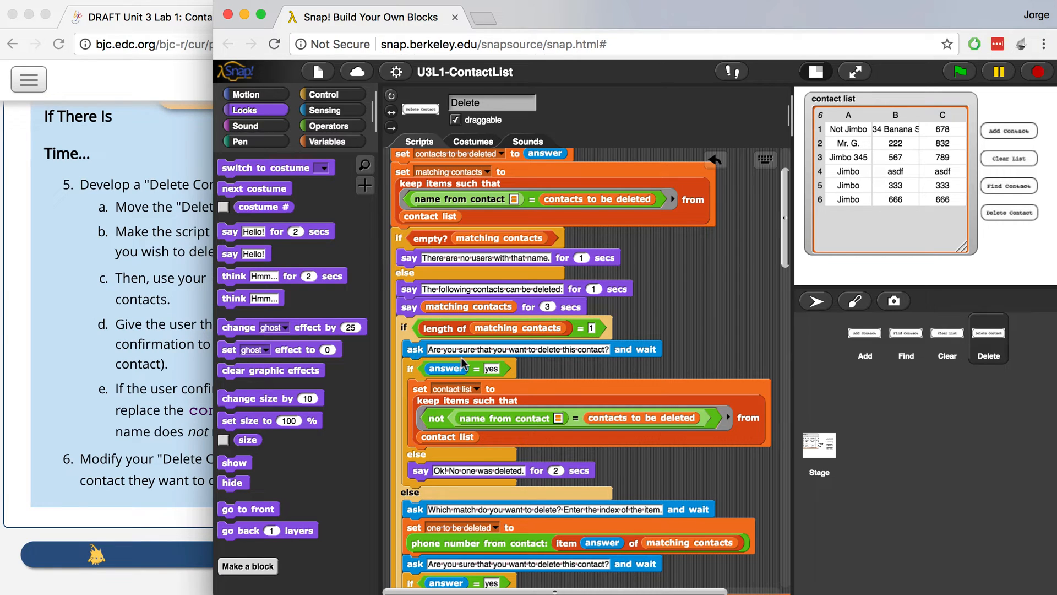
{"action": "mouse_move", "coordinate": [473, 388]}
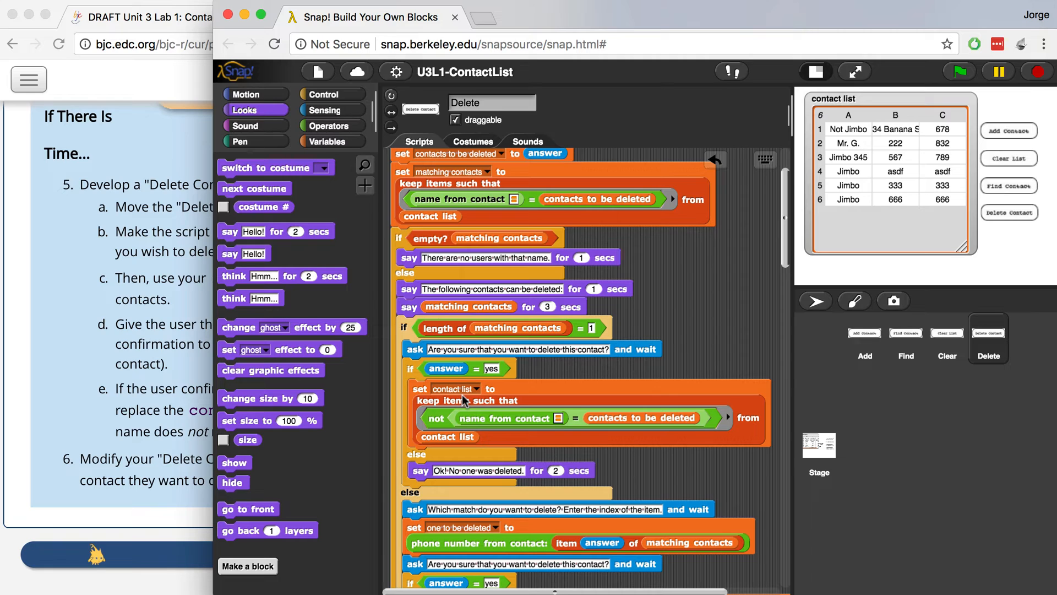
{"action": "mouse_move", "coordinate": [440, 392]}
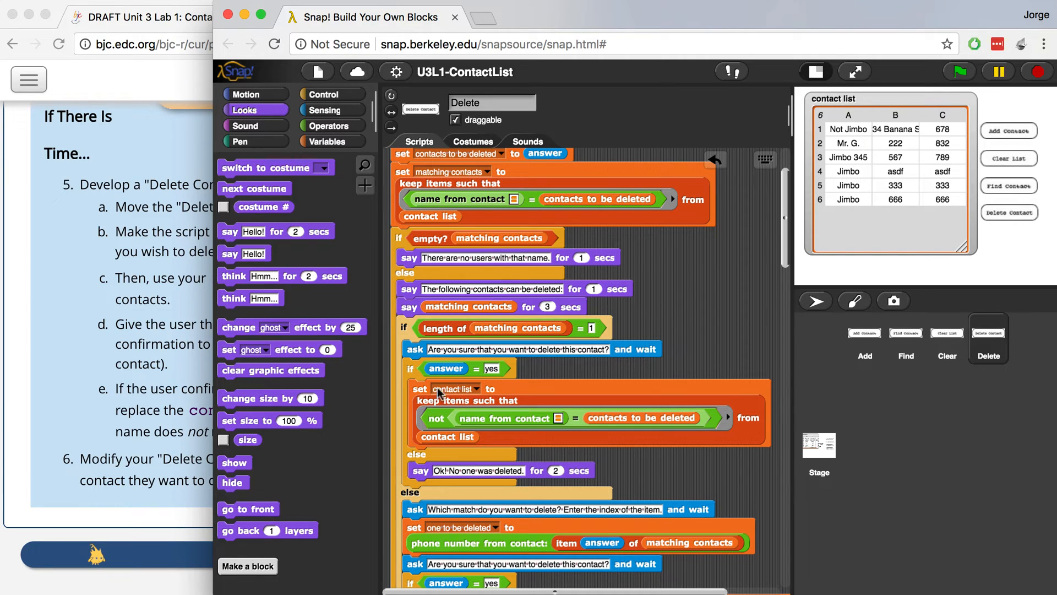
{"action": "mouse_move", "coordinate": [481, 409]}
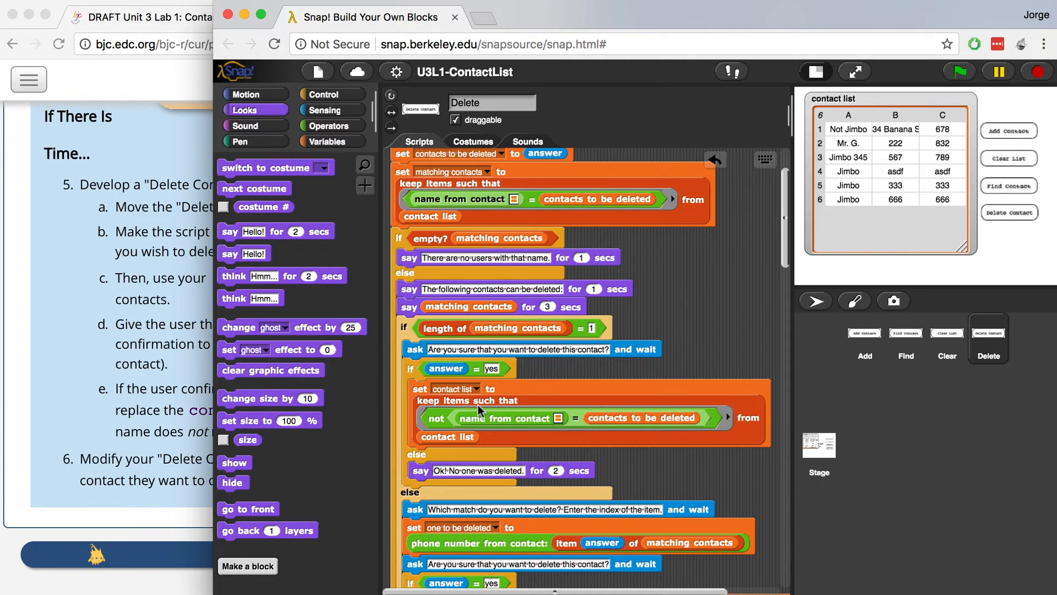
{"action": "mouse_move", "coordinate": [501, 427]}
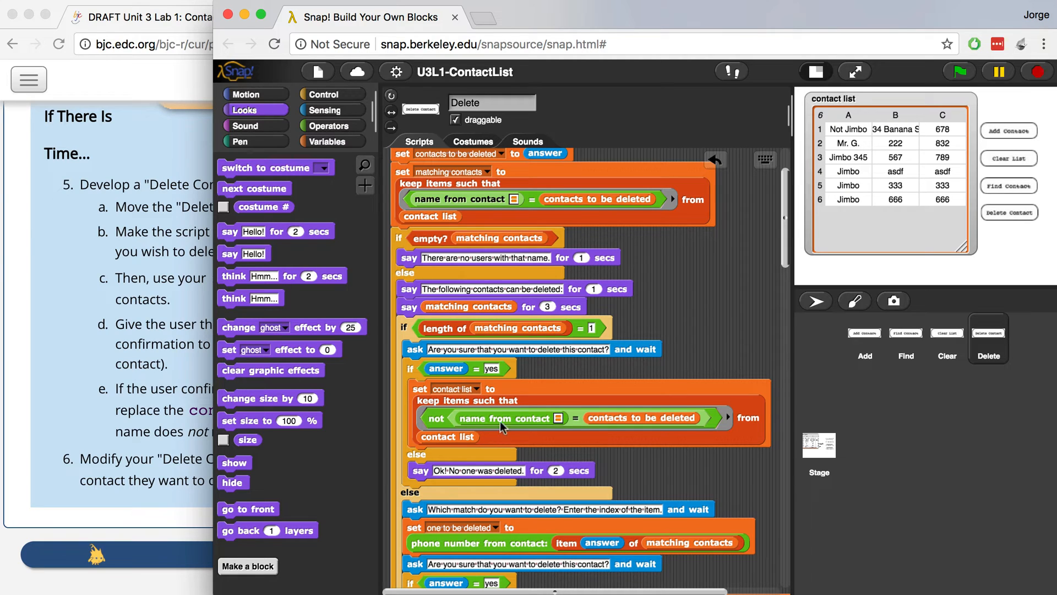
{"action": "mouse_move", "coordinate": [546, 427]}
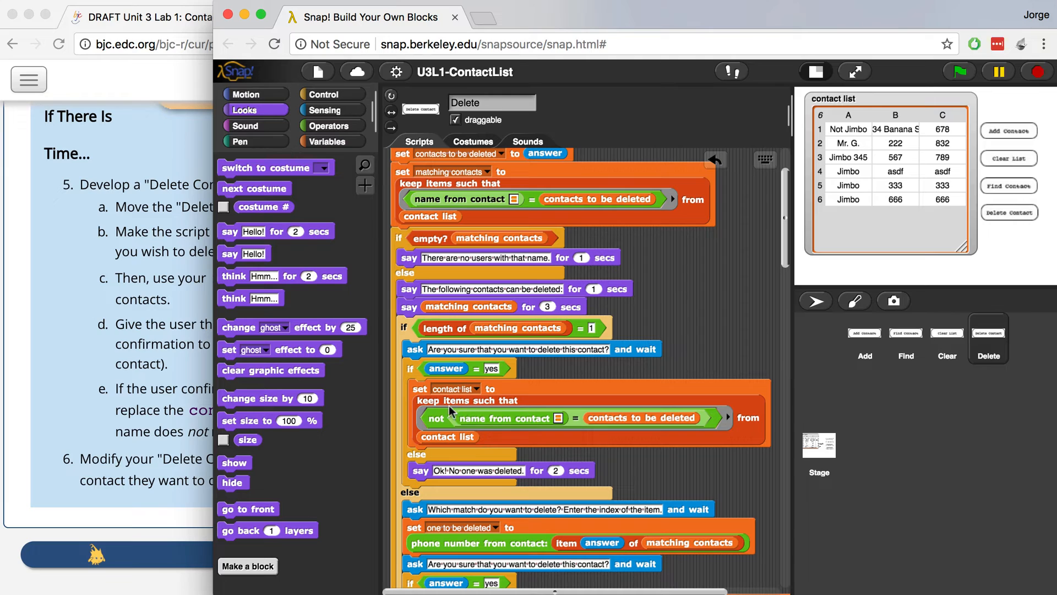
{"action": "mouse_move", "coordinate": [437, 421]}
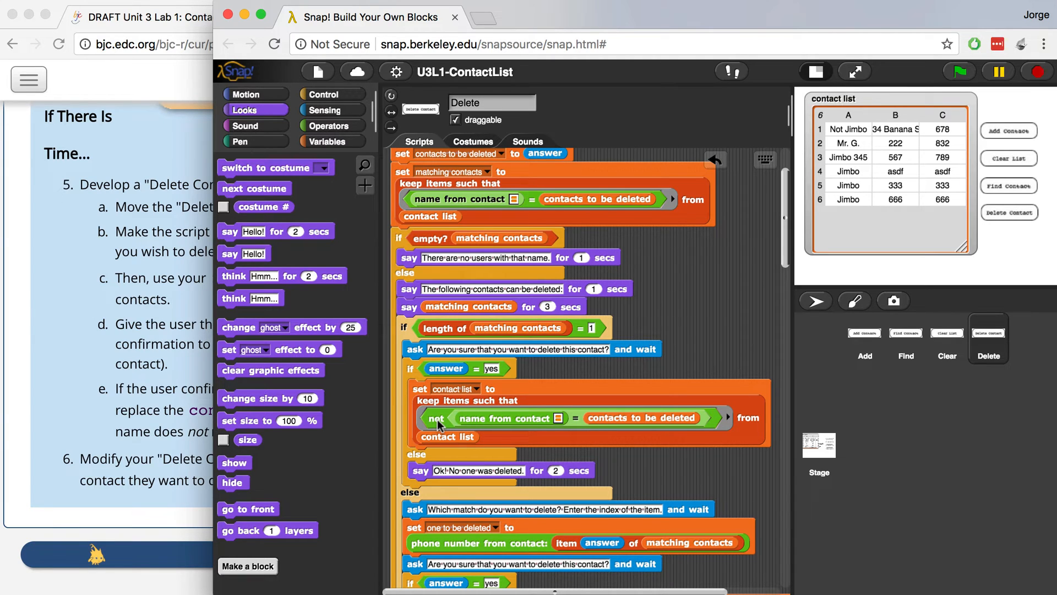
{"action": "mouse_move", "coordinate": [482, 426]}
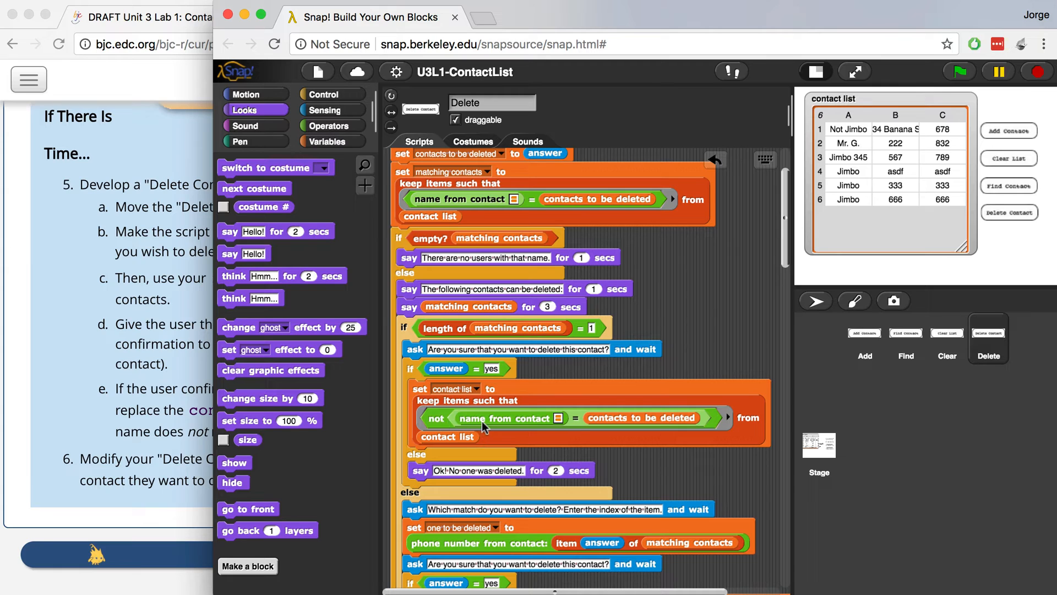
{"action": "mouse_move", "coordinate": [430, 329]}
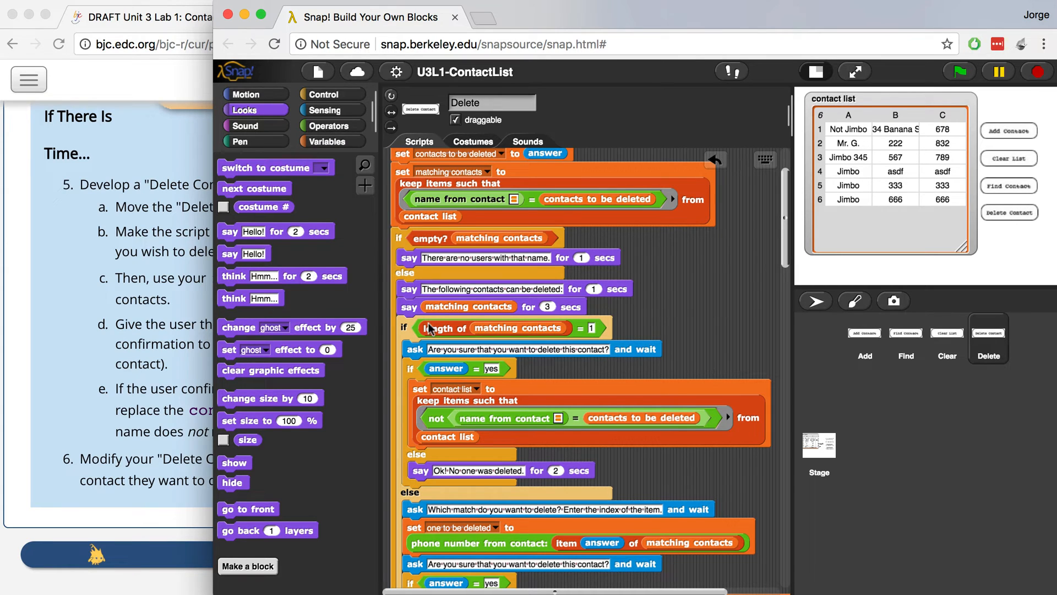
{"action": "mouse_move", "coordinate": [588, 335]}
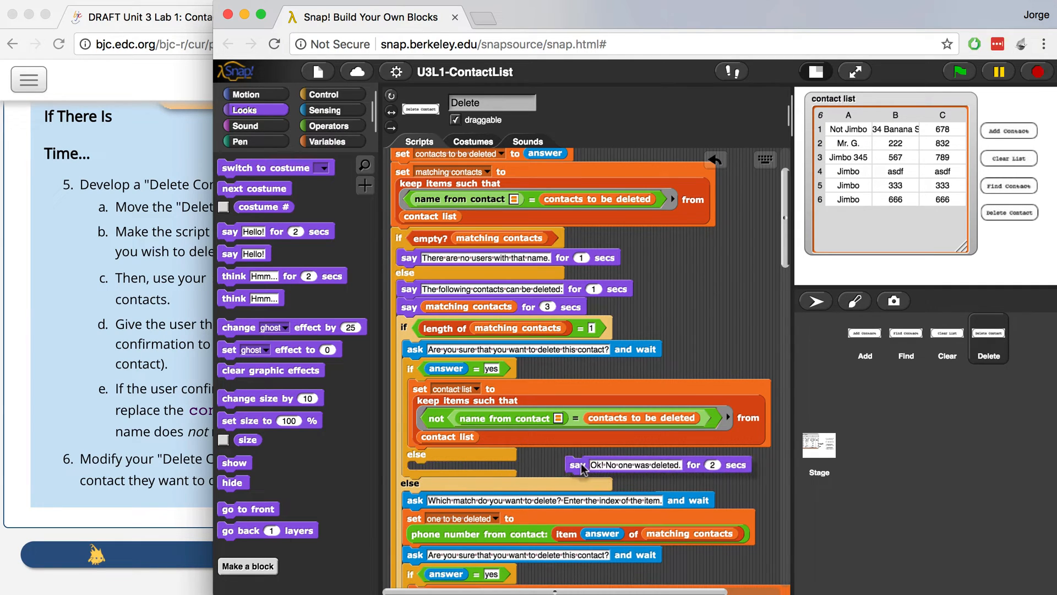
{"action": "left_click_drag", "start_coordinate": [580, 464], "coordinate": [551, 409]}
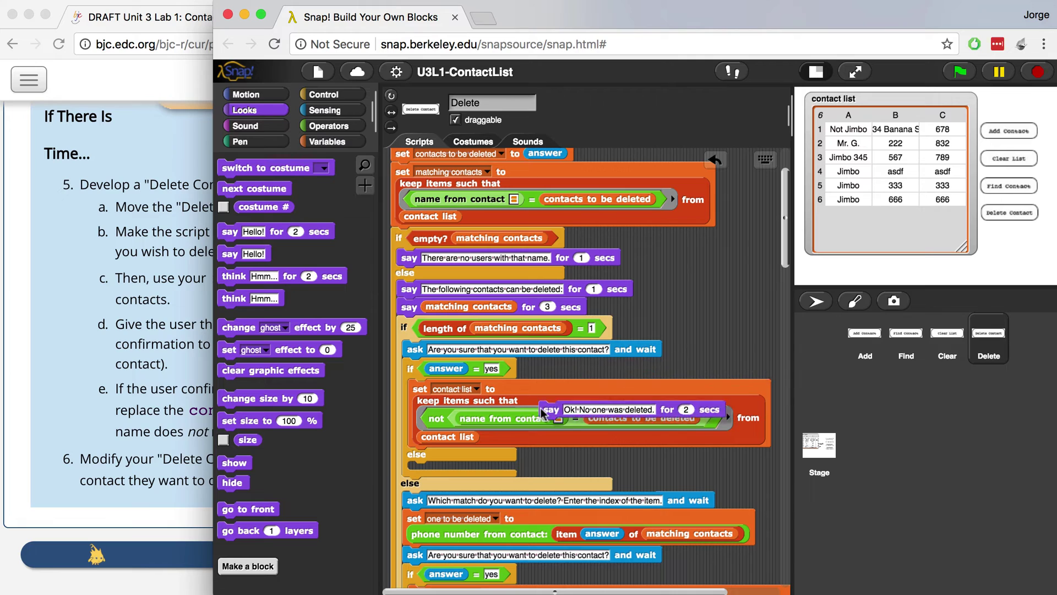
{"action": "left_click_drag", "start_coordinate": [552, 409], "coordinate": [688, 295]}
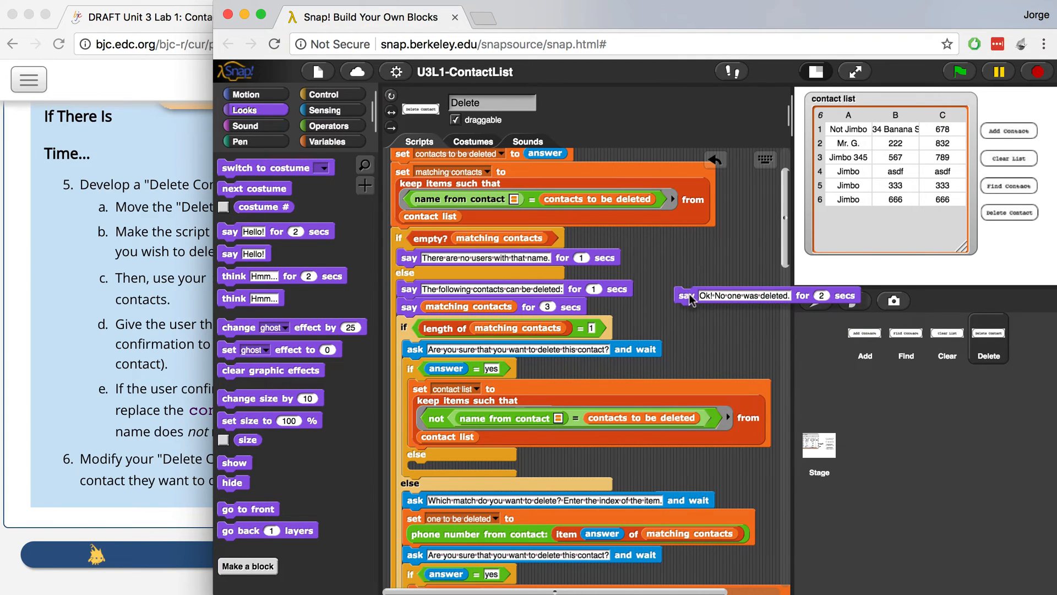
{"action": "left_click_drag", "start_coordinate": [690, 296], "coordinate": [479, 400]}
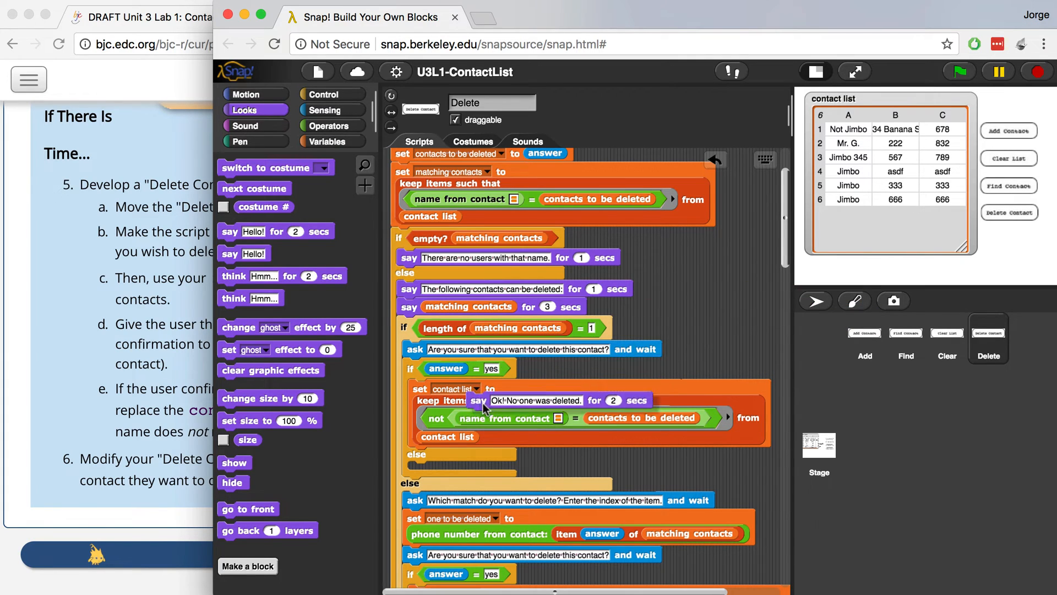
{"action": "scroll", "scroll_direction": "down", "scroll_amount": 3}
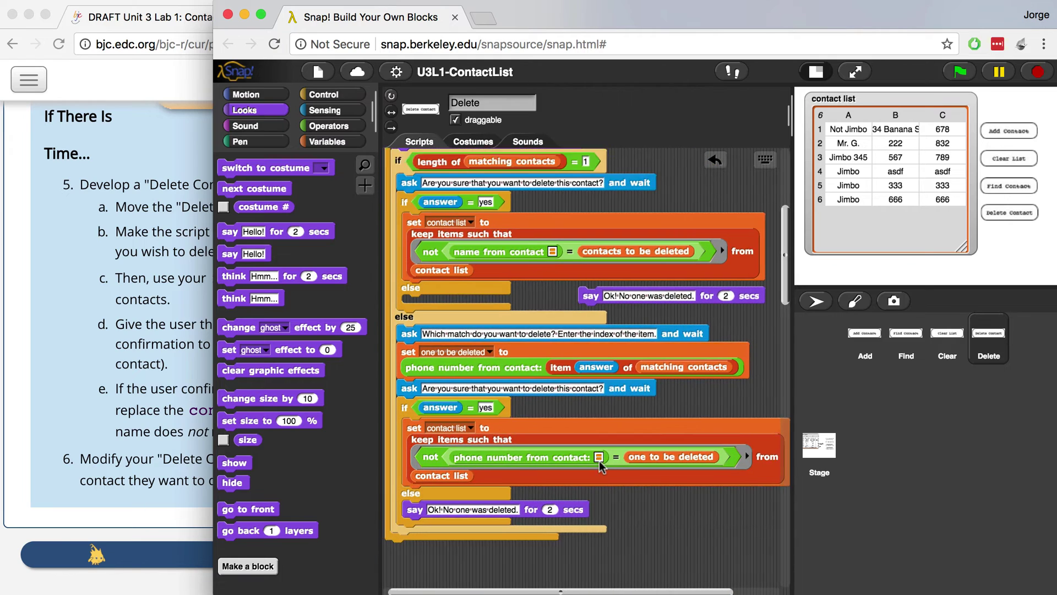
{"action": "scroll", "scroll_direction": "down", "scroll_amount": 3}
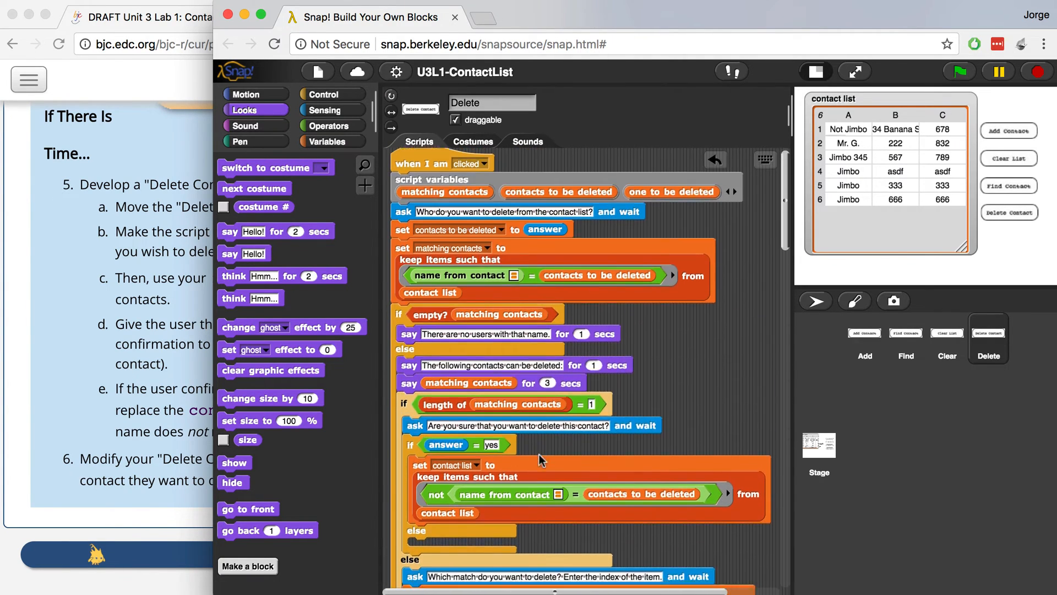
{"action": "scroll", "scroll_direction": "down", "scroll_amount": 3}
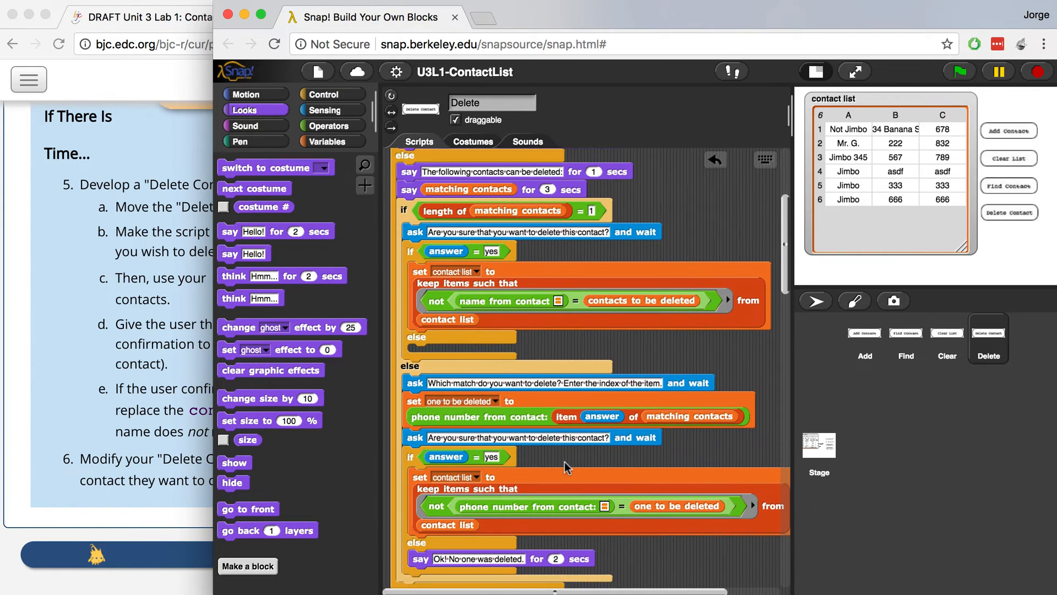
{"action": "left_click", "coordinate": [333, 95]}
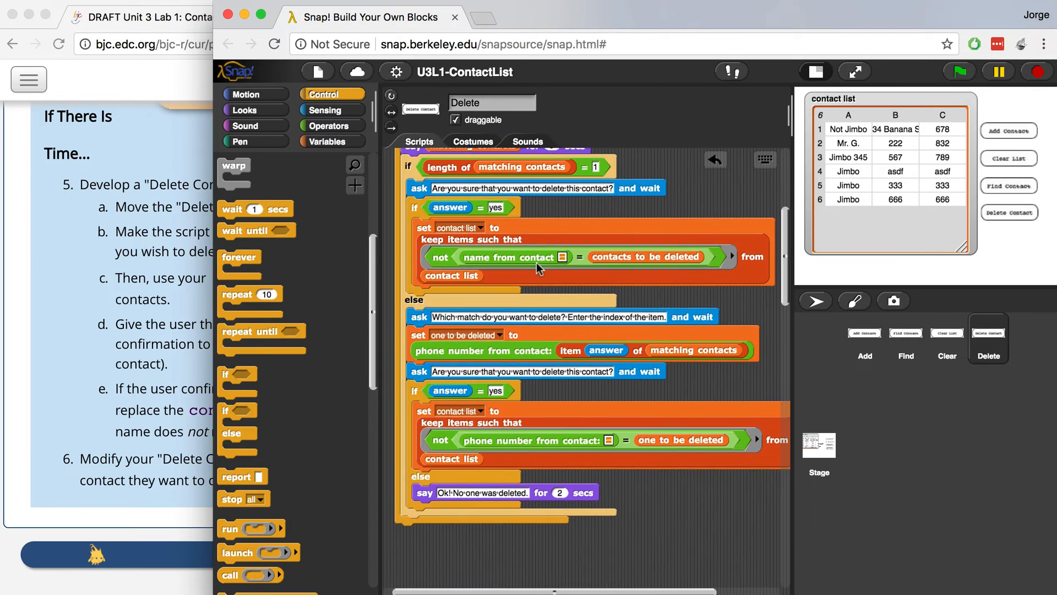
Step: Scroll through the Delete script to review the single-match and pick-by-index branches
{"action": "scroll", "scroll_direction": "down", "scroll_amount": 3}
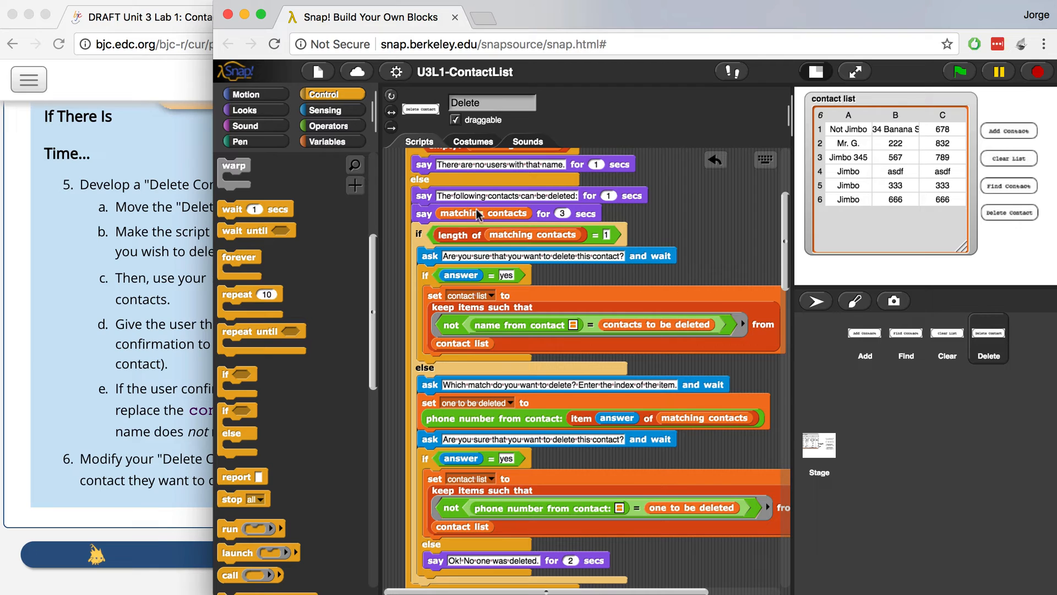
{"action": "mouse_move", "coordinate": [797, 164]}
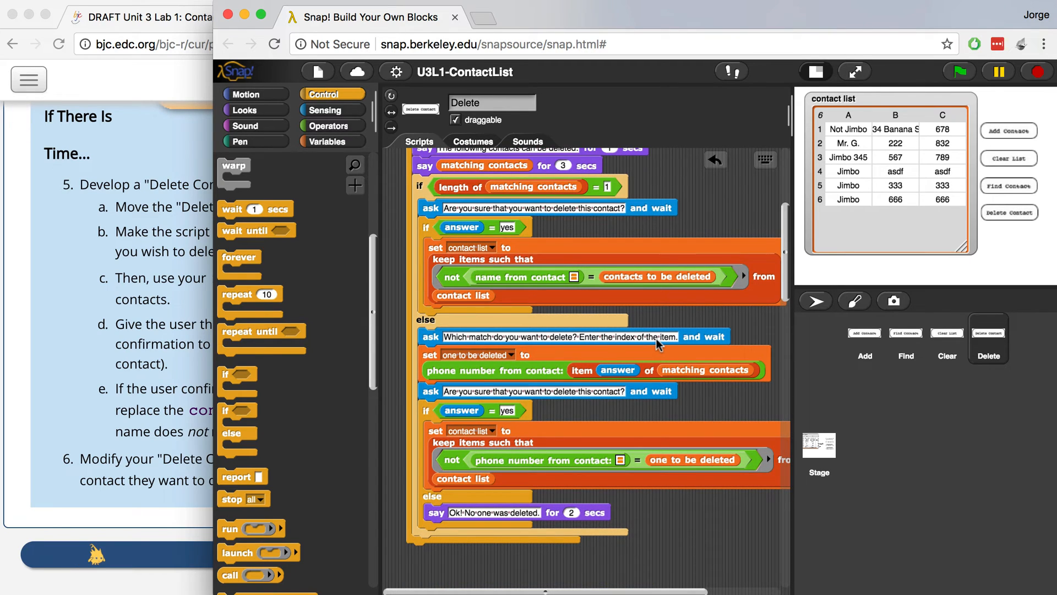
{"action": "mouse_move", "coordinate": [643, 334]}
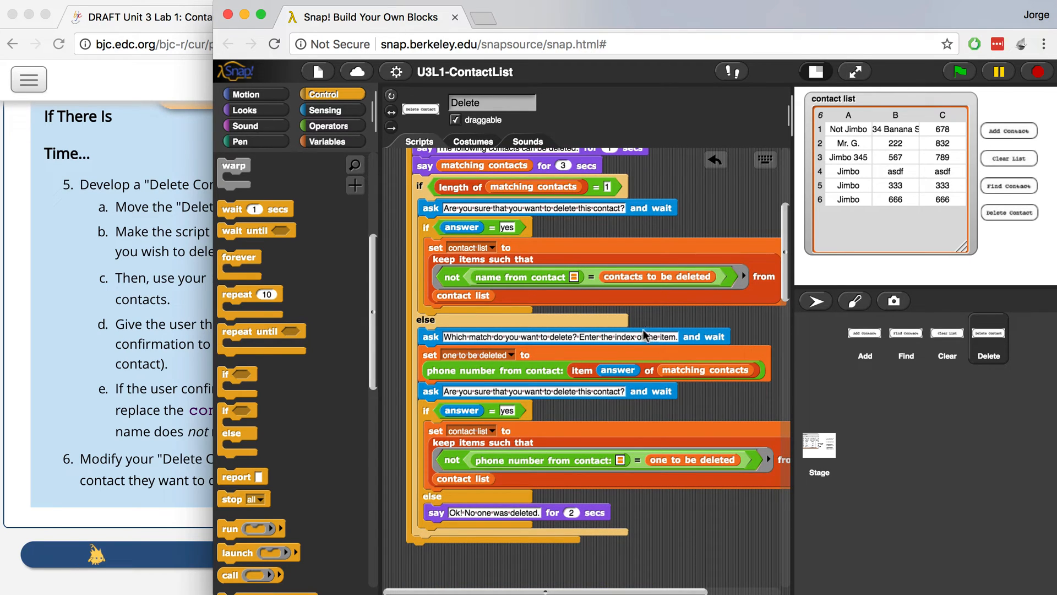
{"action": "mouse_move", "coordinate": [639, 344]}
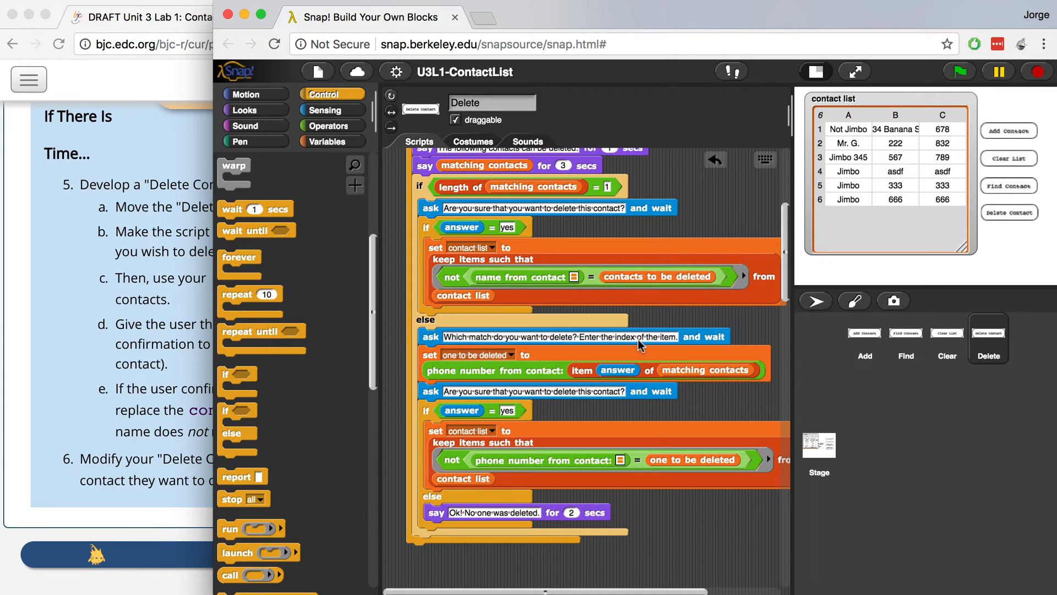
{"action": "mouse_move", "coordinate": [641, 345]}
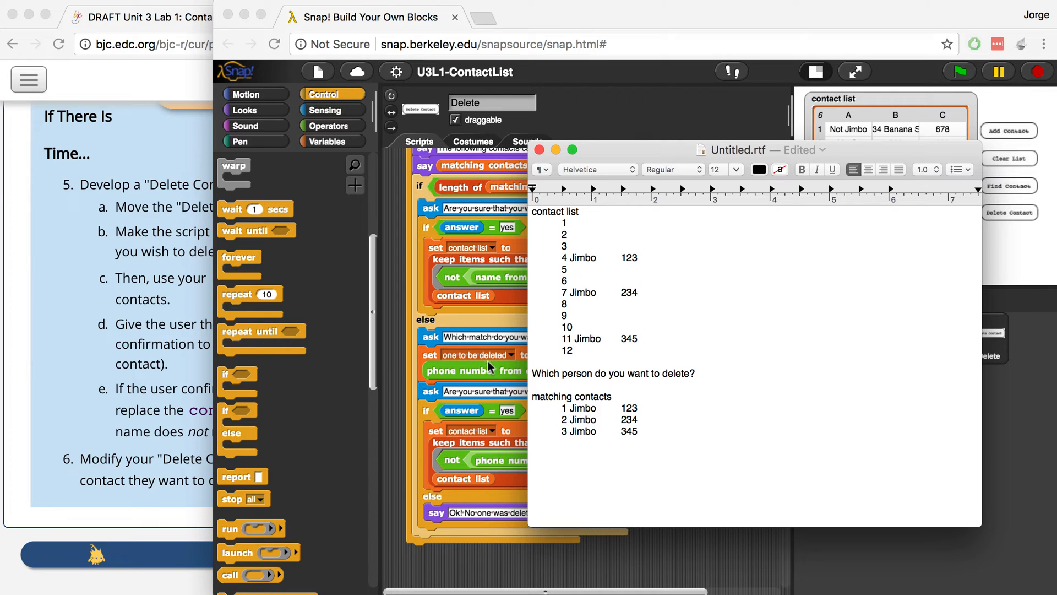
{"action": "left_click", "coordinate": [540, 150]}
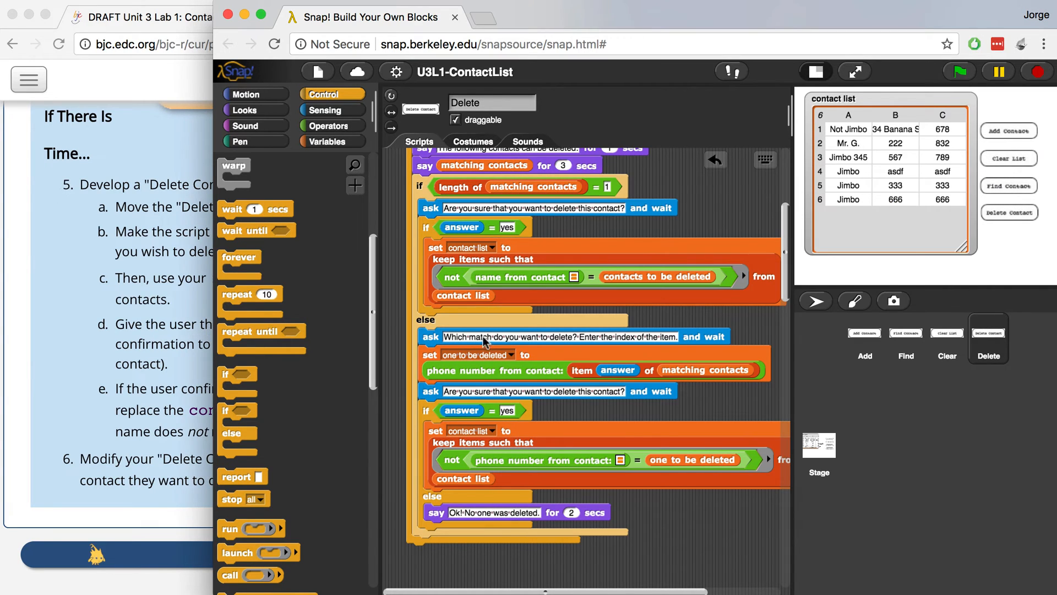
{"action": "mouse_move", "coordinate": [430, 361]}
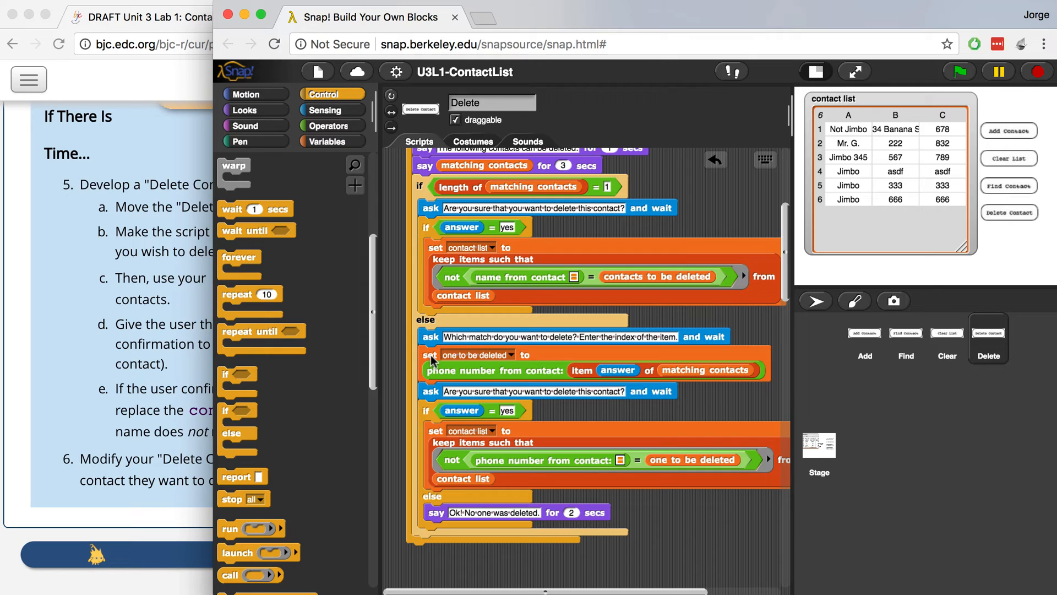
{"action": "mouse_move", "coordinate": [489, 354]}
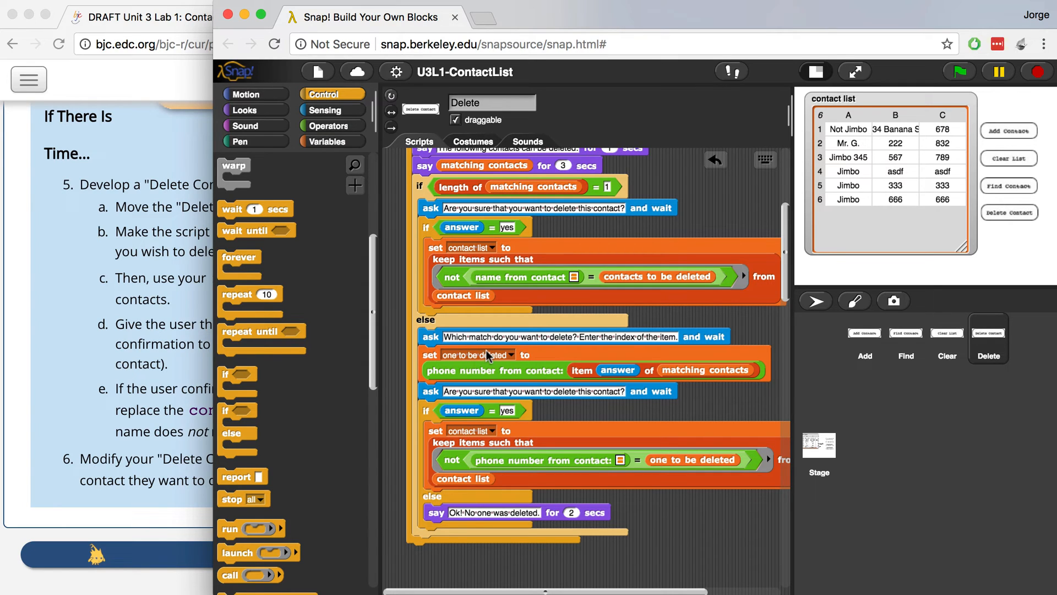
{"action": "mouse_move", "coordinate": [509, 360]}
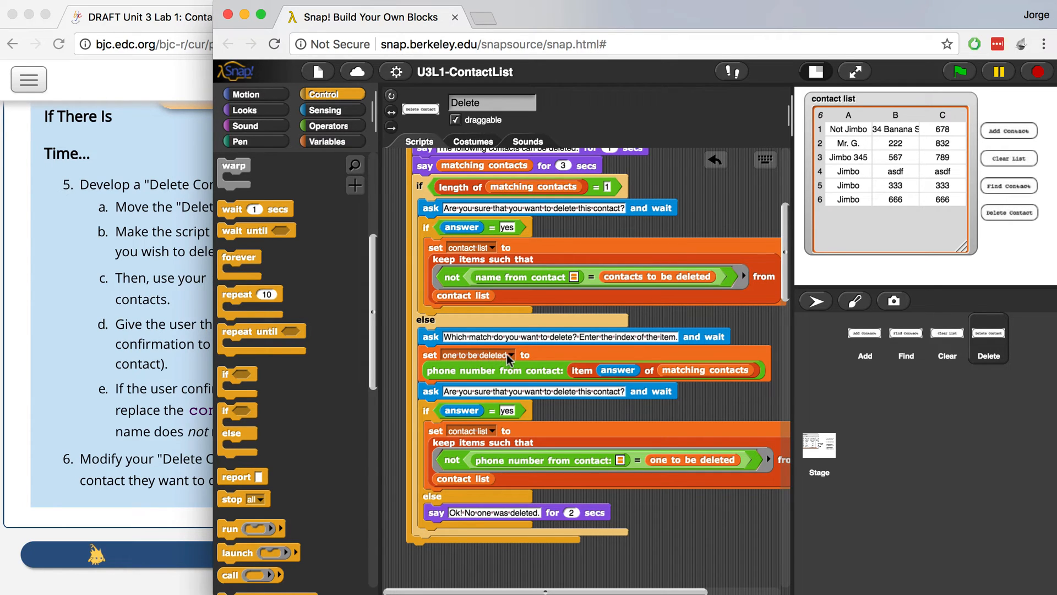
{"action": "mouse_move", "coordinate": [492, 379]}
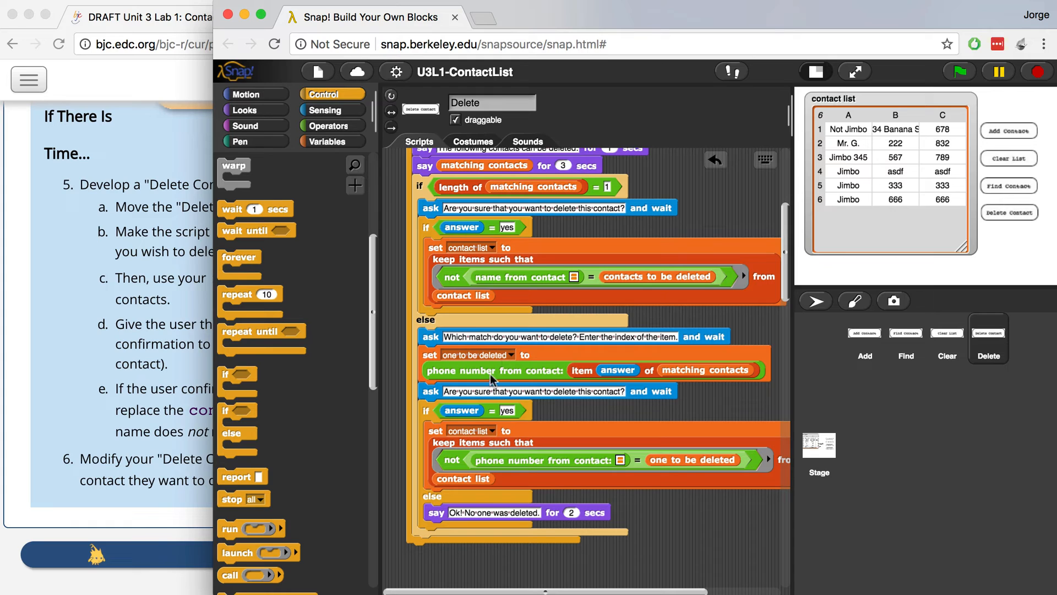
{"action": "mouse_move", "coordinate": [585, 370]}
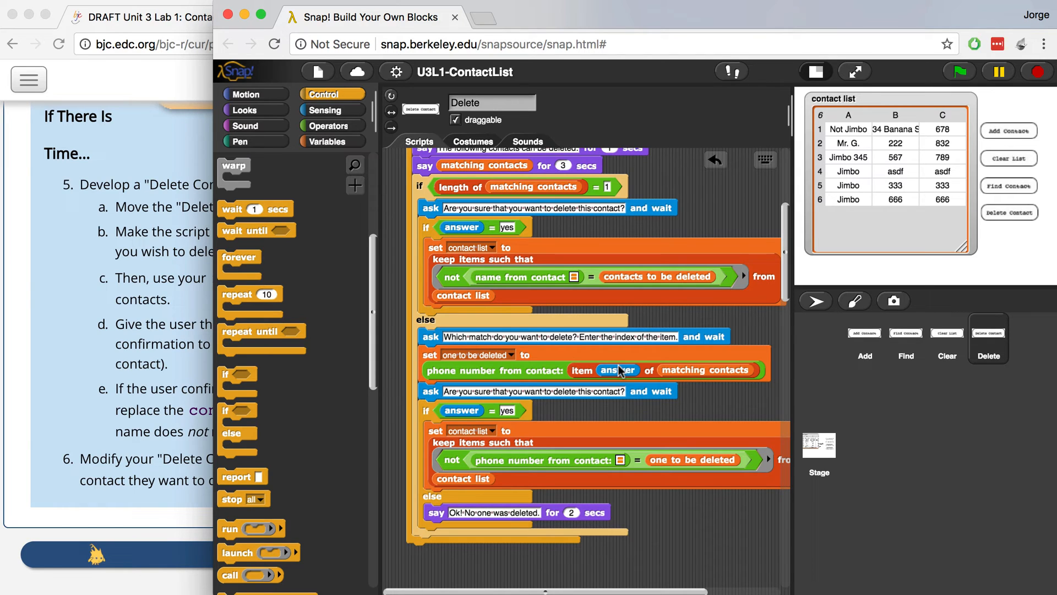
{"action": "mouse_move", "coordinate": [621, 375]}
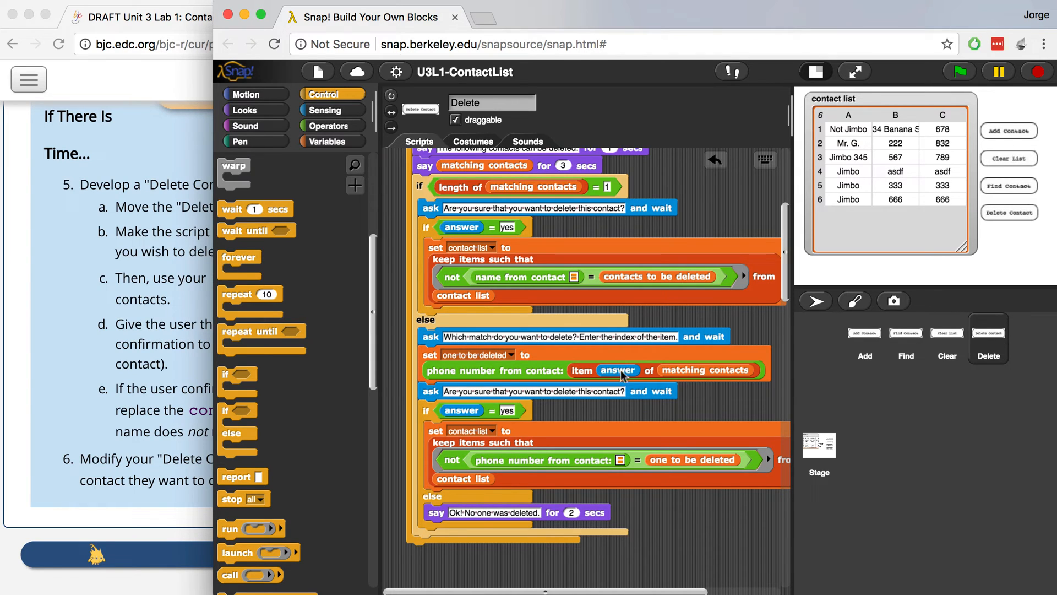
{"action": "mouse_move", "coordinate": [602, 370]}
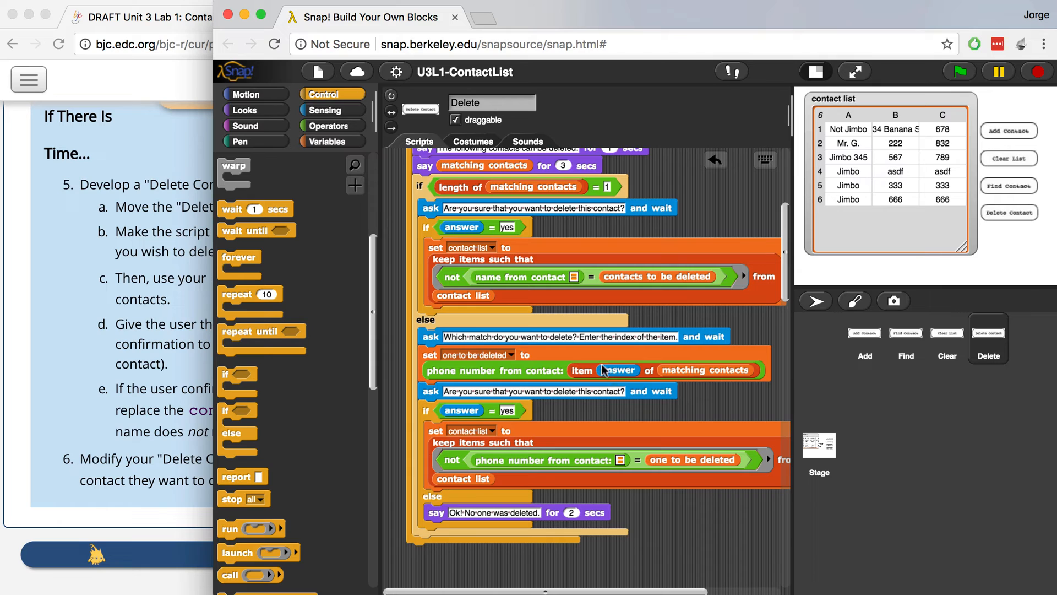
{"action": "mouse_move", "coordinate": [498, 380]}
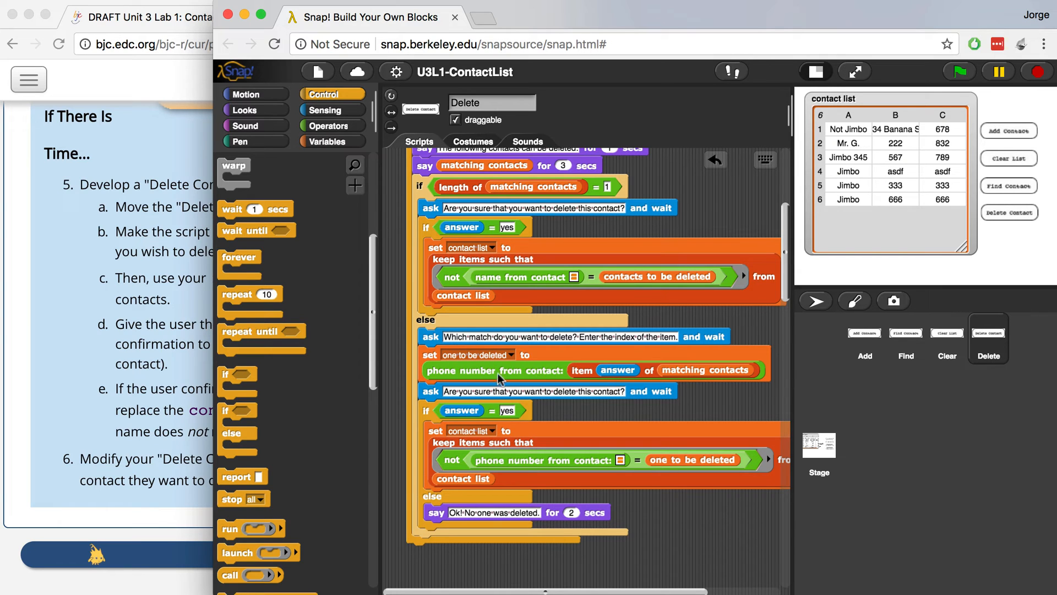
{"action": "mouse_move", "coordinate": [617, 372]}
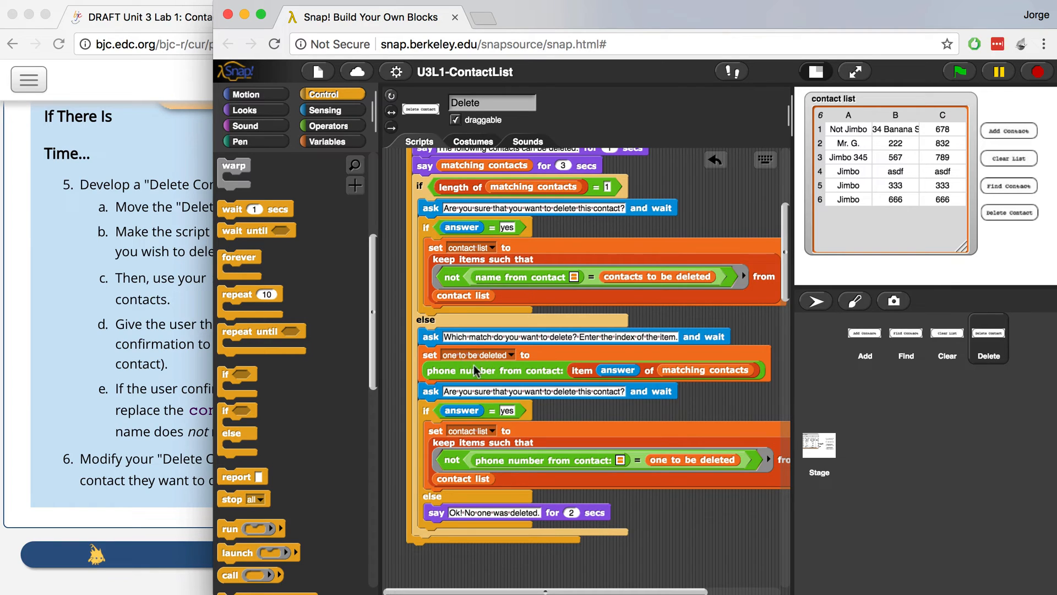
{"action": "mouse_move", "coordinate": [459, 376]}
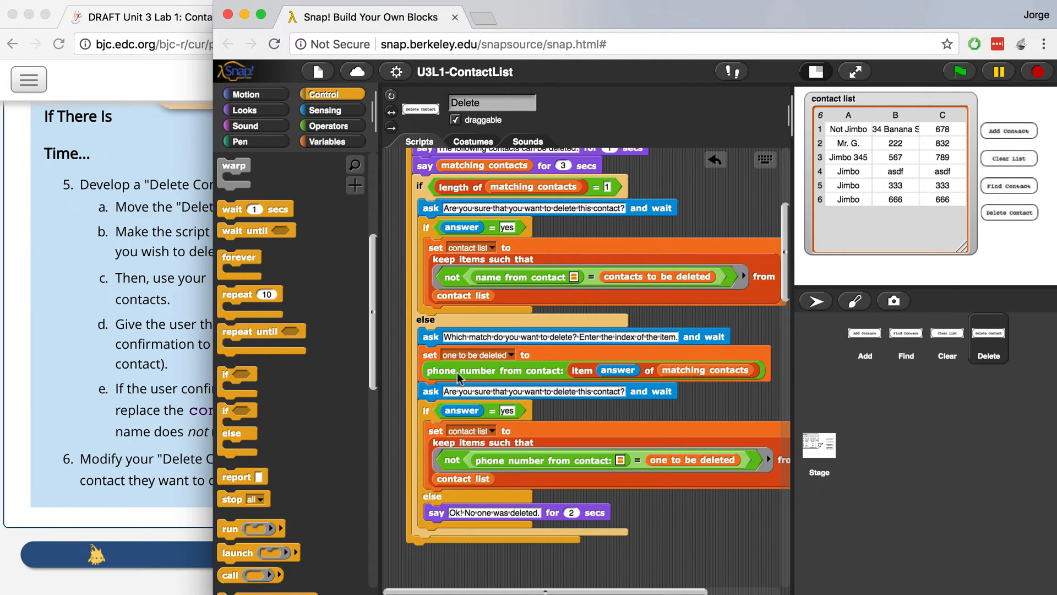
{"action": "mouse_move", "coordinate": [434, 386]}
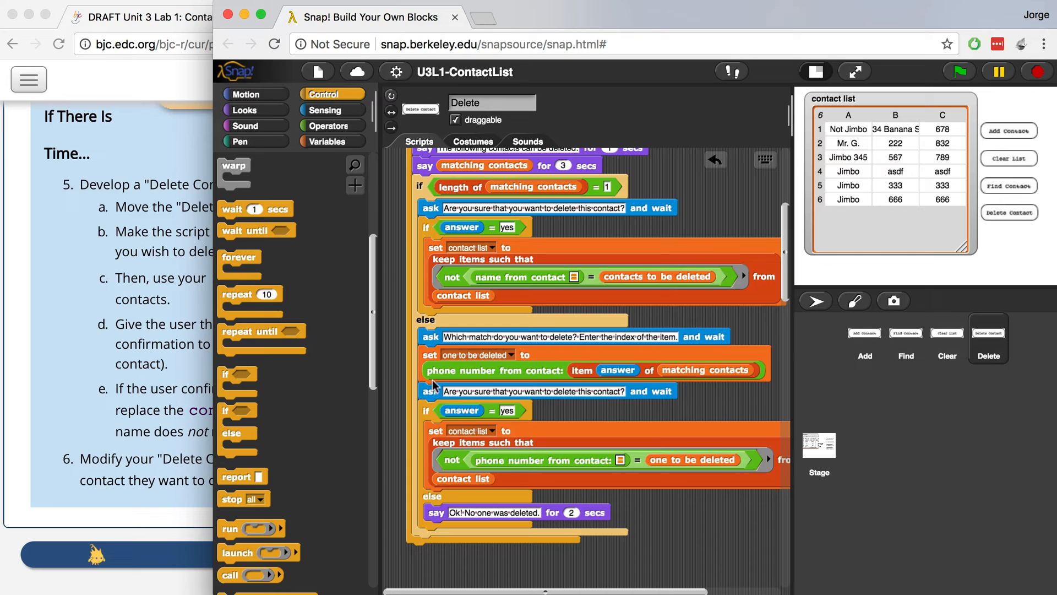
{"action": "mouse_move", "coordinate": [460, 407]}
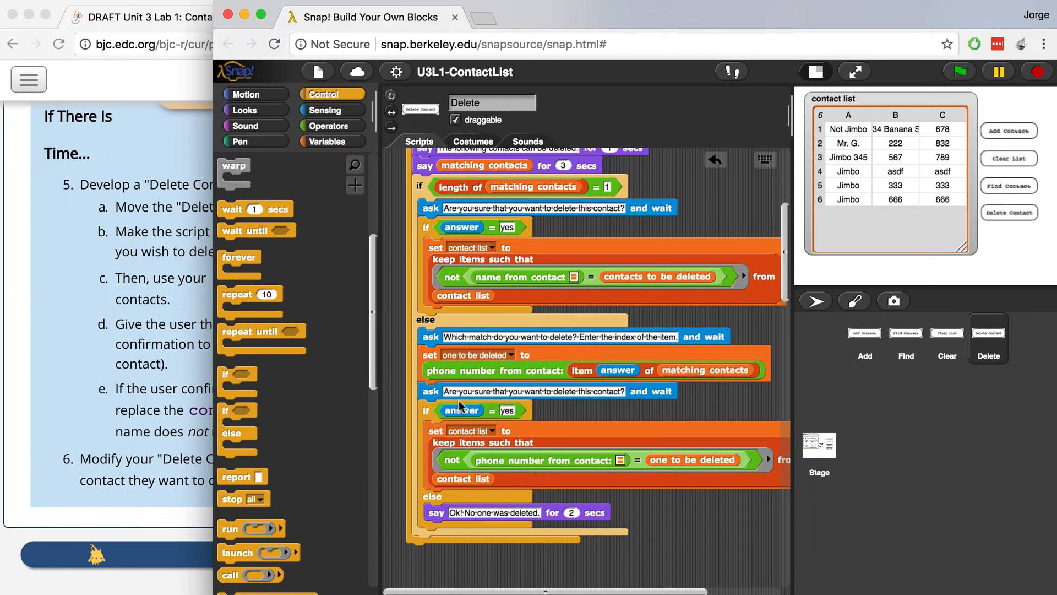
{"action": "mouse_move", "coordinate": [525, 416]}
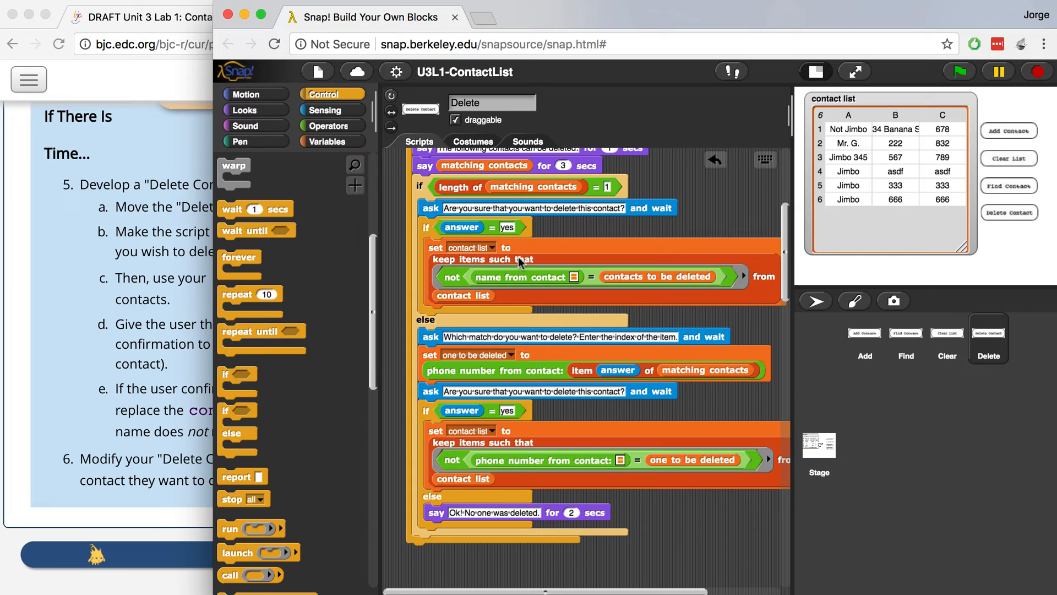
{"action": "mouse_move", "coordinate": [452, 296]}
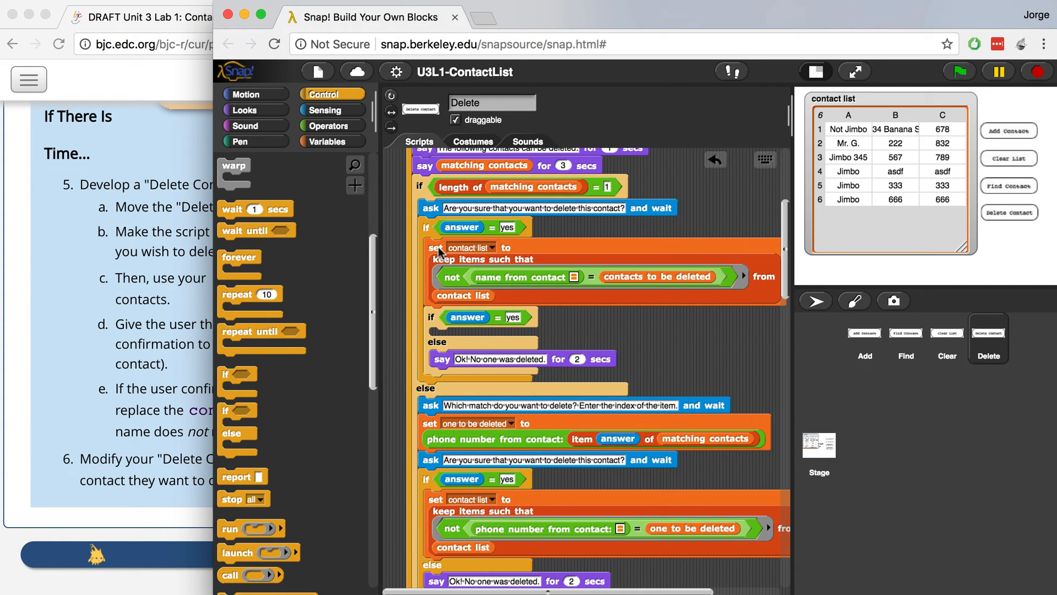
{"action": "mouse_move", "coordinate": [449, 255]}
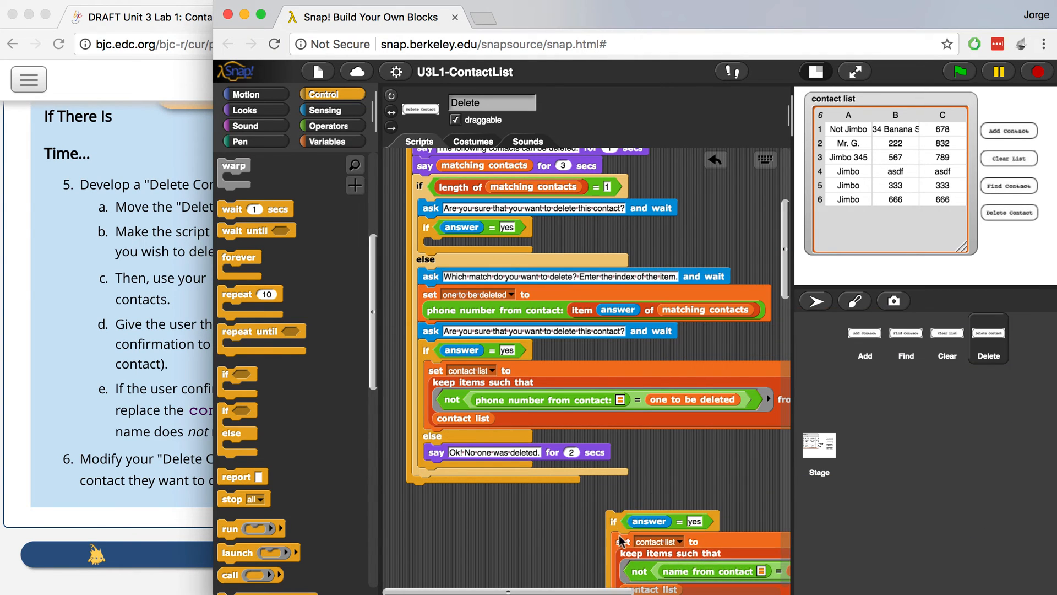
Step: Move the set contact list block inside the yes check of the single-match branch
{"action": "left_click_drag", "start_coordinate": [618, 521], "coordinate": [586, 229]}
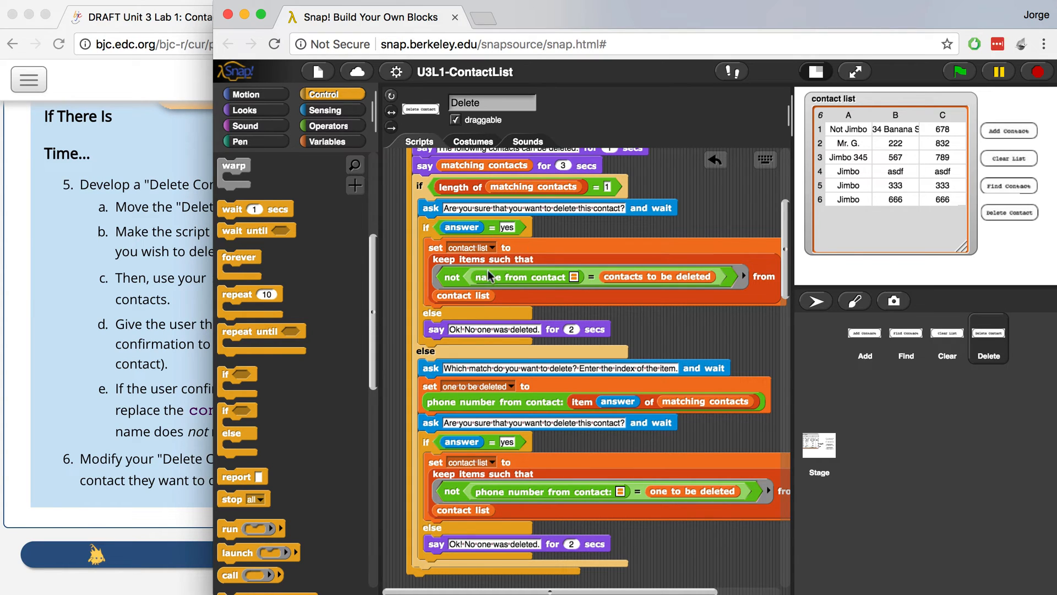
{"action": "mouse_move", "coordinate": [569, 297]}
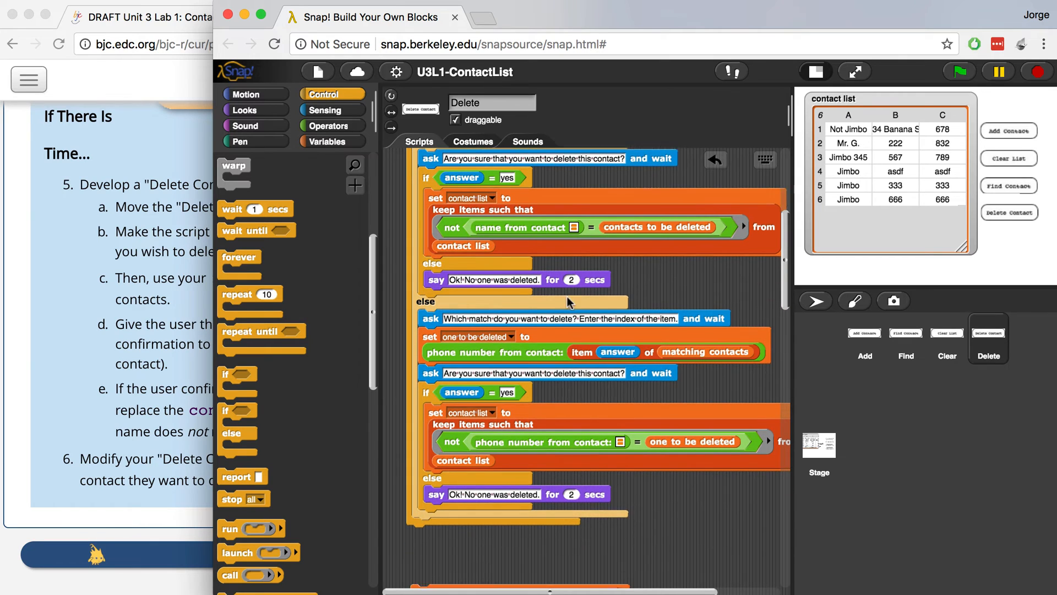
{"action": "scroll", "scroll_direction": "down", "scroll_amount": 3}
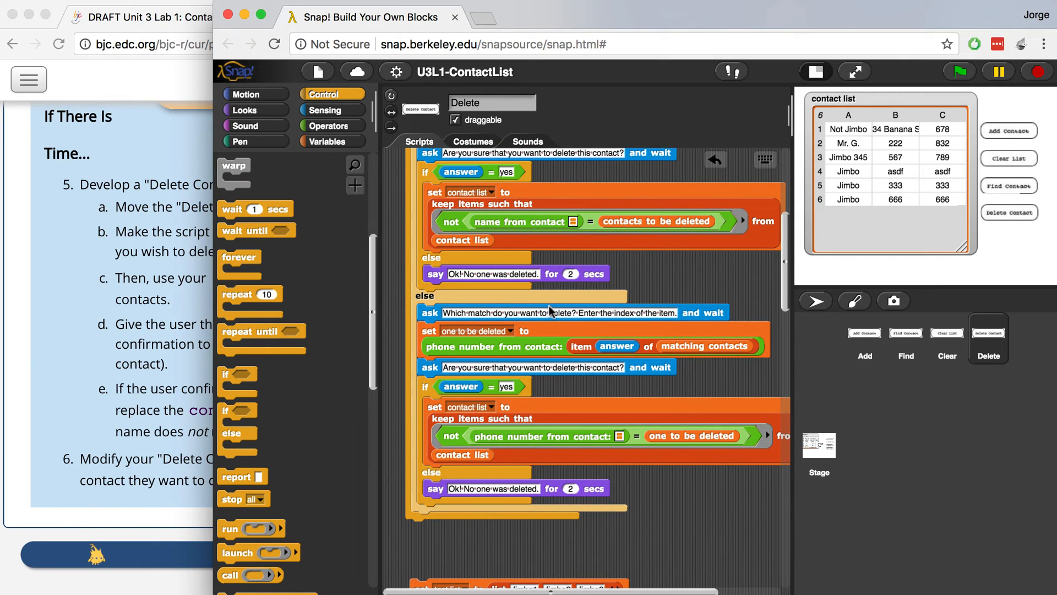
{"action": "mouse_move", "coordinate": [586, 324]}
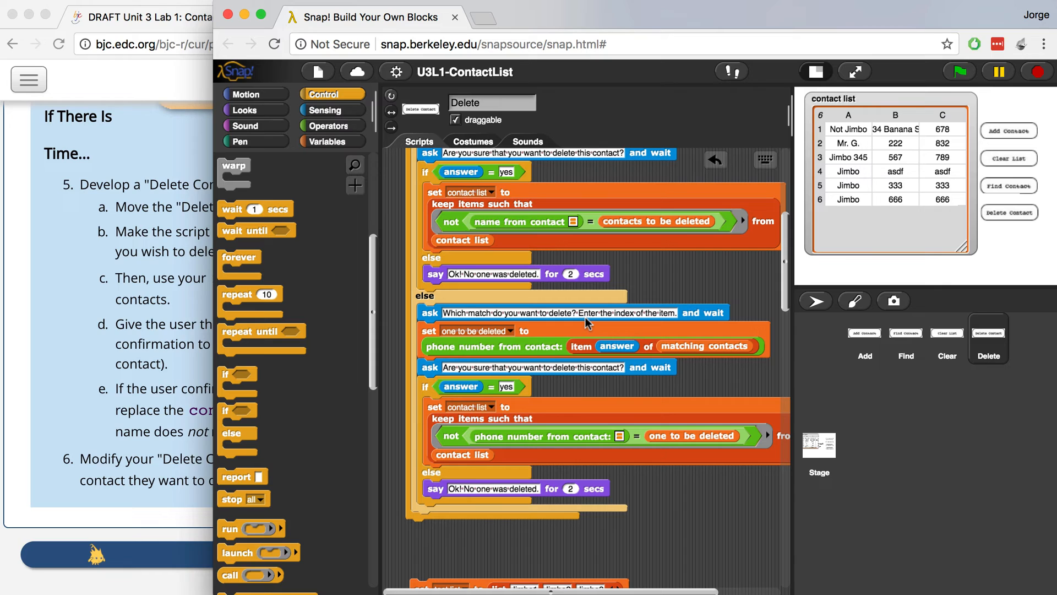
{"action": "mouse_move", "coordinate": [471, 348]}
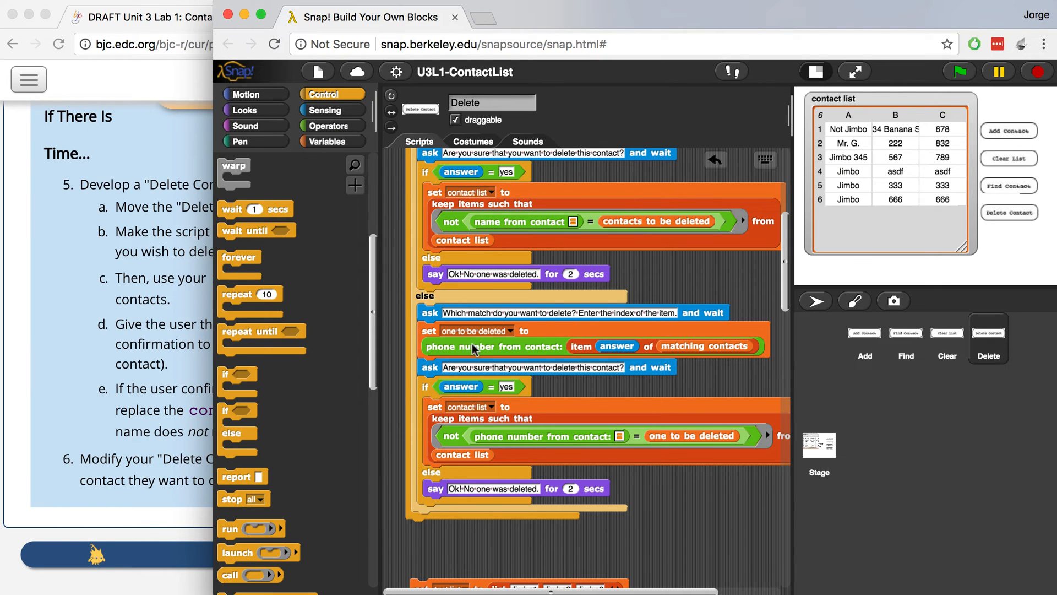
{"action": "mouse_move", "coordinate": [462, 394]}
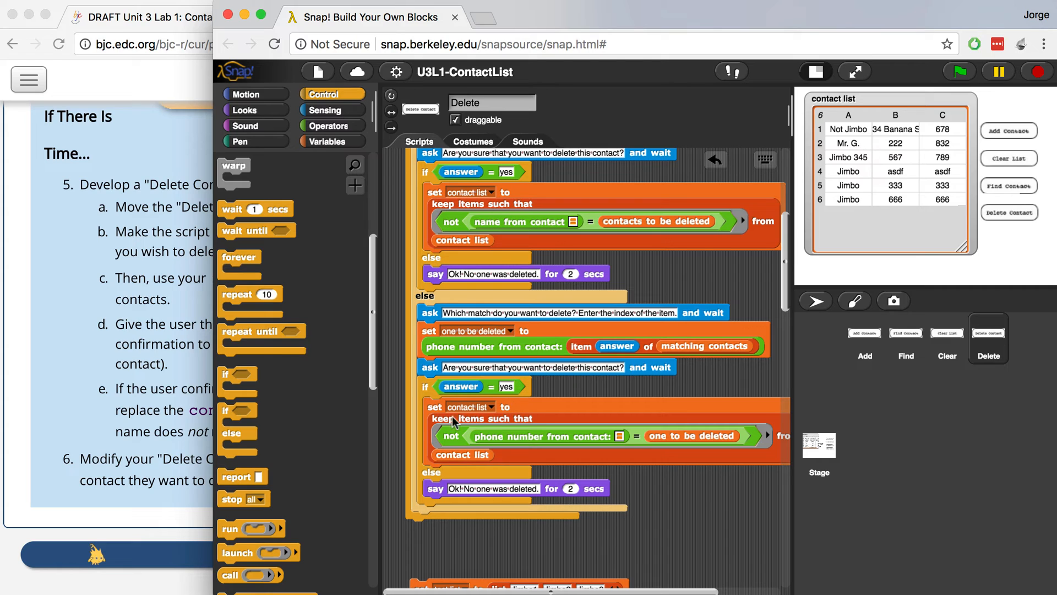
{"action": "mouse_move", "coordinate": [478, 423]}
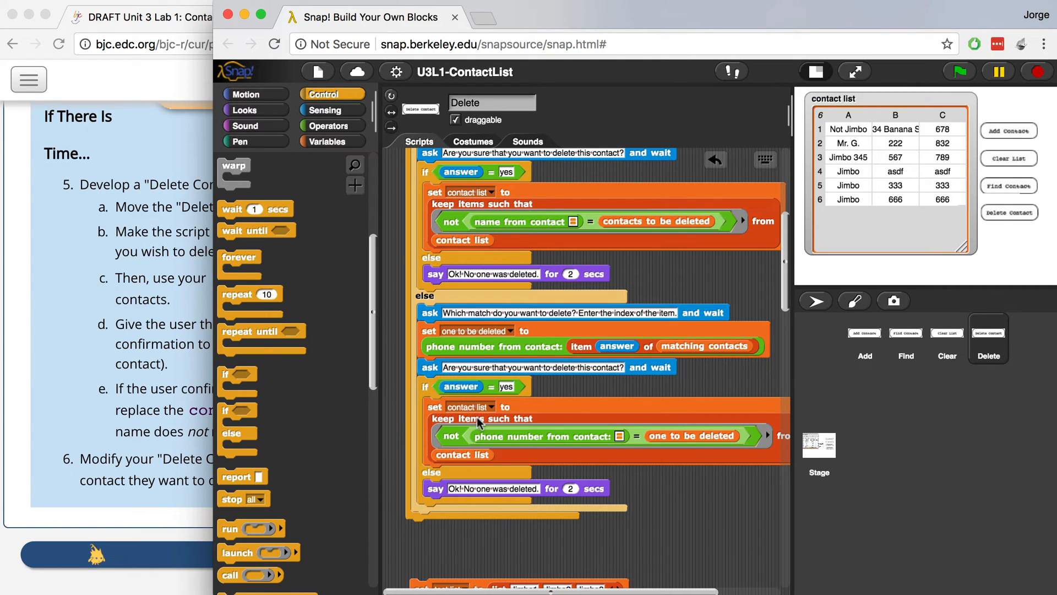
{"action": "mouse_move", "coordinate": [551, 447]}
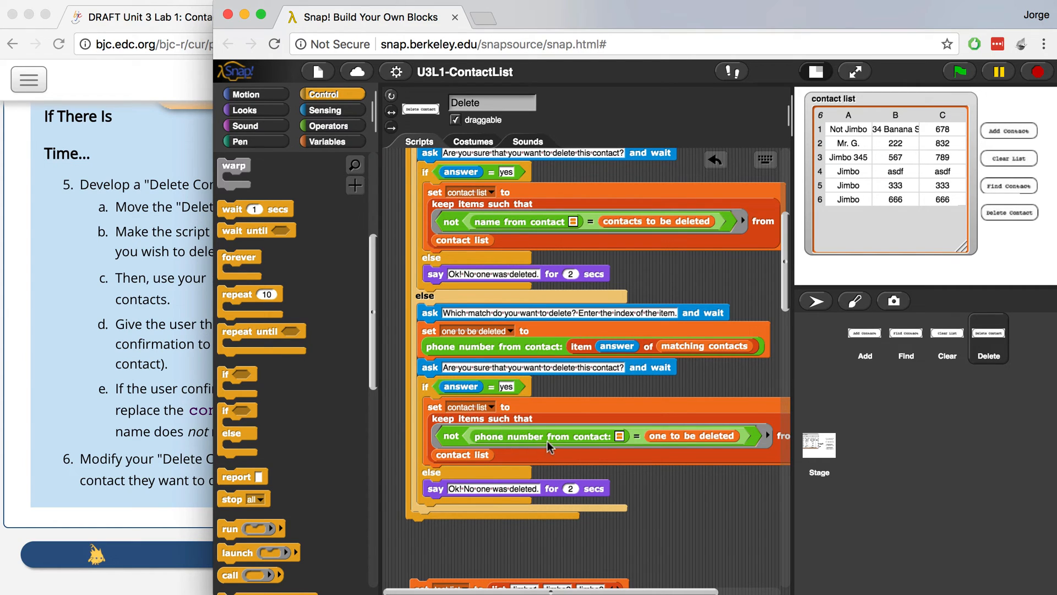
{"action": "mouse_move", "coordinate": [669, 443]}
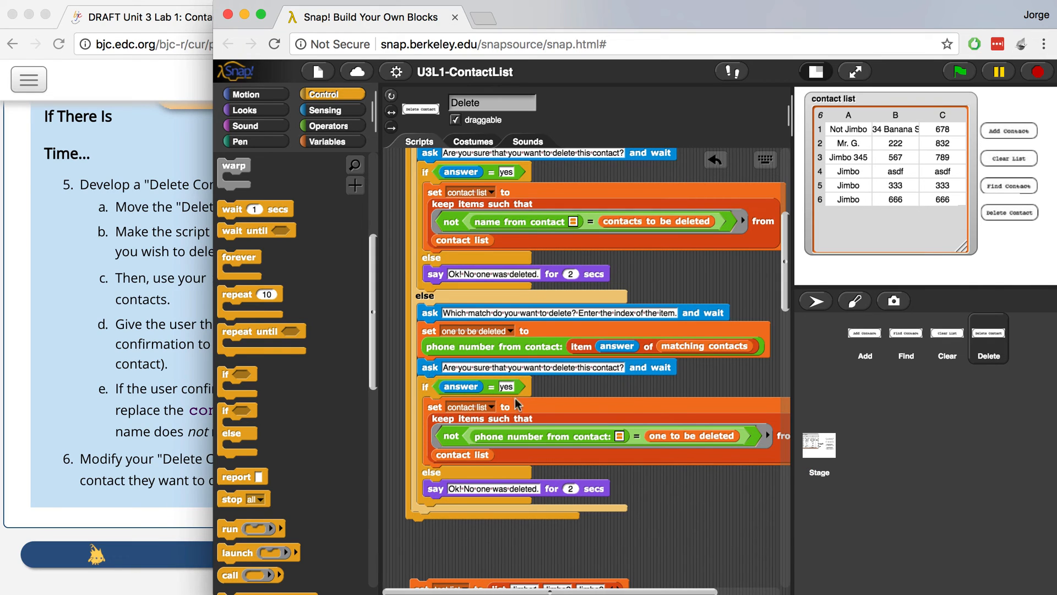
{"action": "mouse_move", "coordinate": [544, 396]}
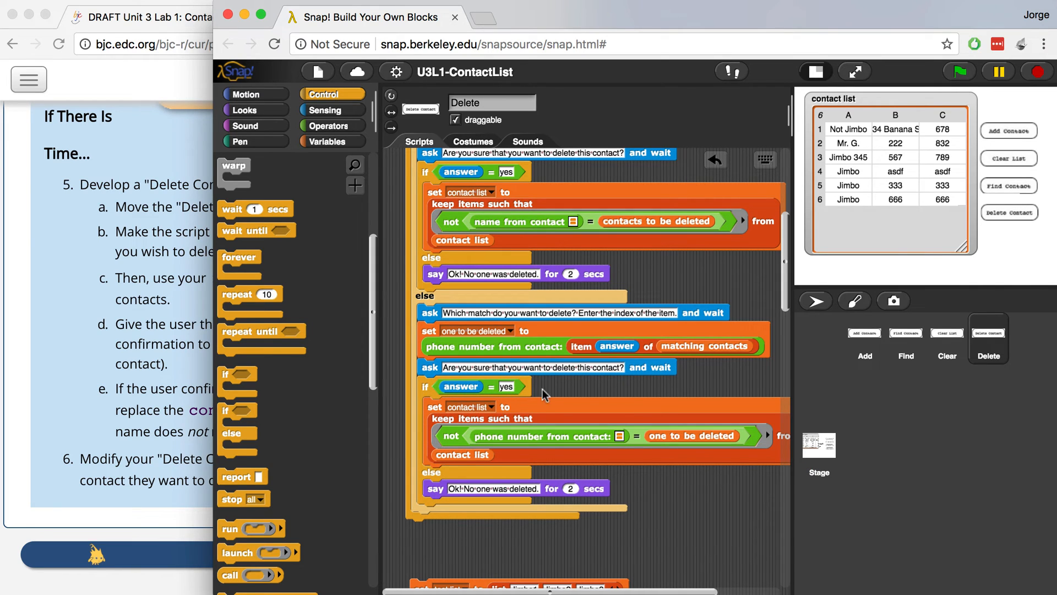
{"action": "mouse_move", "coordinate": [533, 492]}
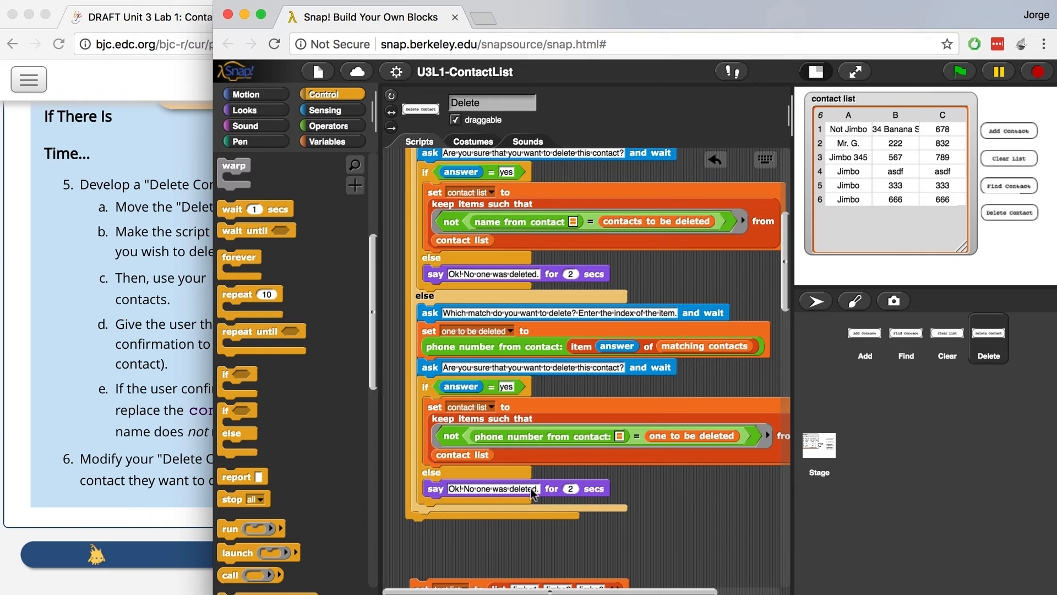
{"action": "mouse_move", "coordinate": [546, 497]}
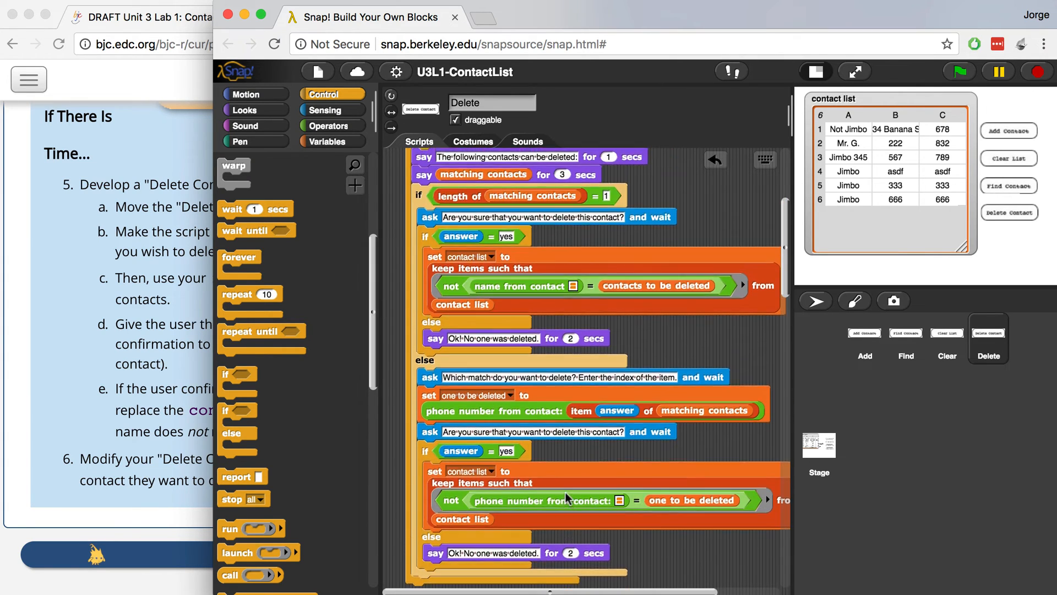
Step: Add a seventh test contact, ajksdf, via the Add Contact button on stage
{"action": "left_click", "coordinate": [1008, 130]}
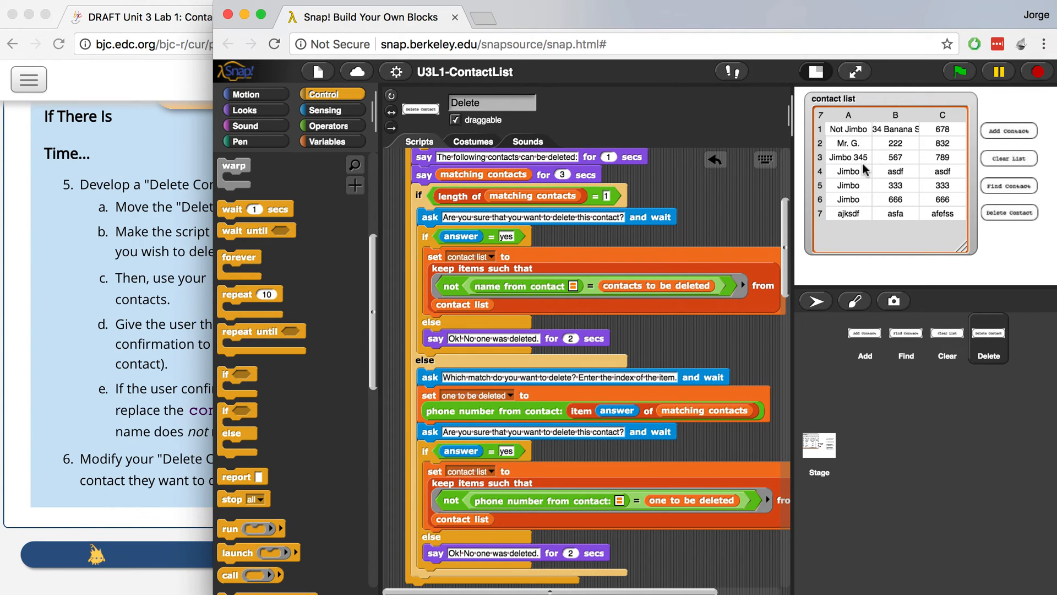
{"action": "mouse_move", "coordinate": [850, 193]}
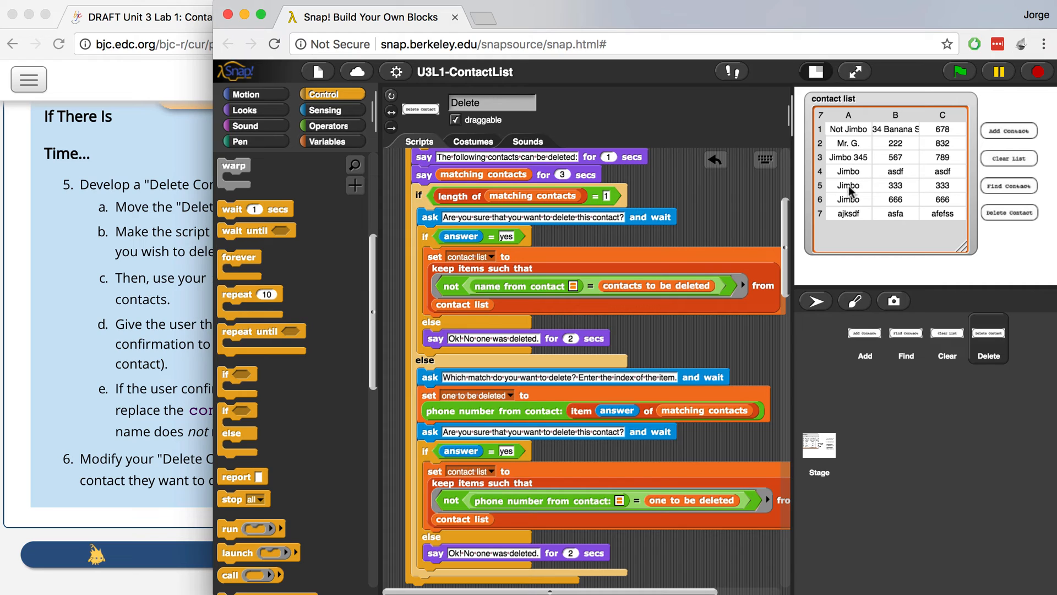
{"action": "mouse_move", "coordinate": [886, 163]}
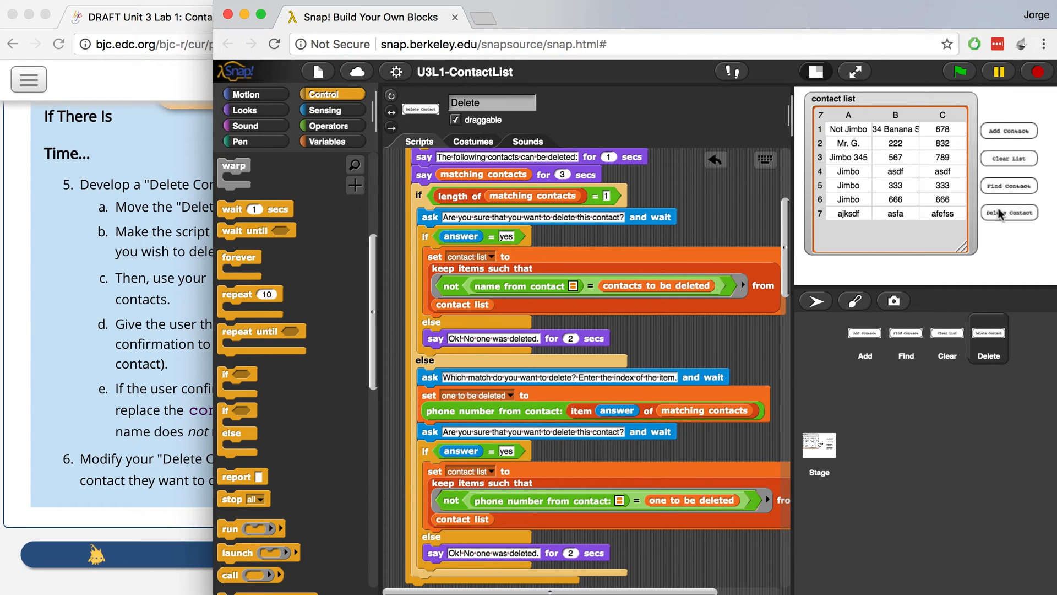
{"action": "mouse_move", "coordinate": [968, 196]}
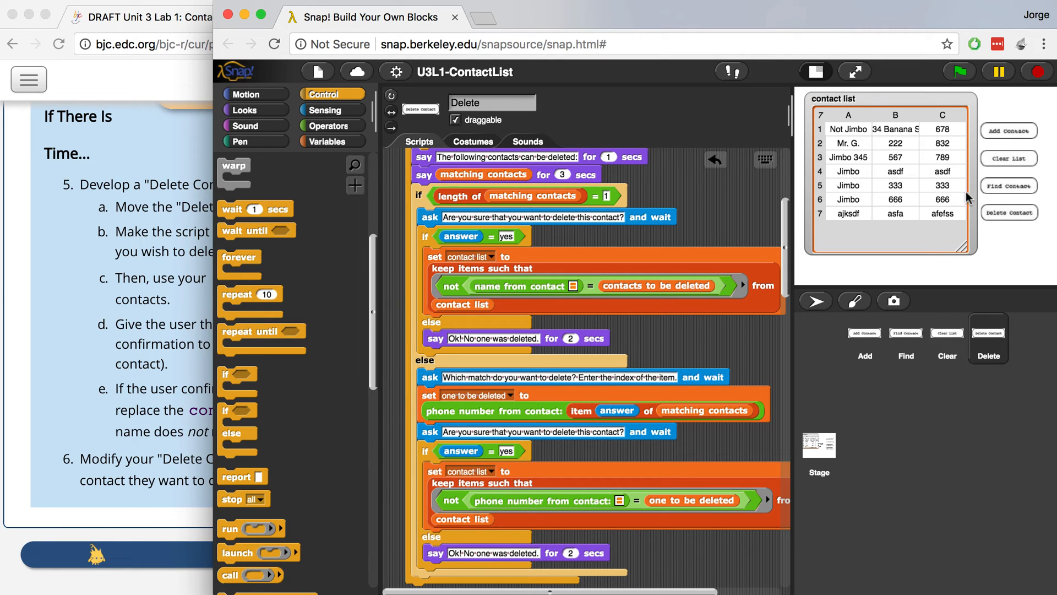
Step: Run Delete Contact with 'Jimbo 3' and answer yes, removing Jimbo 345 and leaving six contacts
{"action": "left_click", "coordinate": [1008, 212]}
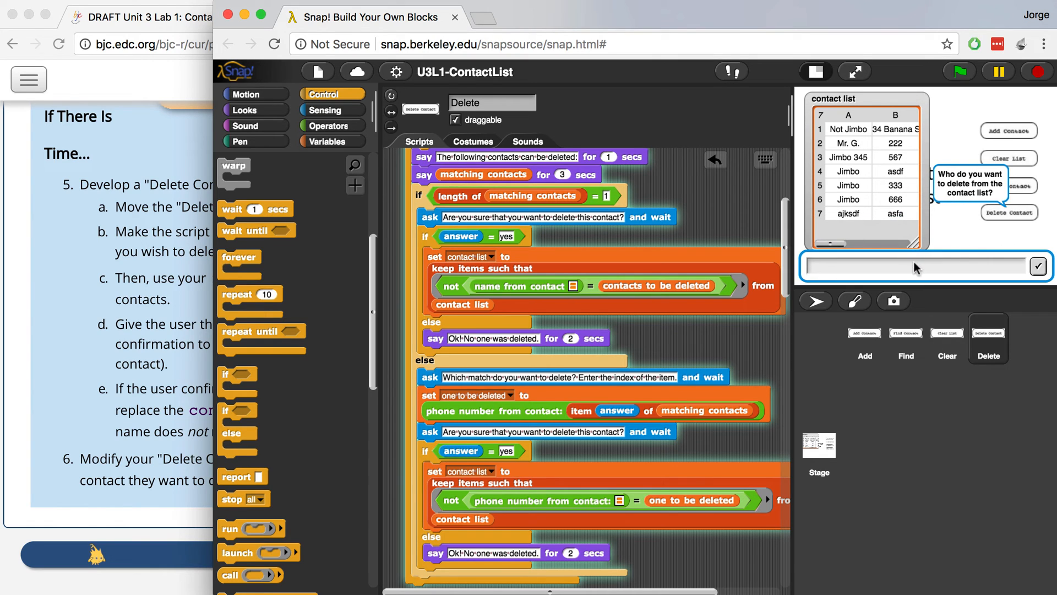
{"action": "type", "text": "Jimbo 3"}
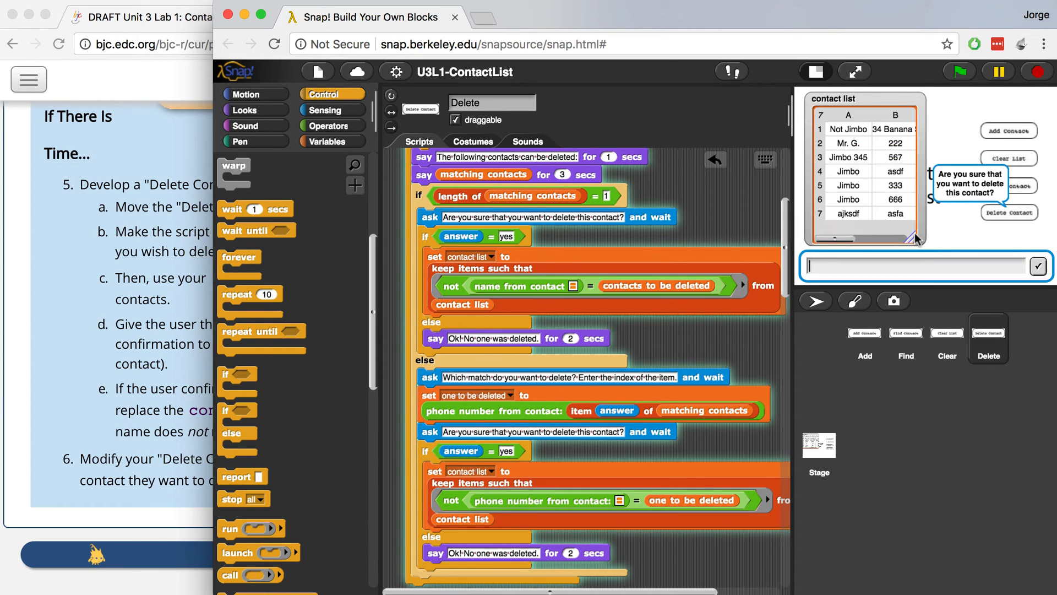
{"action": "type", "text": "yes"}
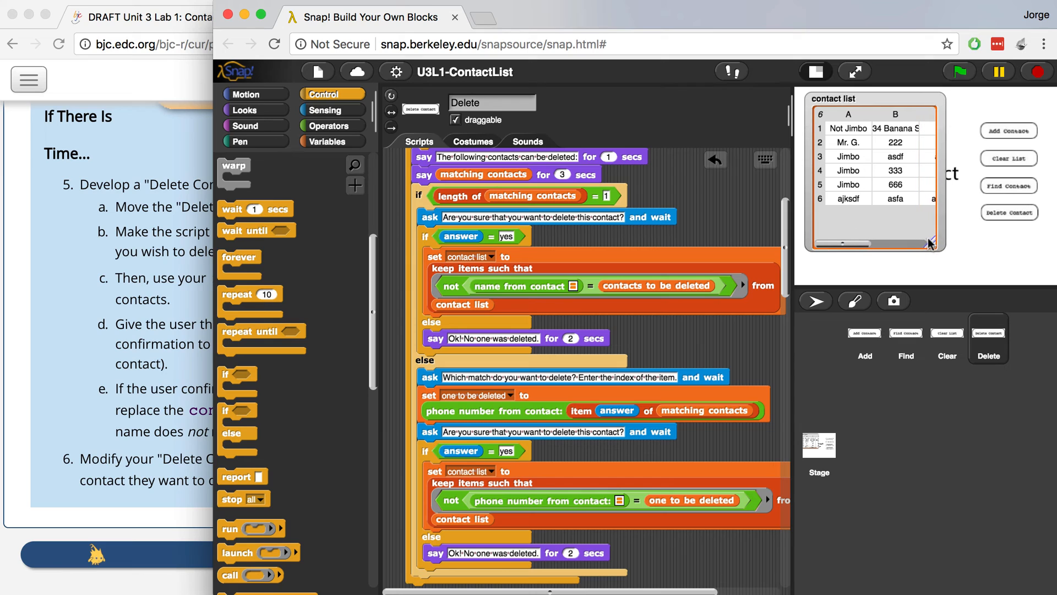
Step: Run Delete Contact again, choose match index 2 and confirm yes, removing Jimbo 333 and leaving five contacts
{"action": "left_click", "coordinate": [1009, 213]}
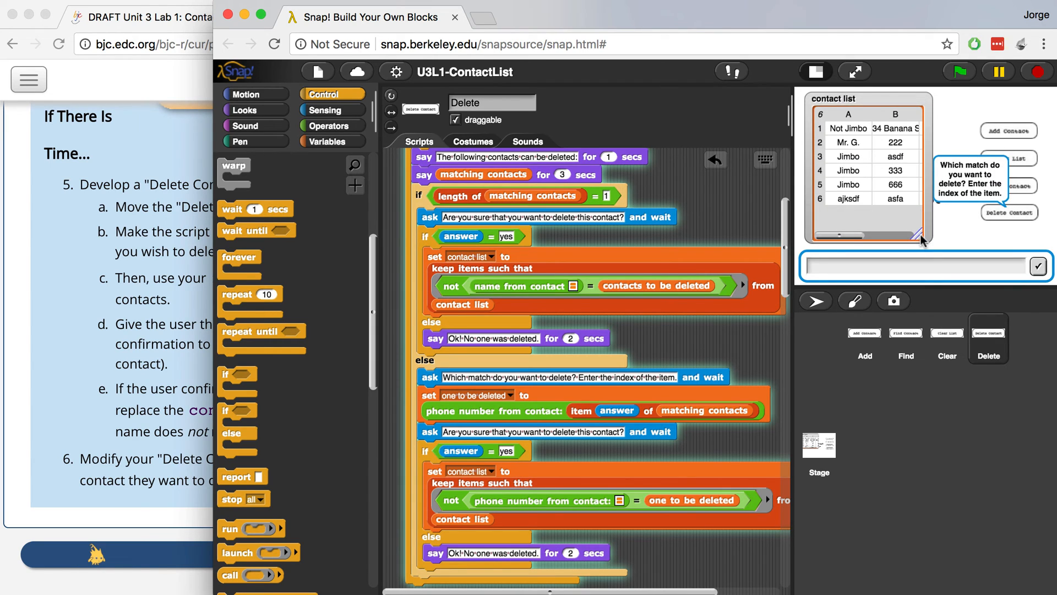
{"action": "mouse_move", "coordinate": [897, 162]}
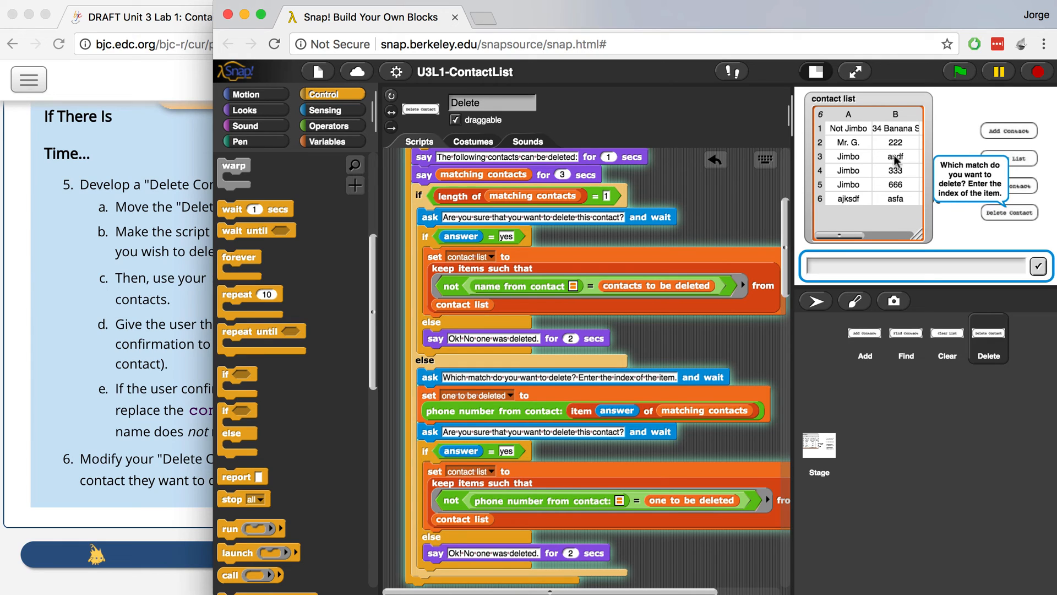
{"action": "mouse_move", "coordinate": [954, 189]}
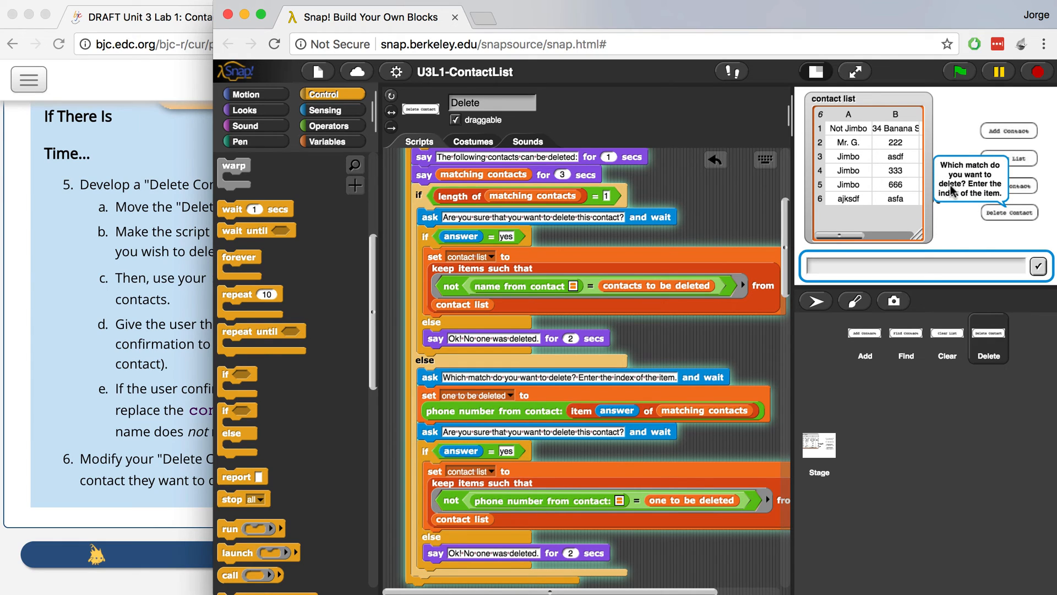
{"action": "mouse_move", "coordinate": [974, 234]}
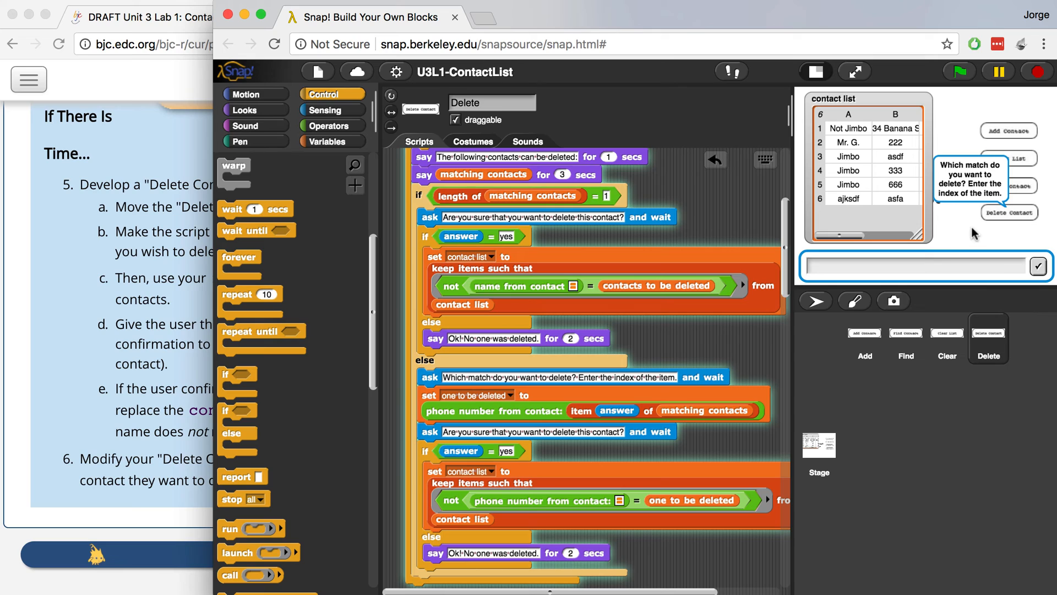
{"action": "mouse_move", "coordinate": [928, 238]}
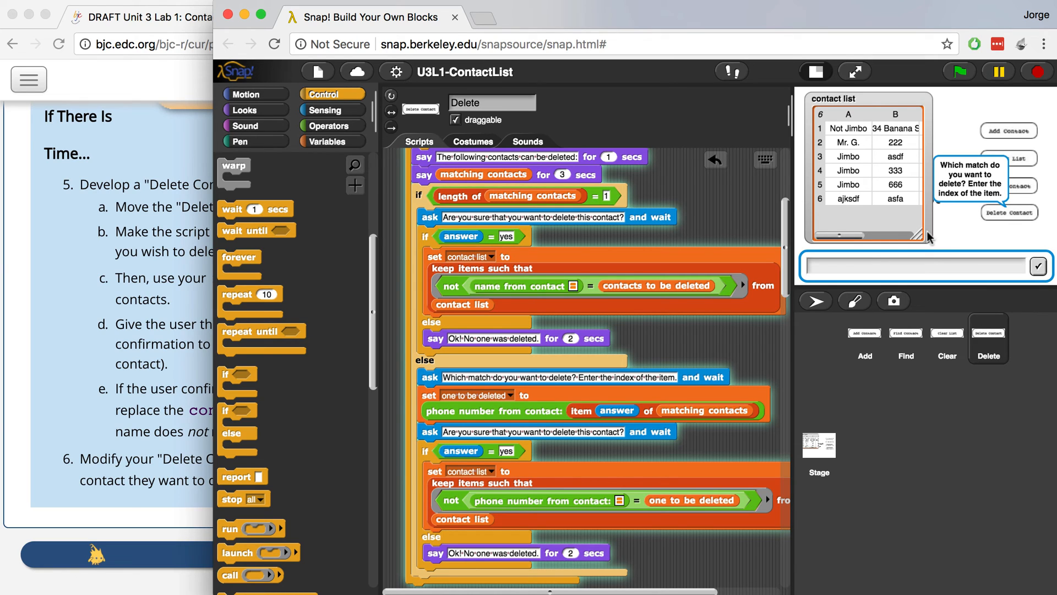
{"action": "mouse_move", "coordinate": [919, 229]}
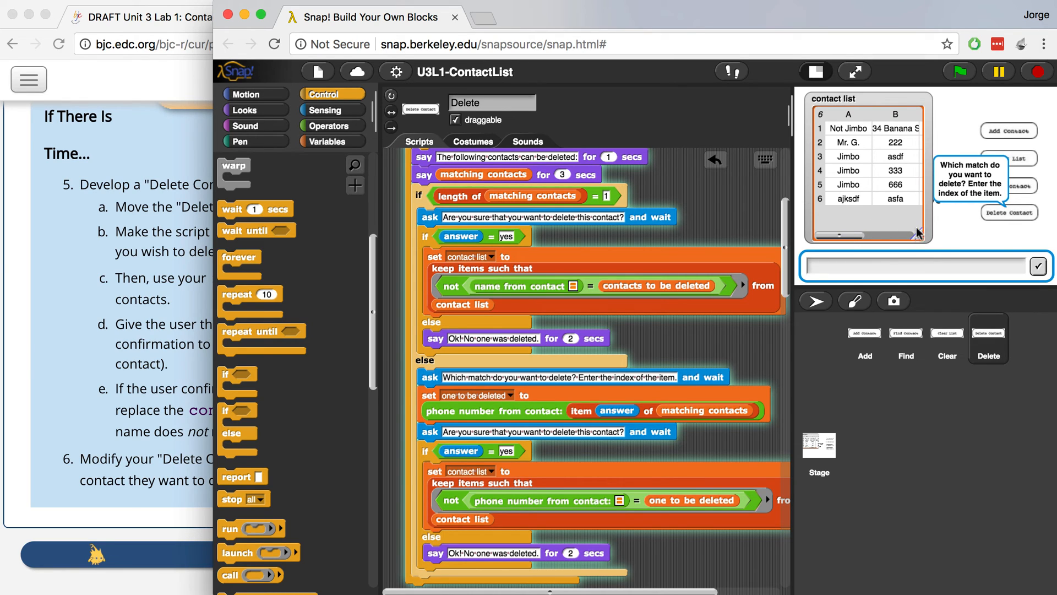
{"action": "mouse_move", "coordinate": [911, 201]}
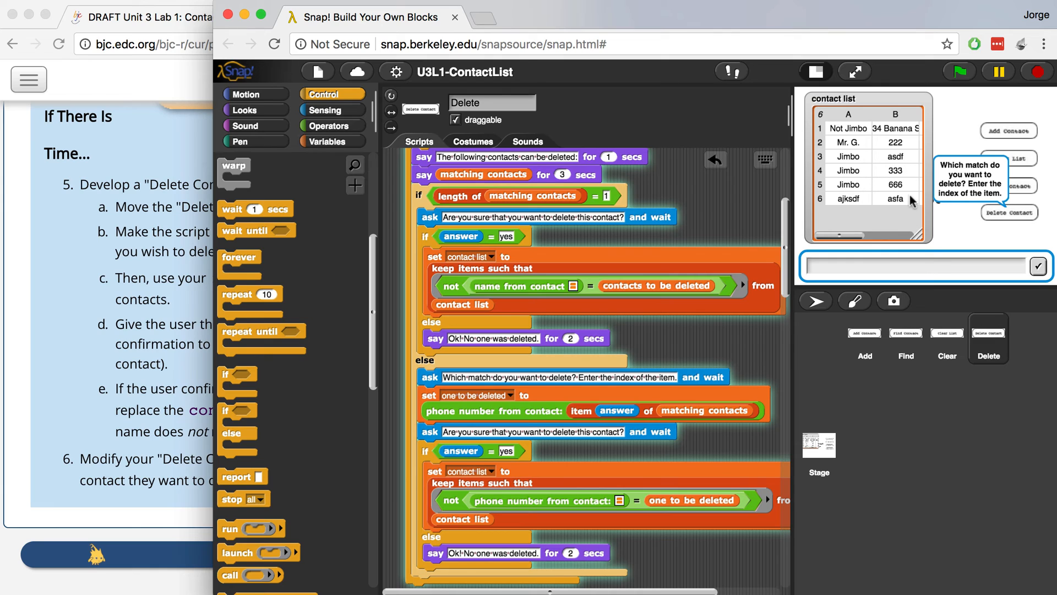
{"action": "mouse_move", "coordinate": [927, 240]}
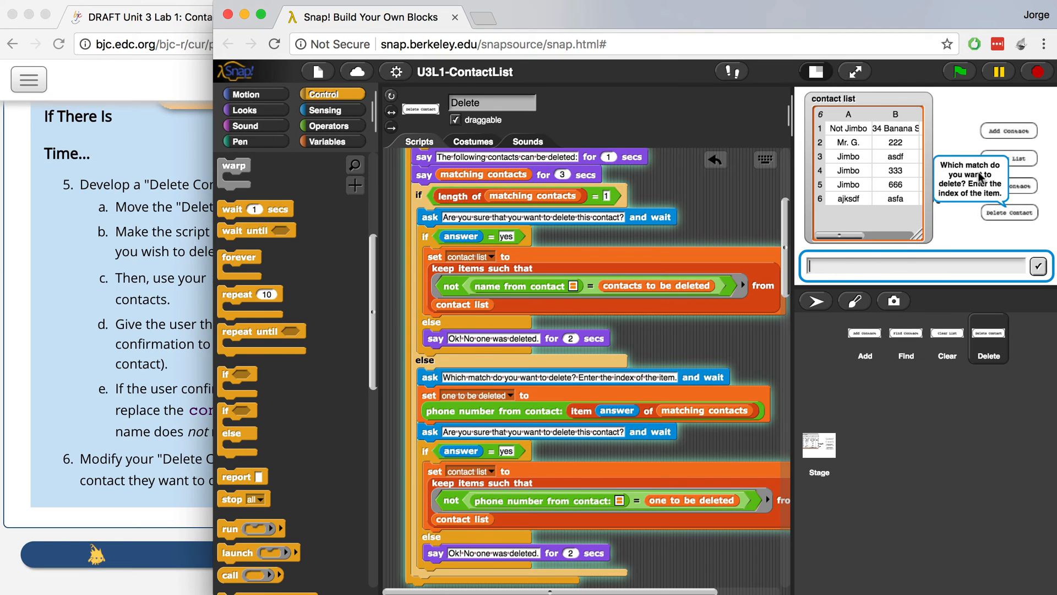
{"action": "mouse_move", "coordinate": [984, 190]}
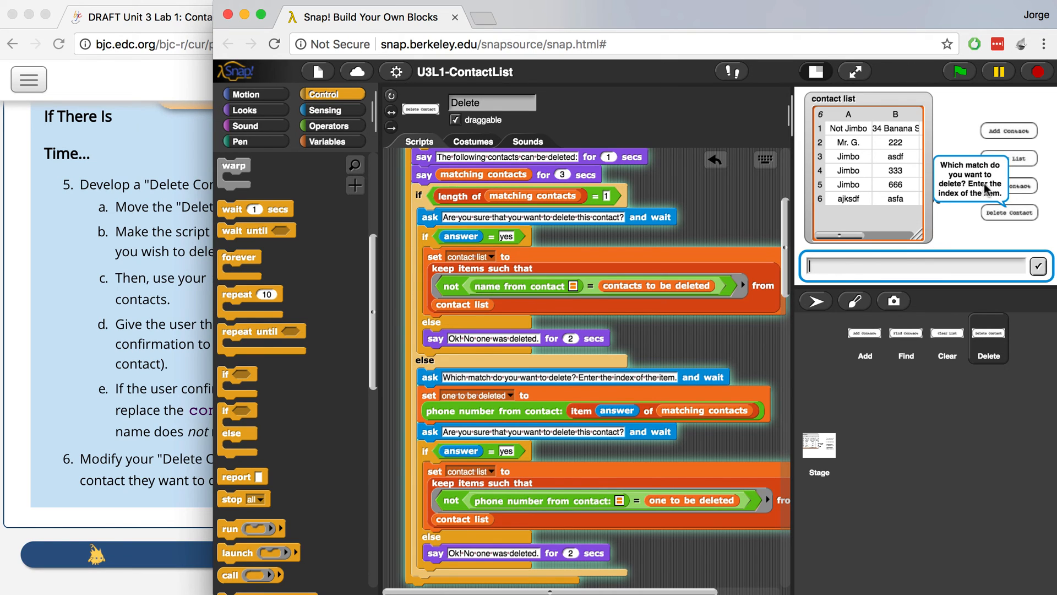
{"action": "type", "text": "2"}
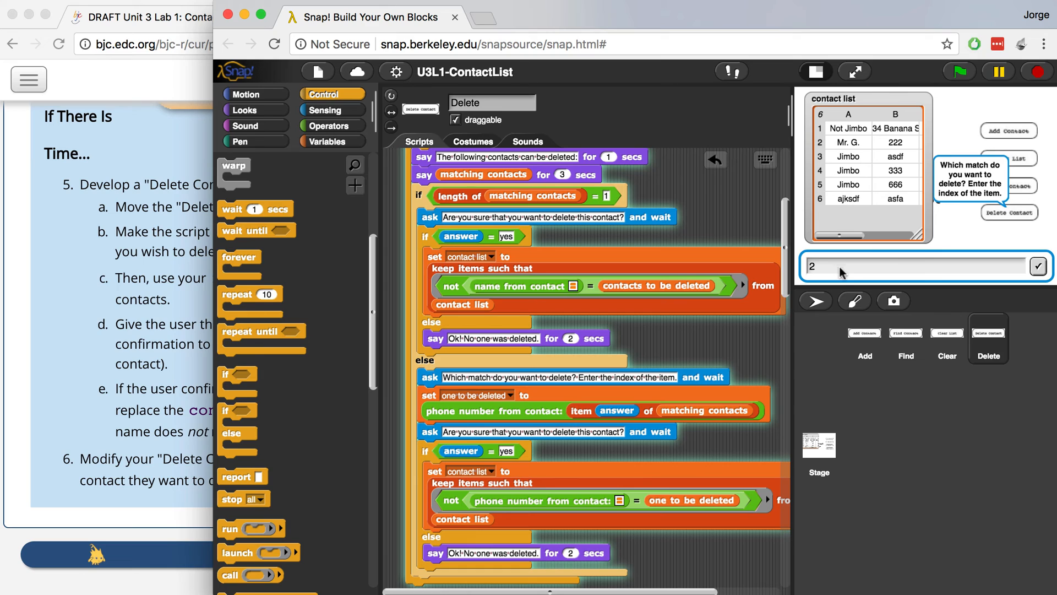
{"action": "mouse_move", "coordinate": [846, 277]}
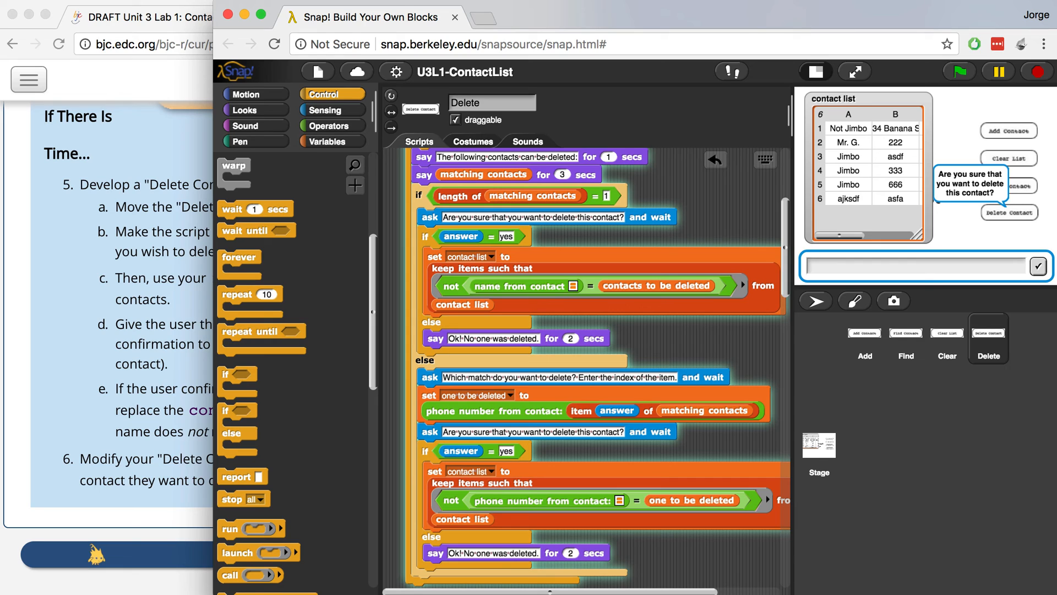
{"action": "type", "text": "yes"}
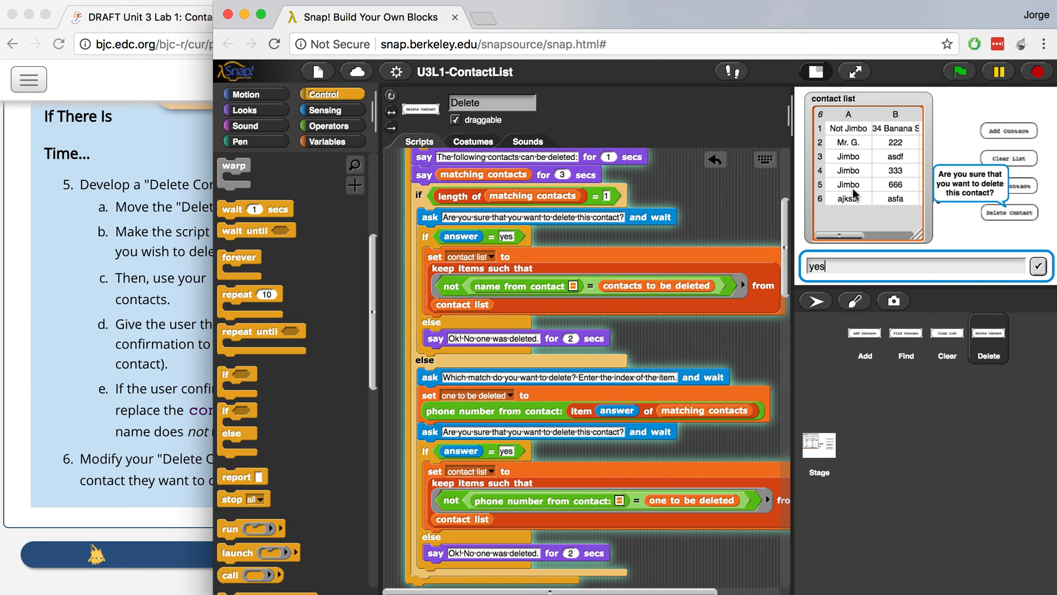
{"action": "mouse_move", "coordinate": [861, 262]}
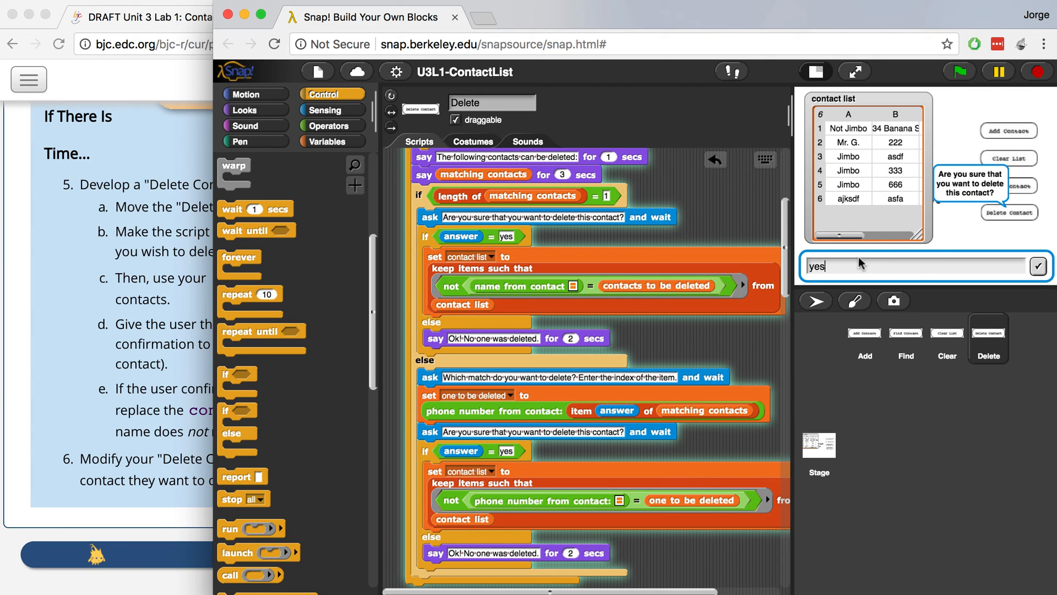
{"action": "left_click", "coordinate": [1049, 266]}
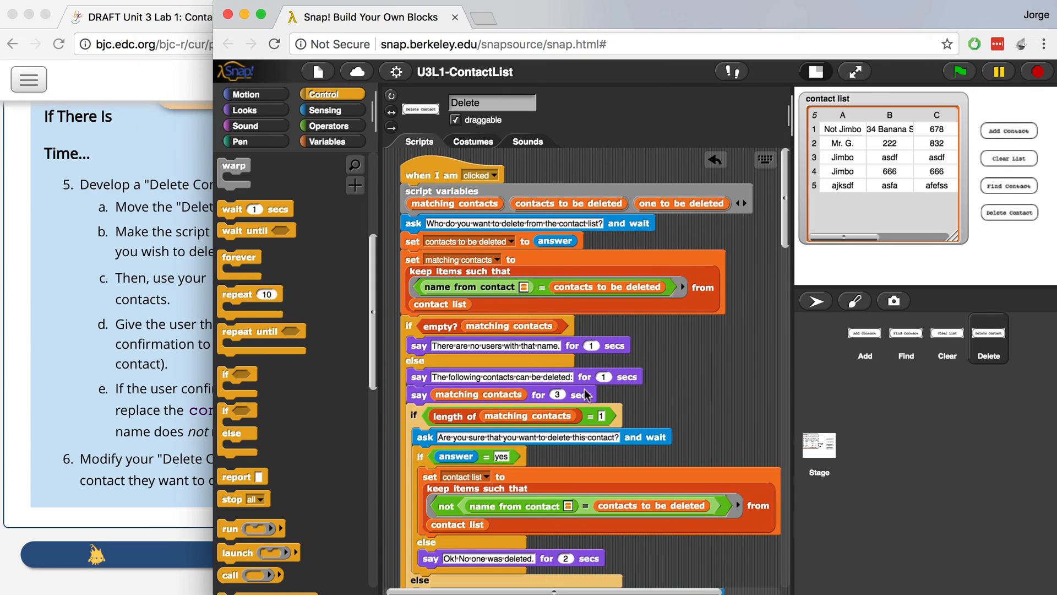
{"action": "scroll", "scroll_direction": "down", "scroll_amount": 3}
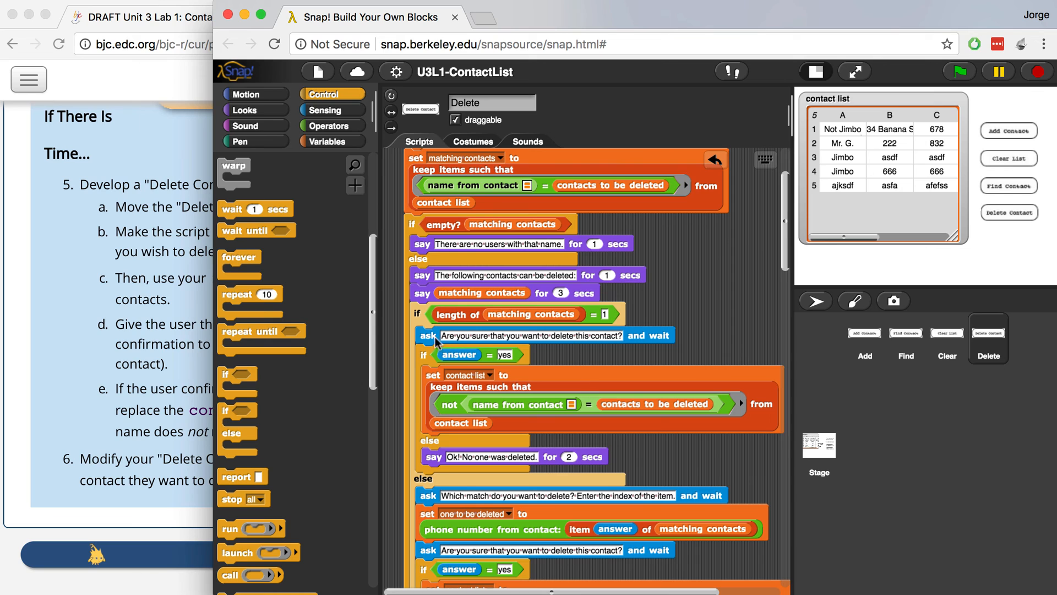
{"action": "mouse_move", "coordinate": [582, 569]}
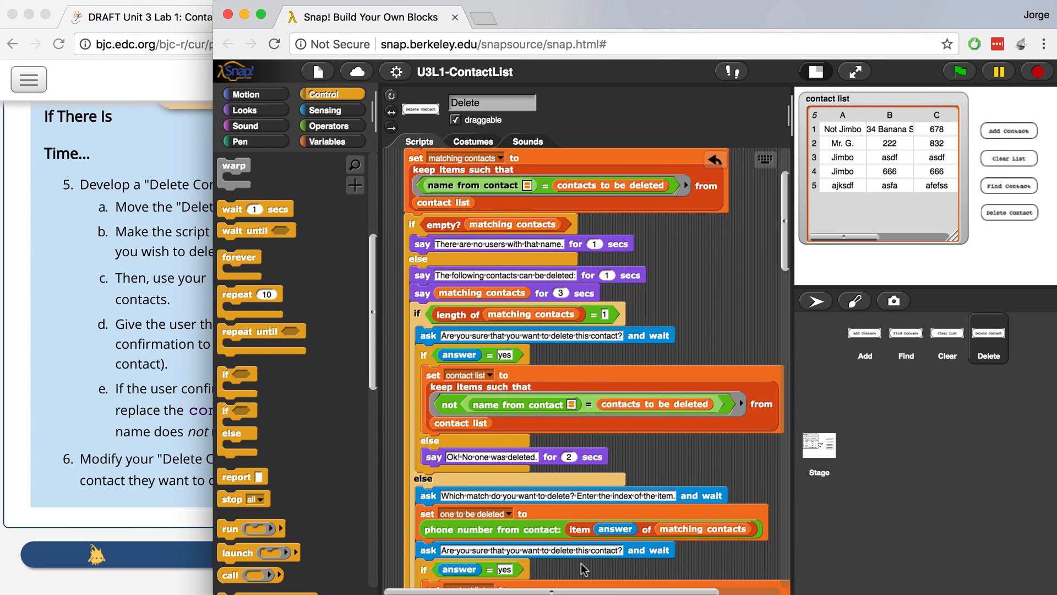
{"action": "scroll", "scroll_direction": "down", "scroll_amount": 3}
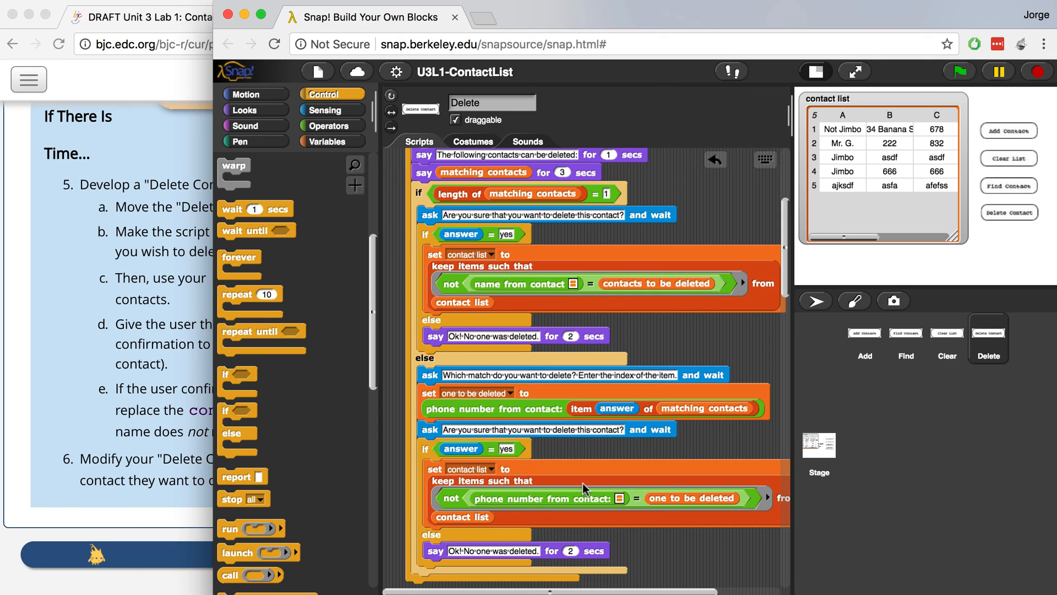
{"action": "mouse_move", "coordinate": [583, 453]}
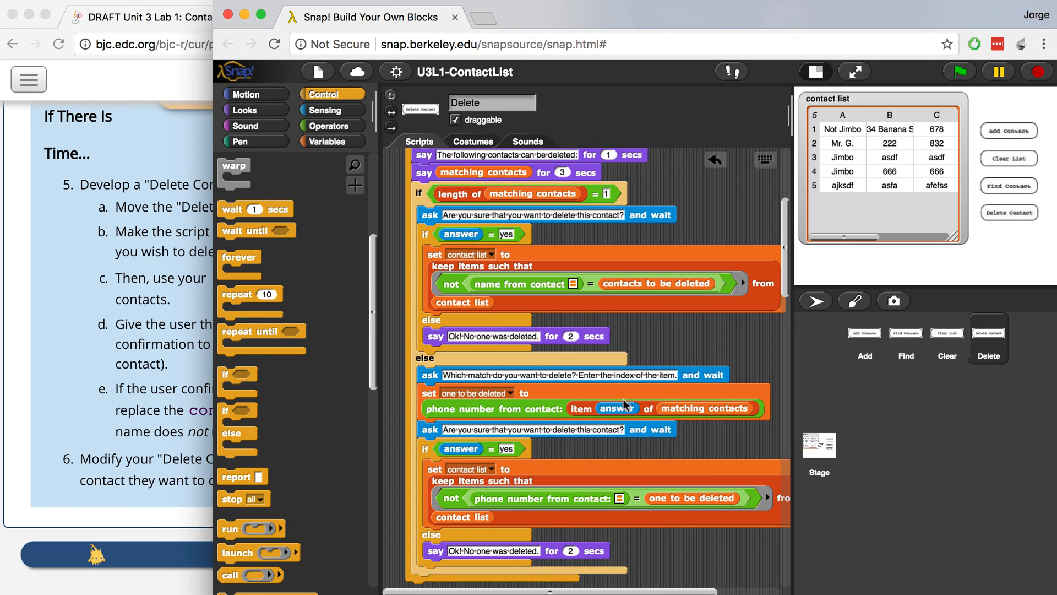
{"action": "scroll", "scroll_direction": "down", "scroll_amount": 3}
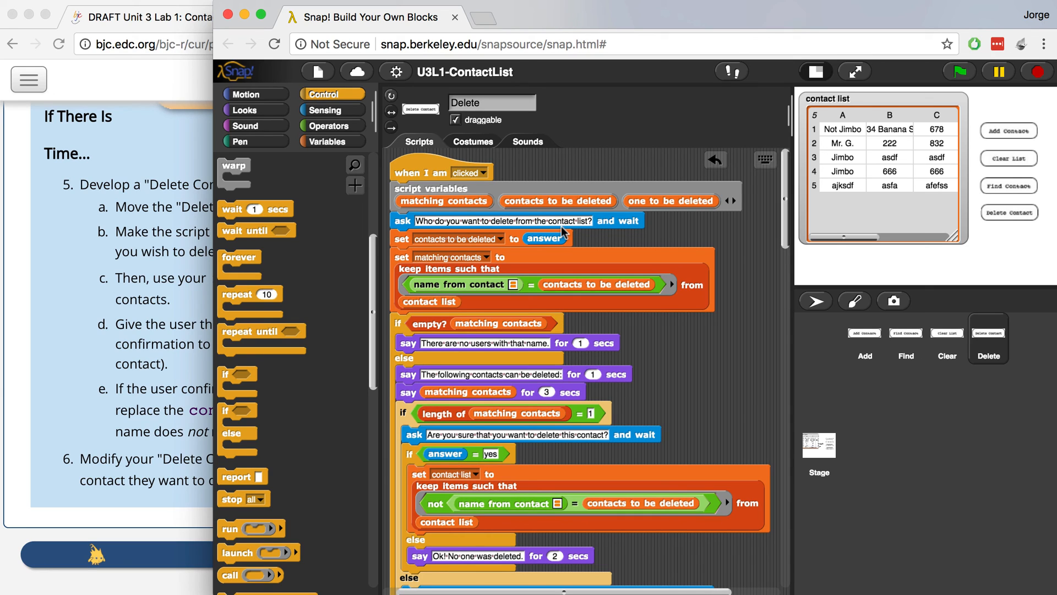
{"action": "mouse_move", "coordinate": [645, 180]}
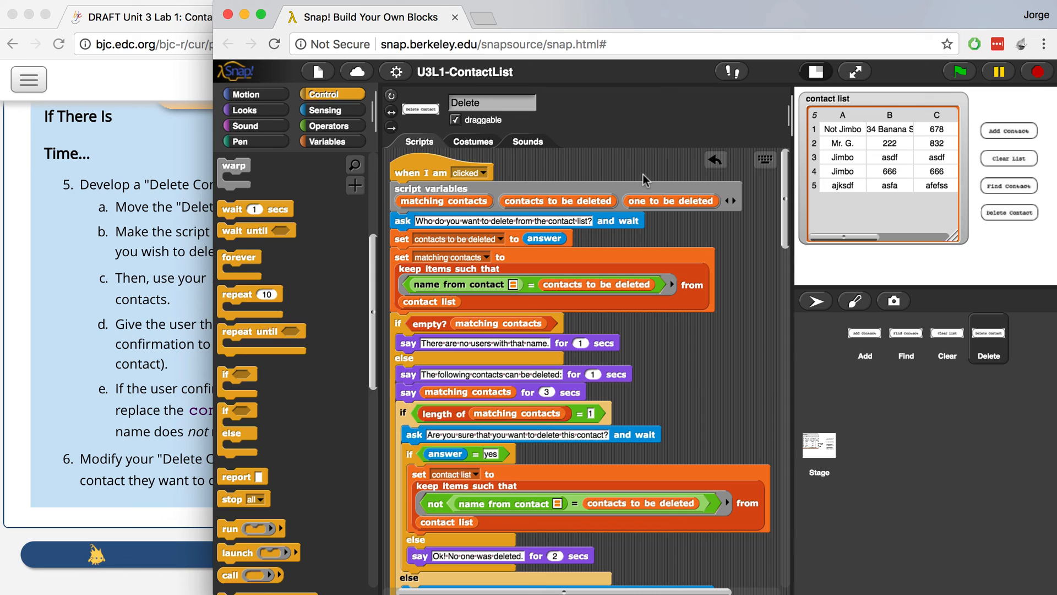
{"action": "scroll", "scroll_direction": "down", "scroll_amount": 3}
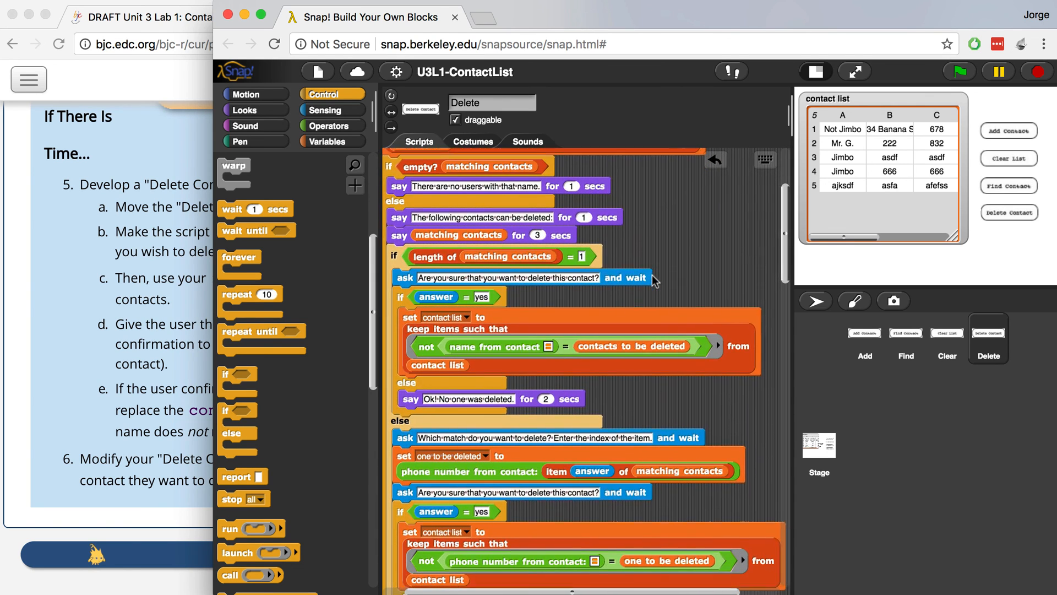
{"action": "scroll", "scroll_direction": "down", "scroll_amount": 3}
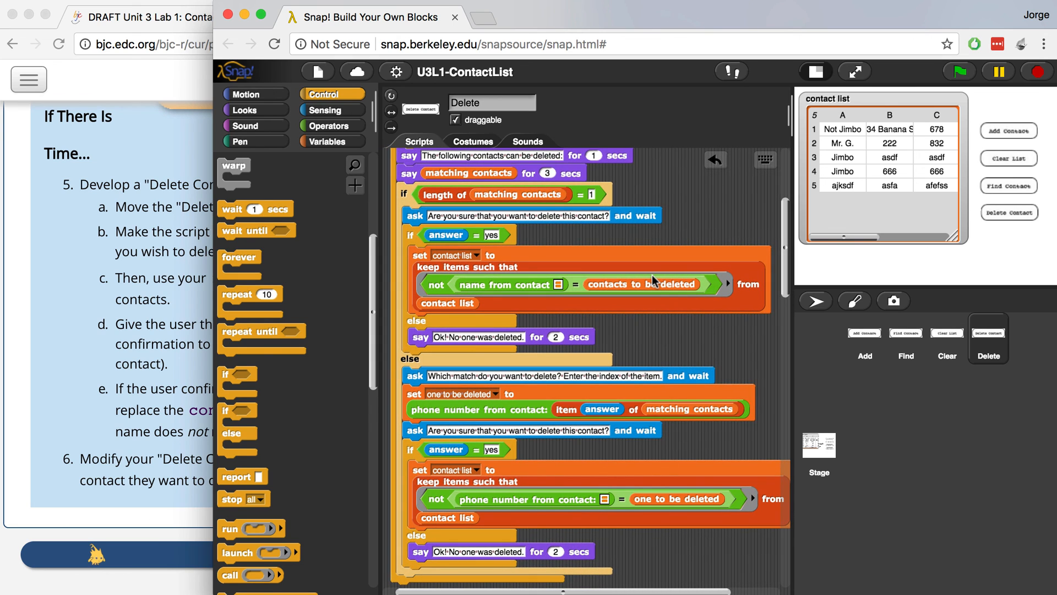
{"action": "mouse_move", "coordinate": [648, 262]}
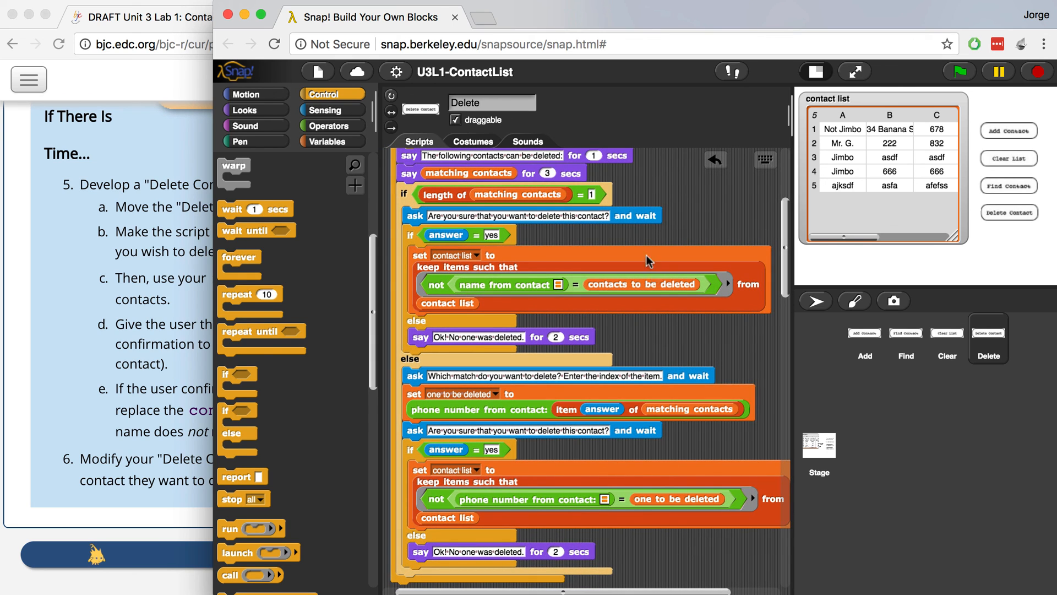
{"action": "mouse_move", "coordinate": [579, 66]}
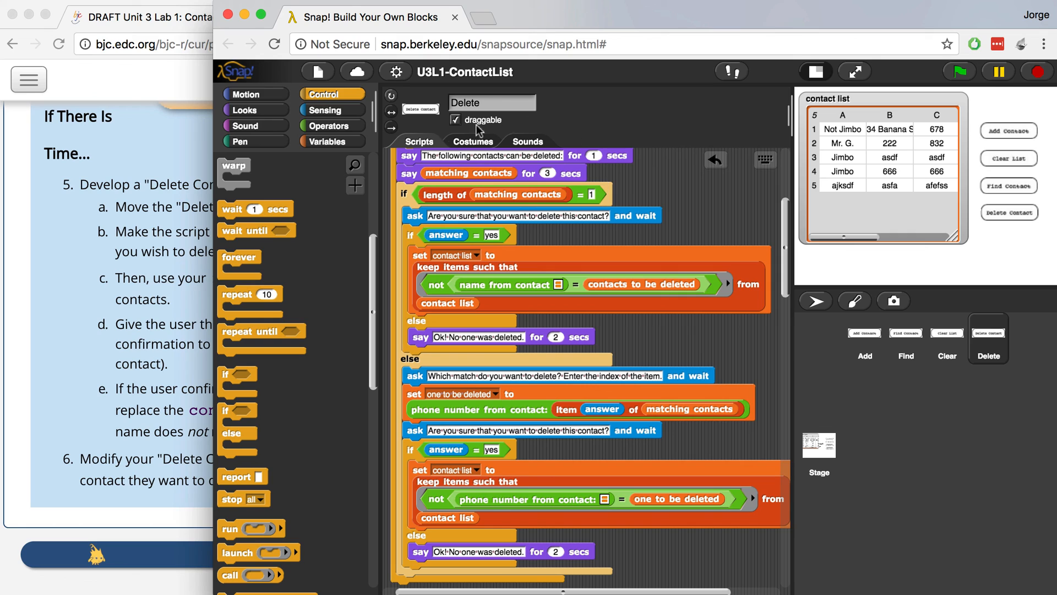
{"action": "mouse_move", "coordinate": [460, 306]}
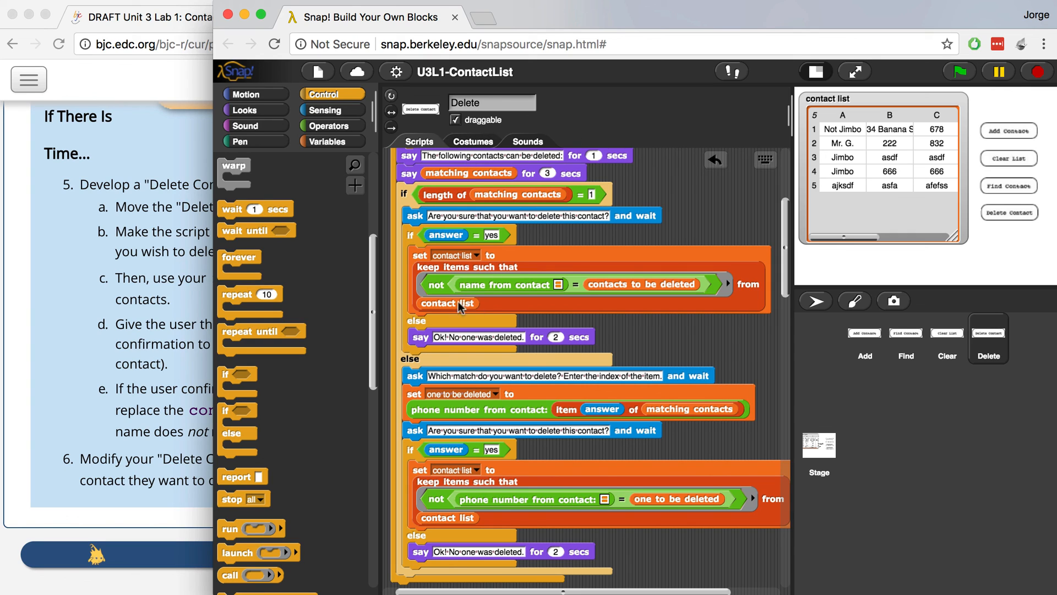
{"action": "mouse_move", "coordinate": [487, 512]}
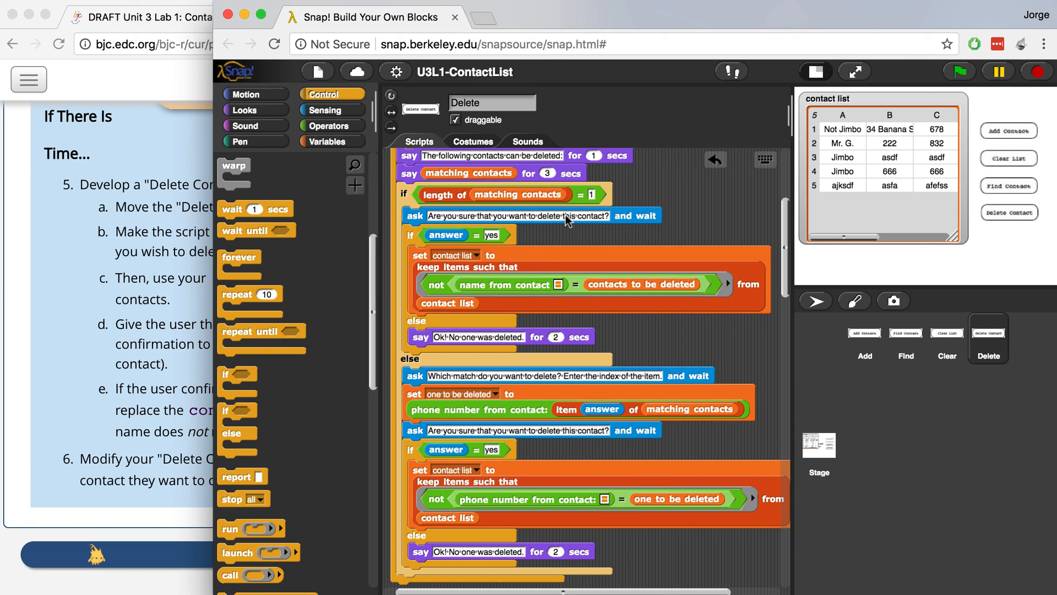
{"action": "mouse_move", "coordinate": [651, 207]}
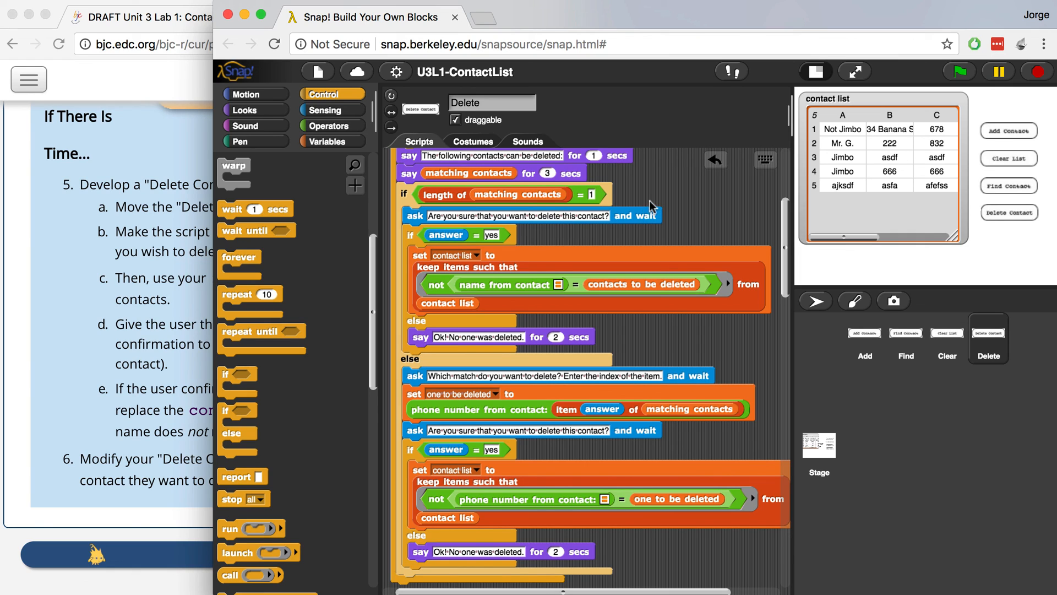
{"action": "mouse_move", "coordinate": [372, 89]}
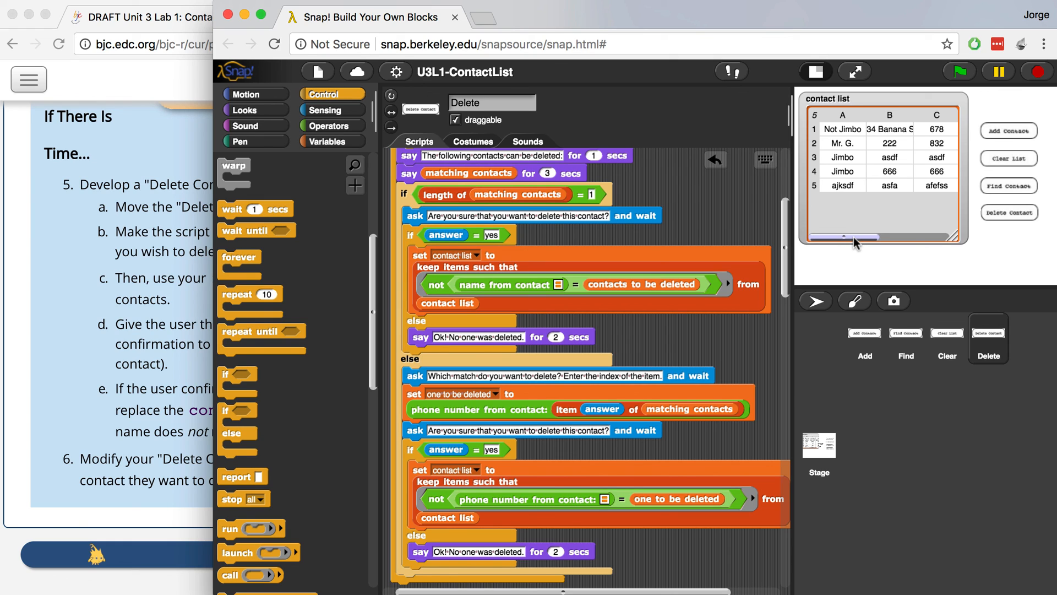
{"action": "mouse_move", "coordinate": [611, 275]}
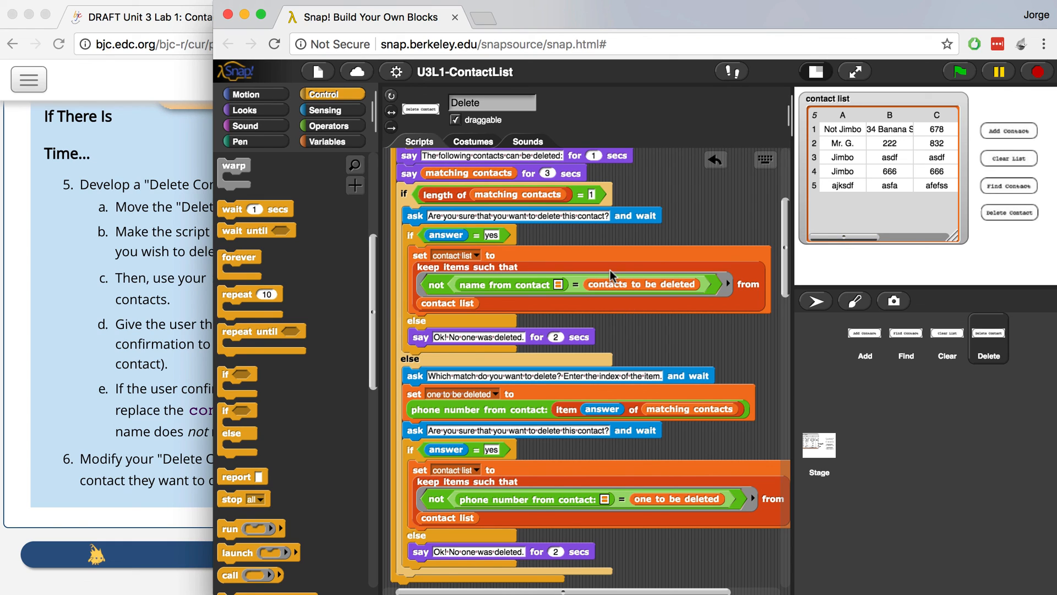